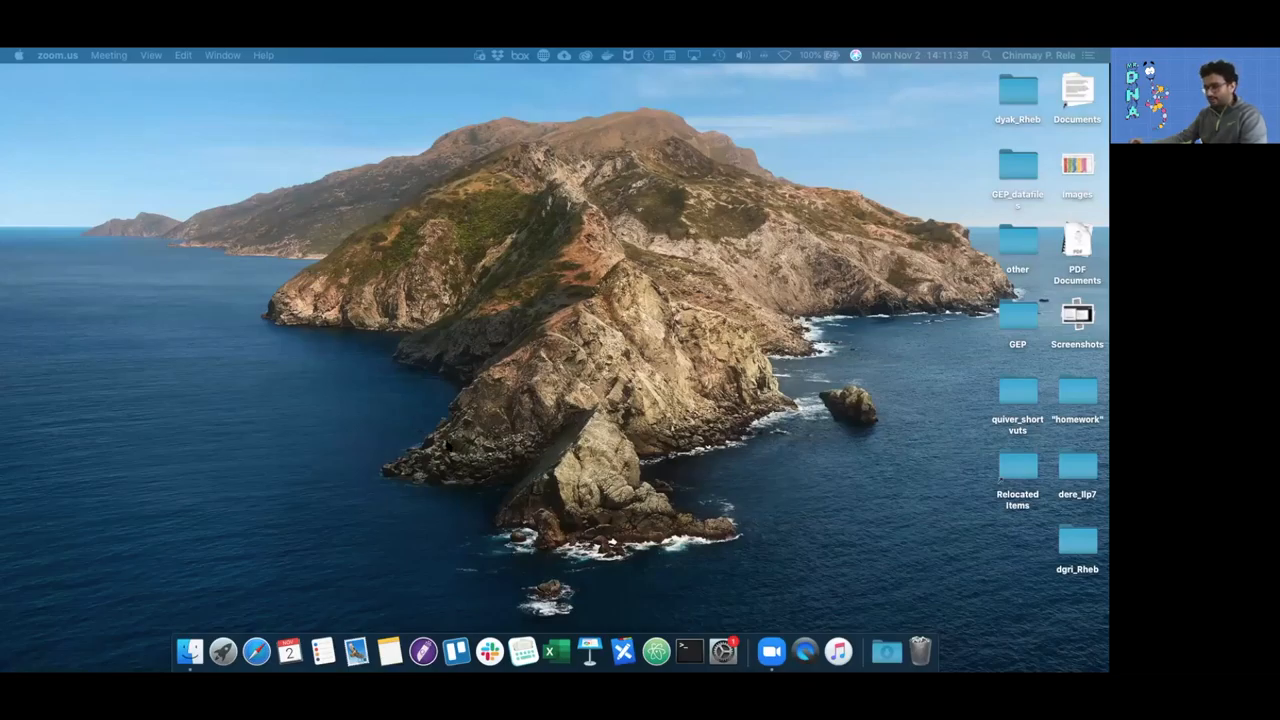
Bring Preview forward and switch through the Workflow chart to the Project Details Tables guide
left_click(884, 651)
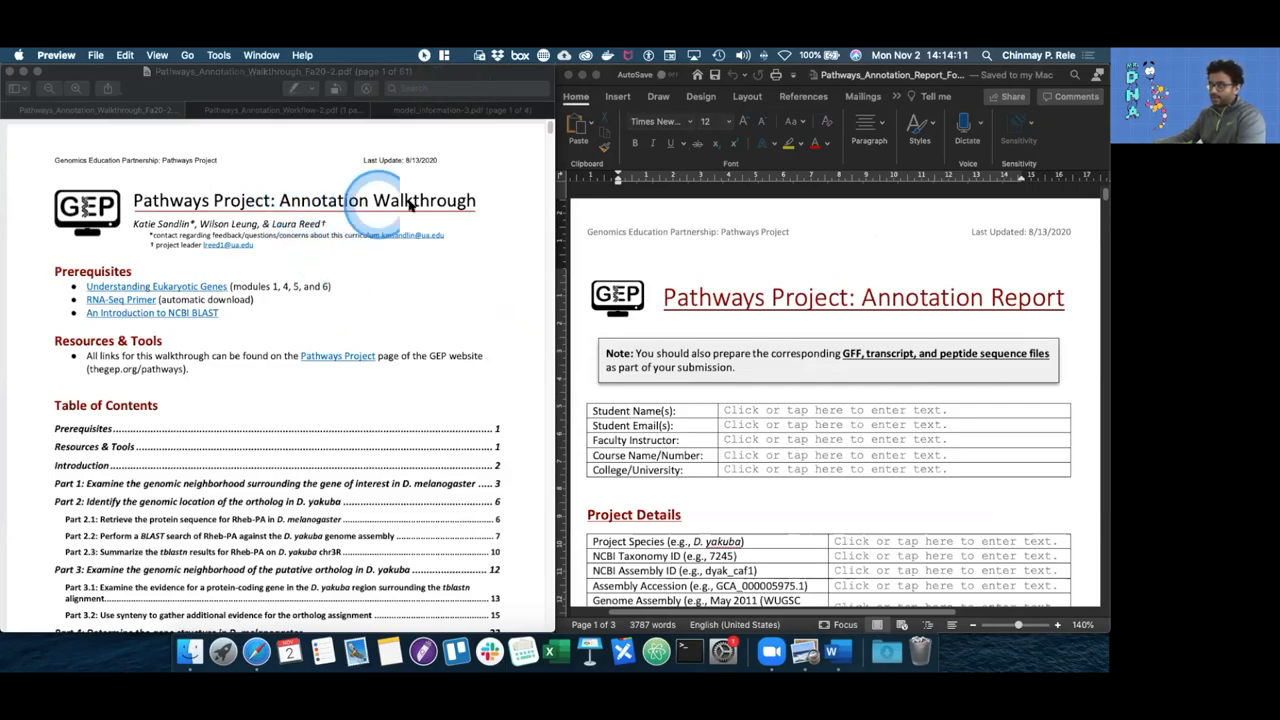
left_click(280, 110)
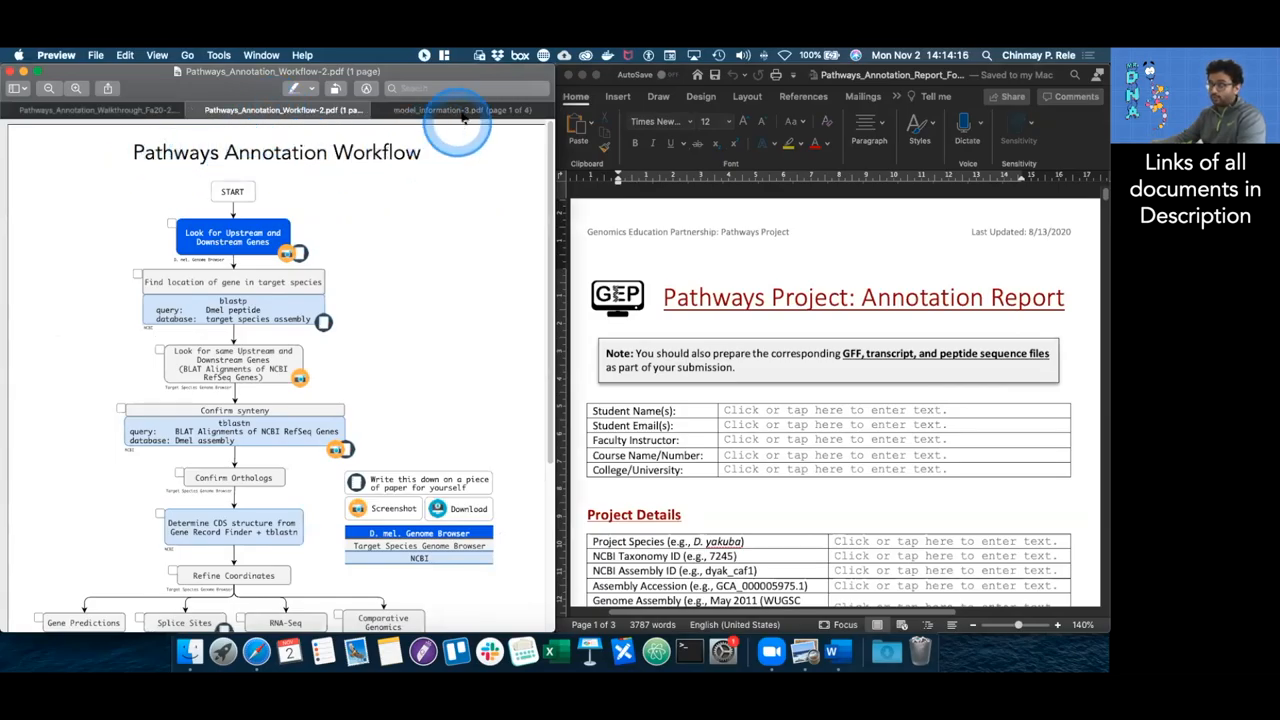
left_click(451, 110)
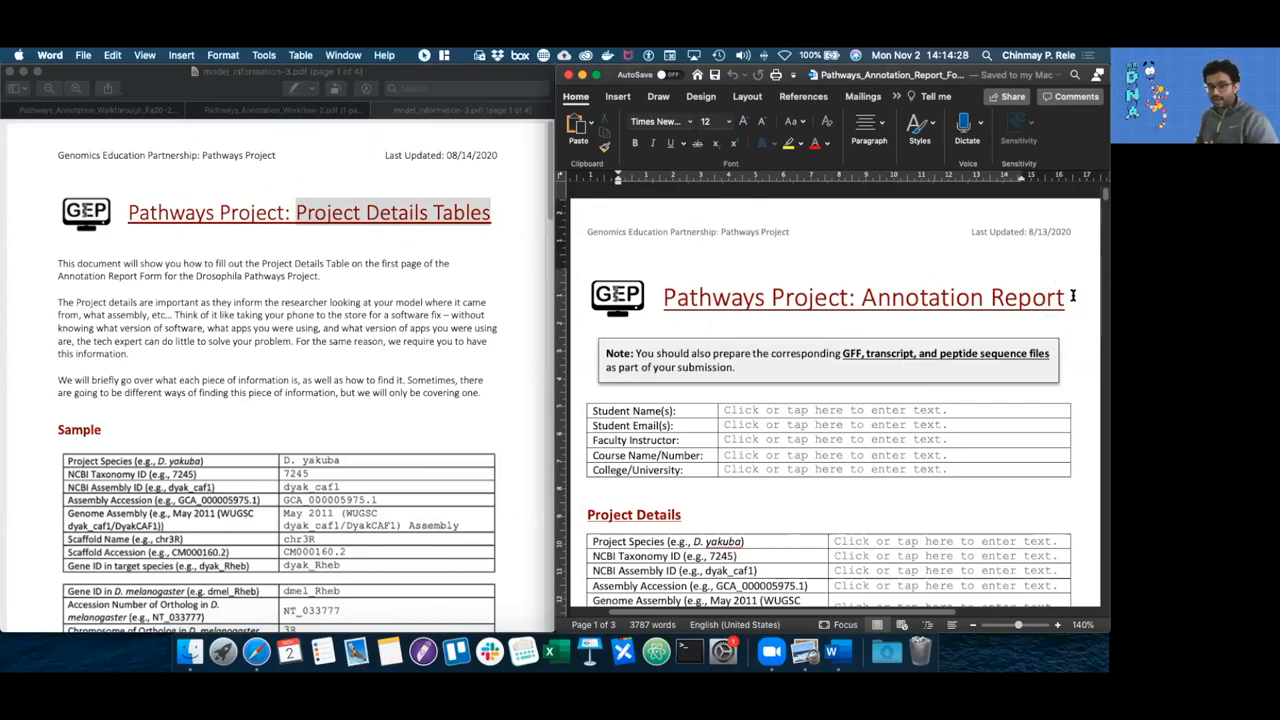
left_click(851, 338)
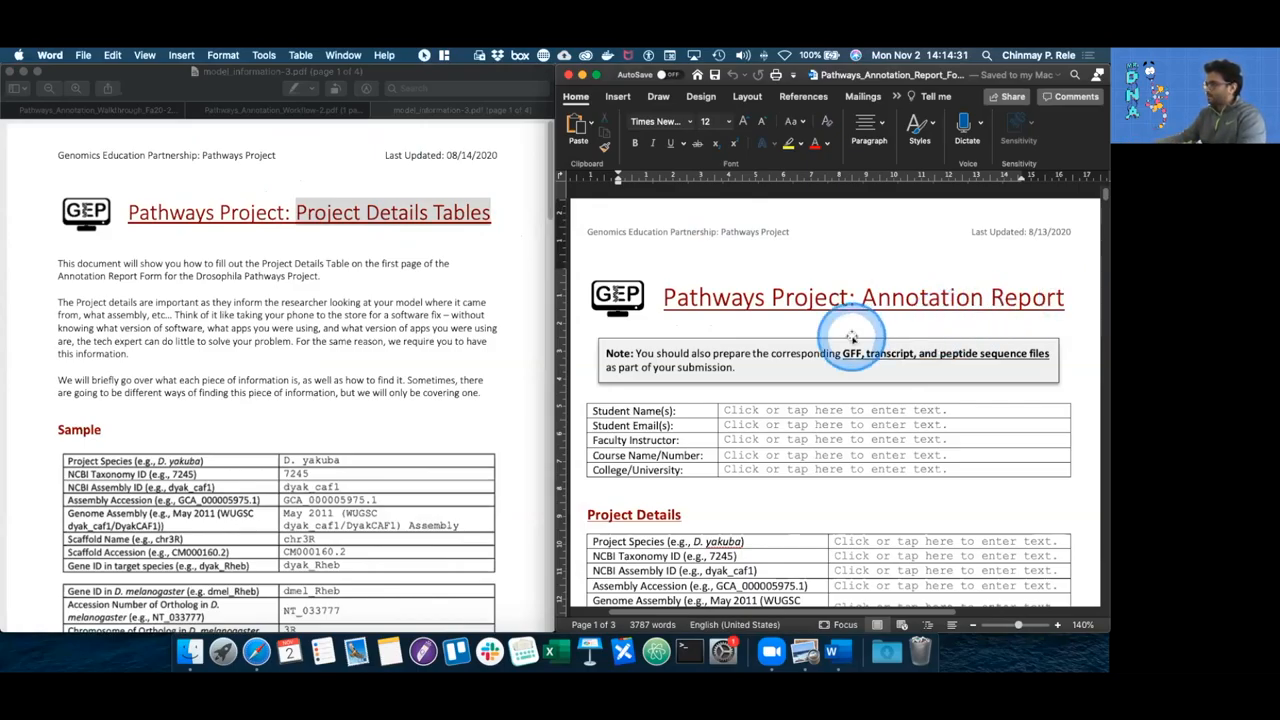
mouse_move(946, 391)
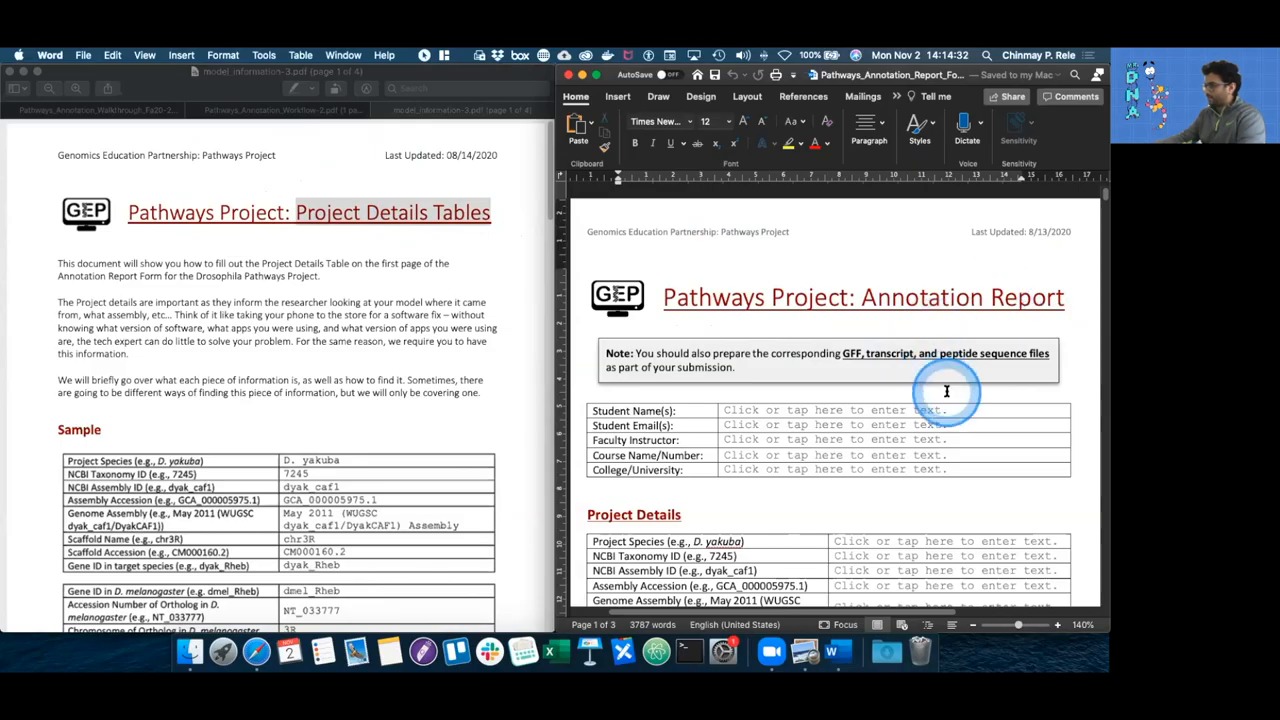
scroll("down", 3)
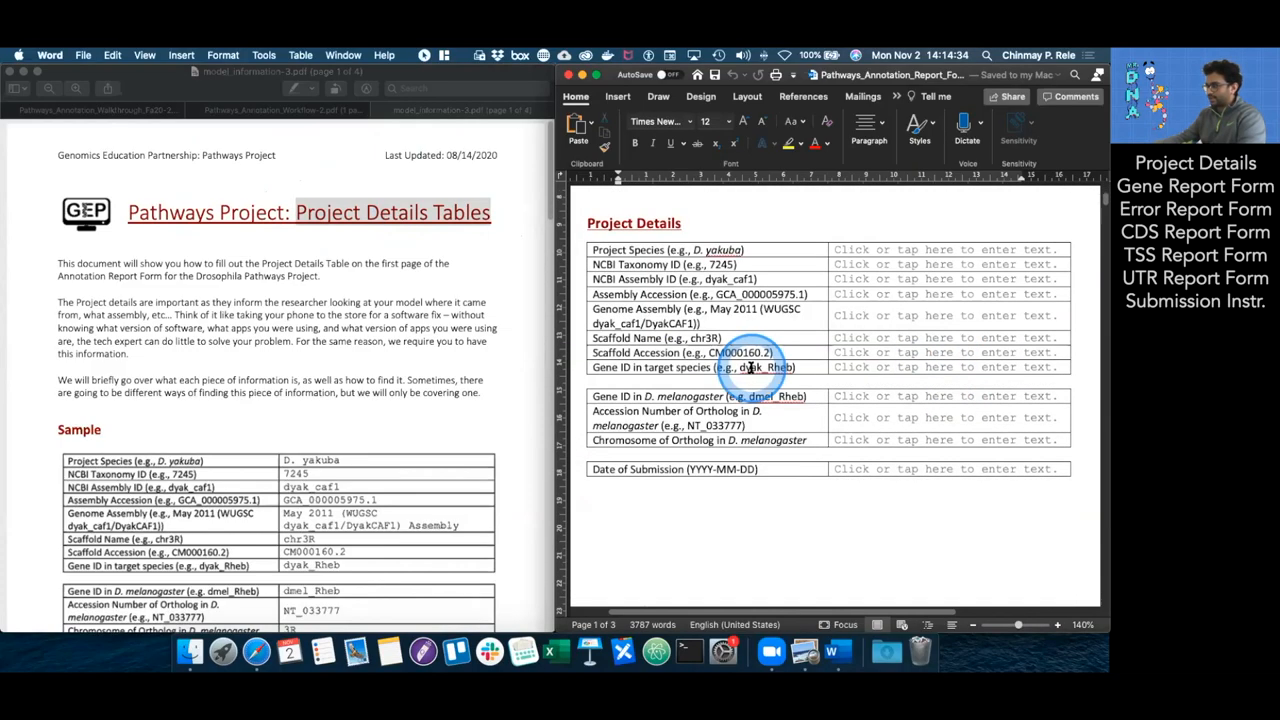
scroll("down", 3)
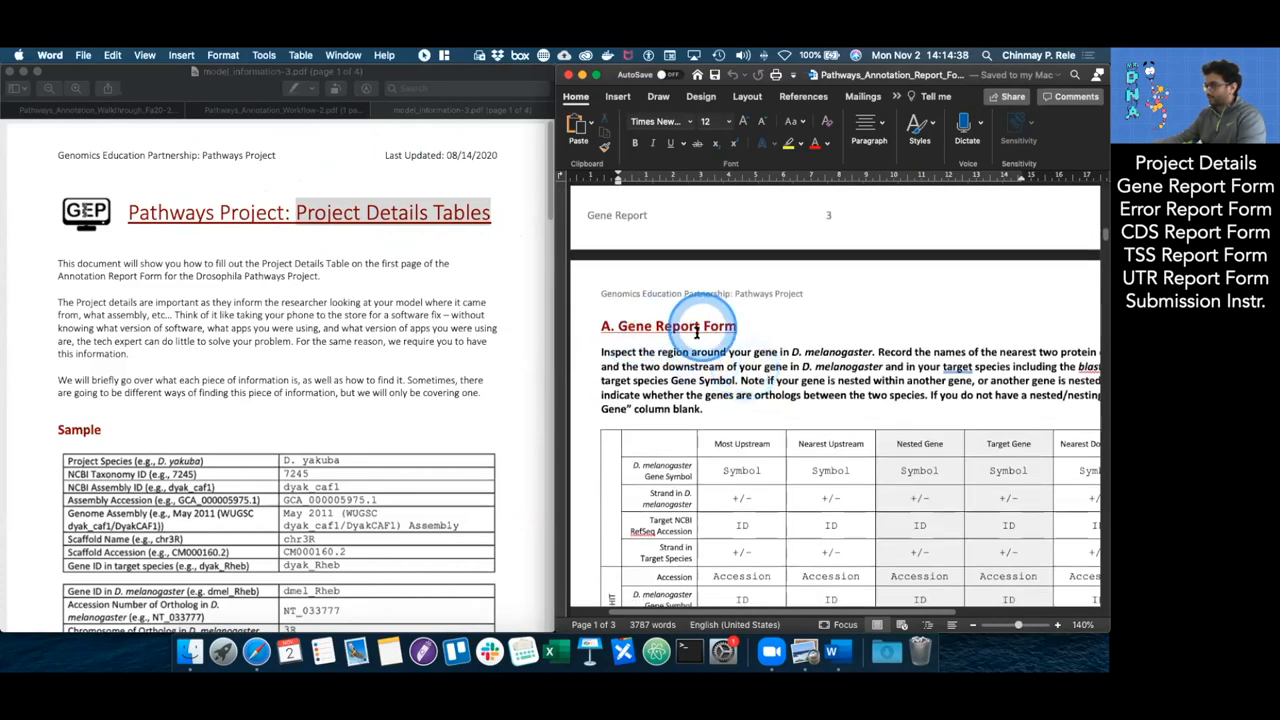
scroll("down", 3)
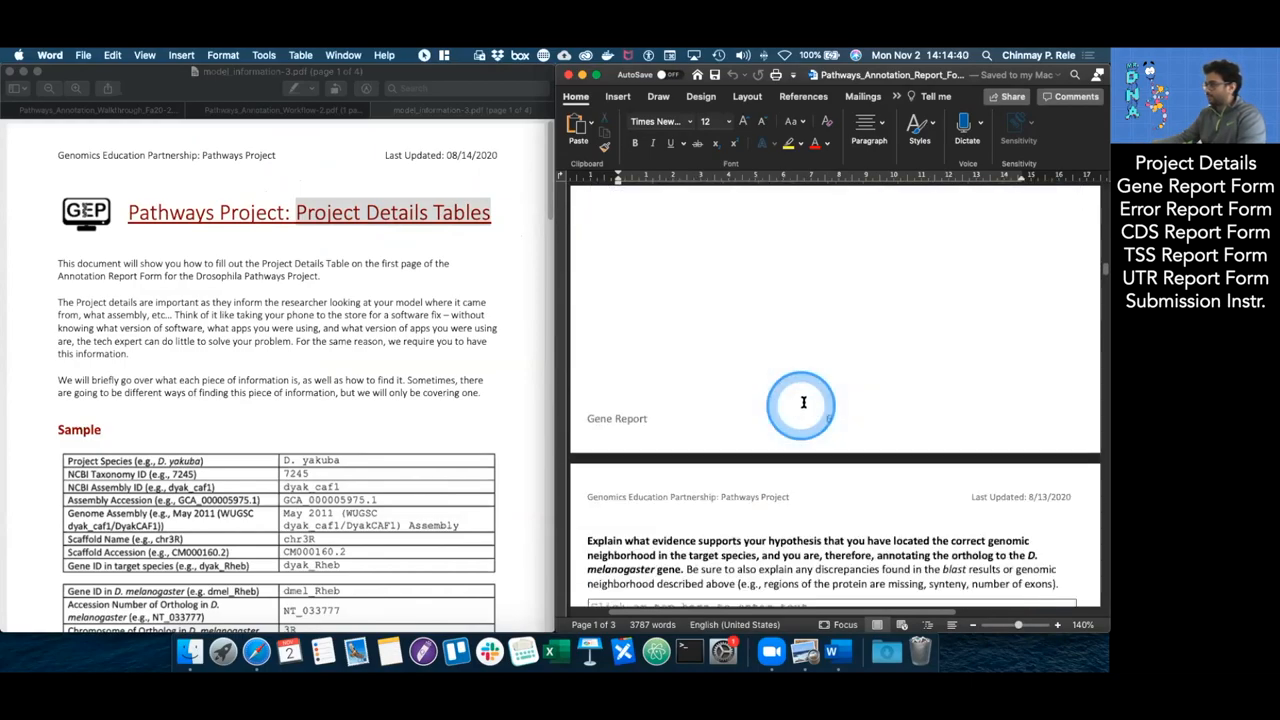
scroll("down", 3)
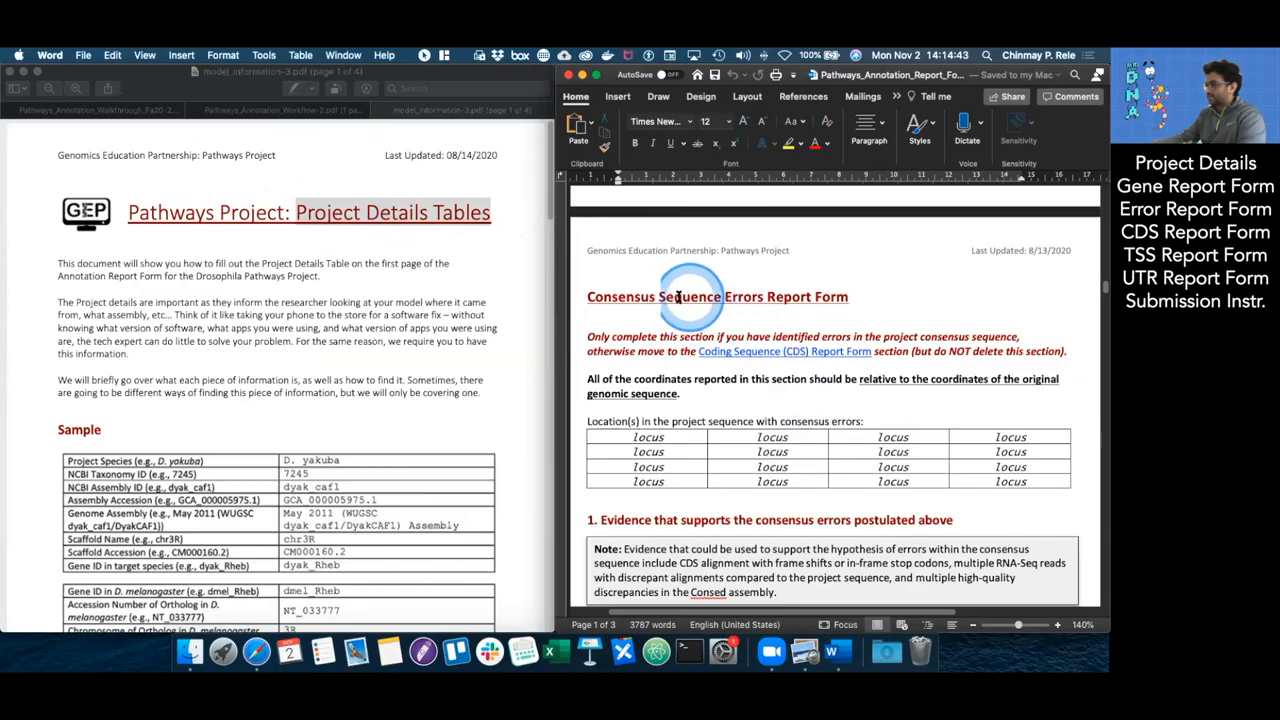
scroll("down", 3)
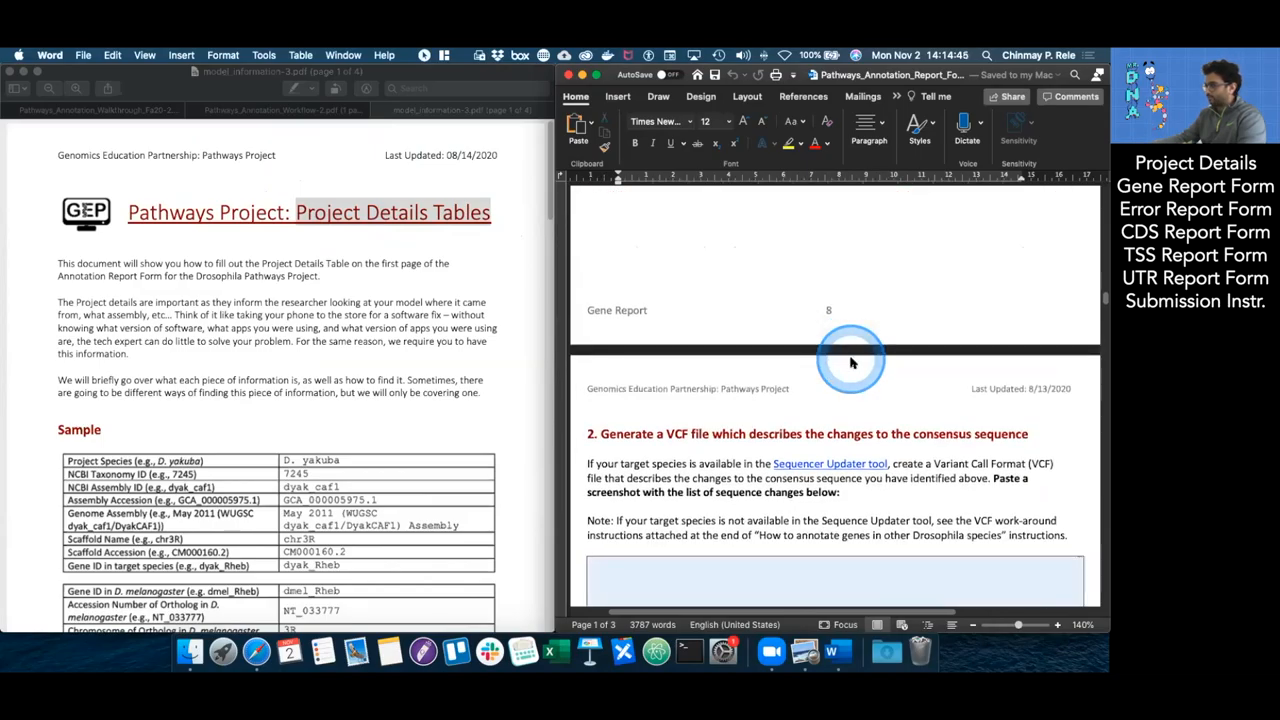
scroll("down", 3)
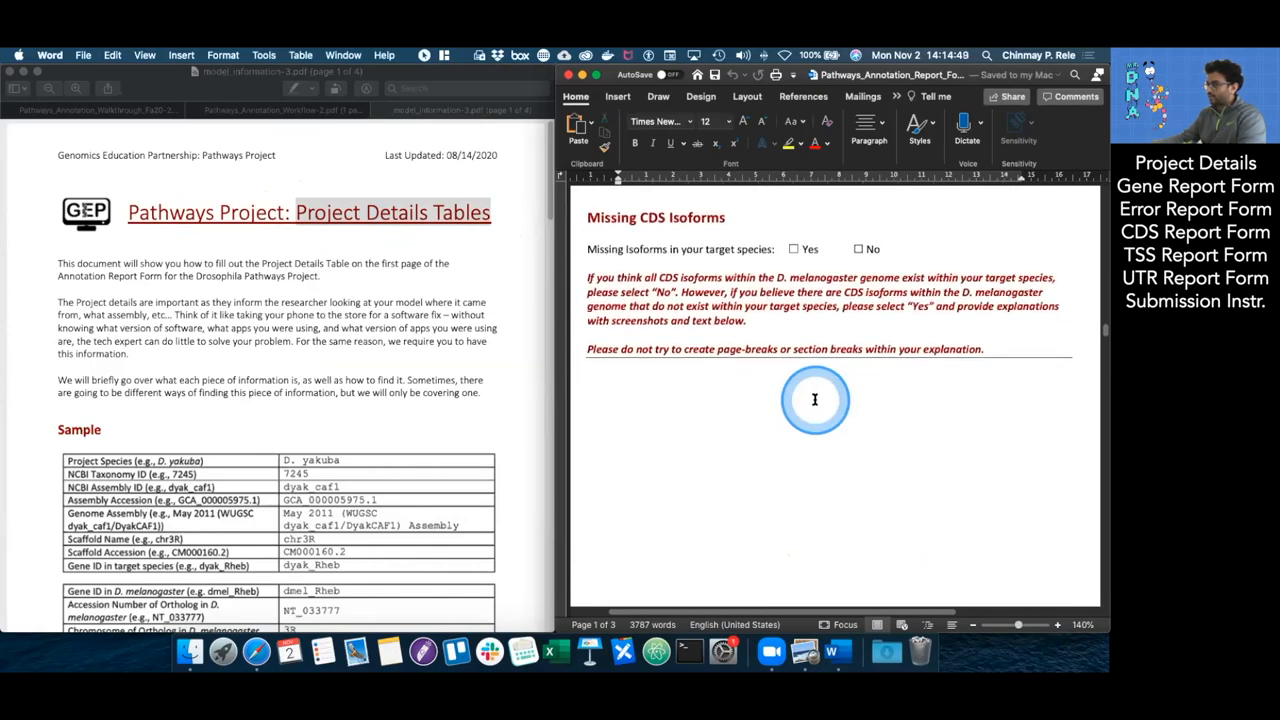
scroll("down", 3)
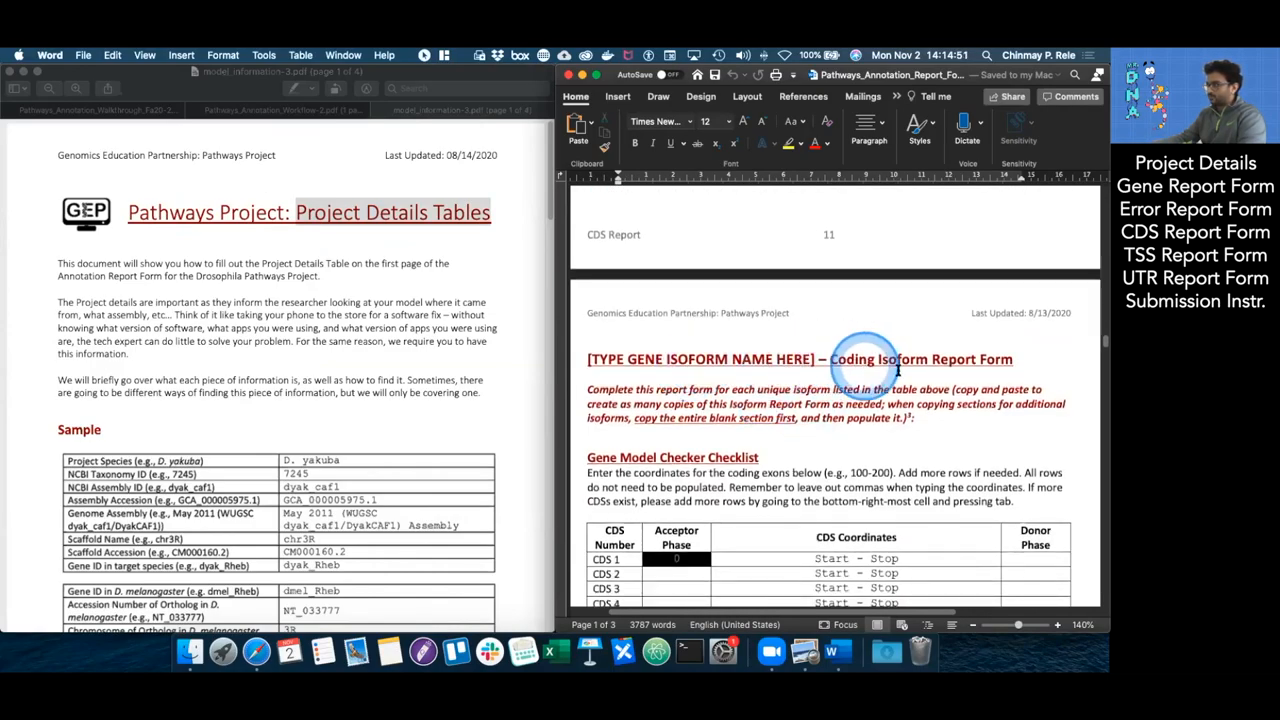
scroll("down", 3)
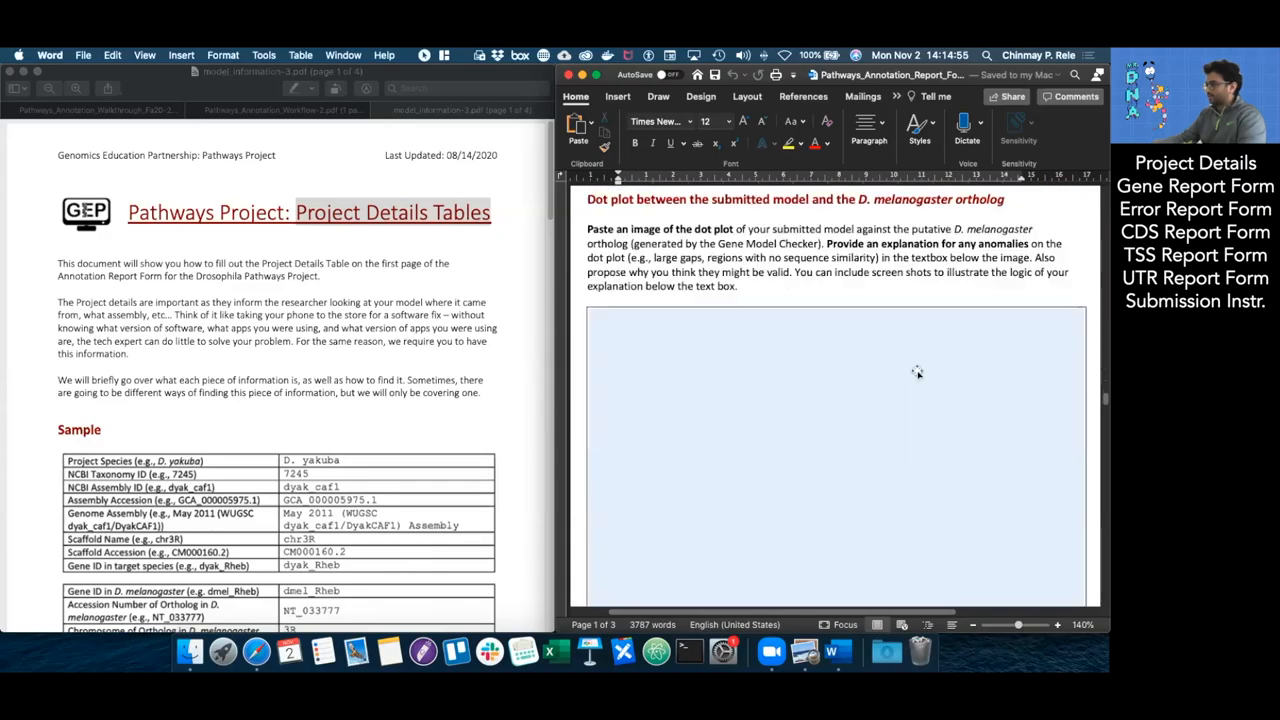
scroll("down", 3)
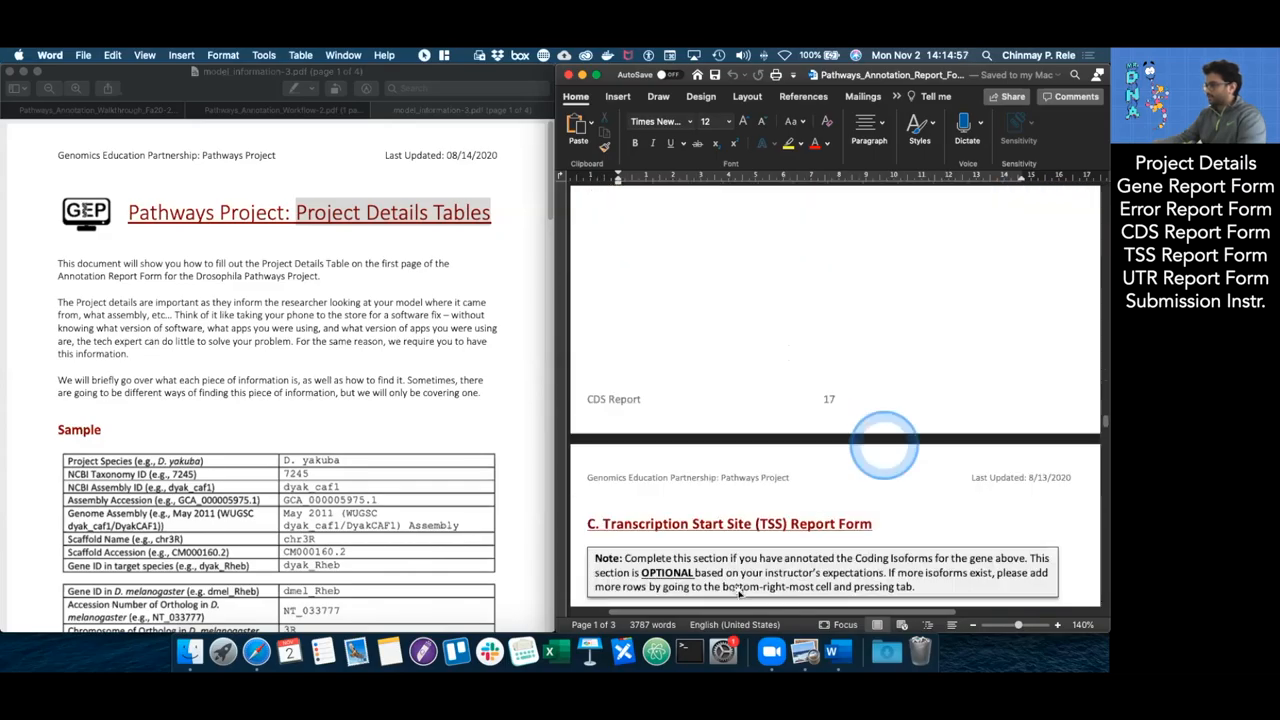
scroll("down", 3)
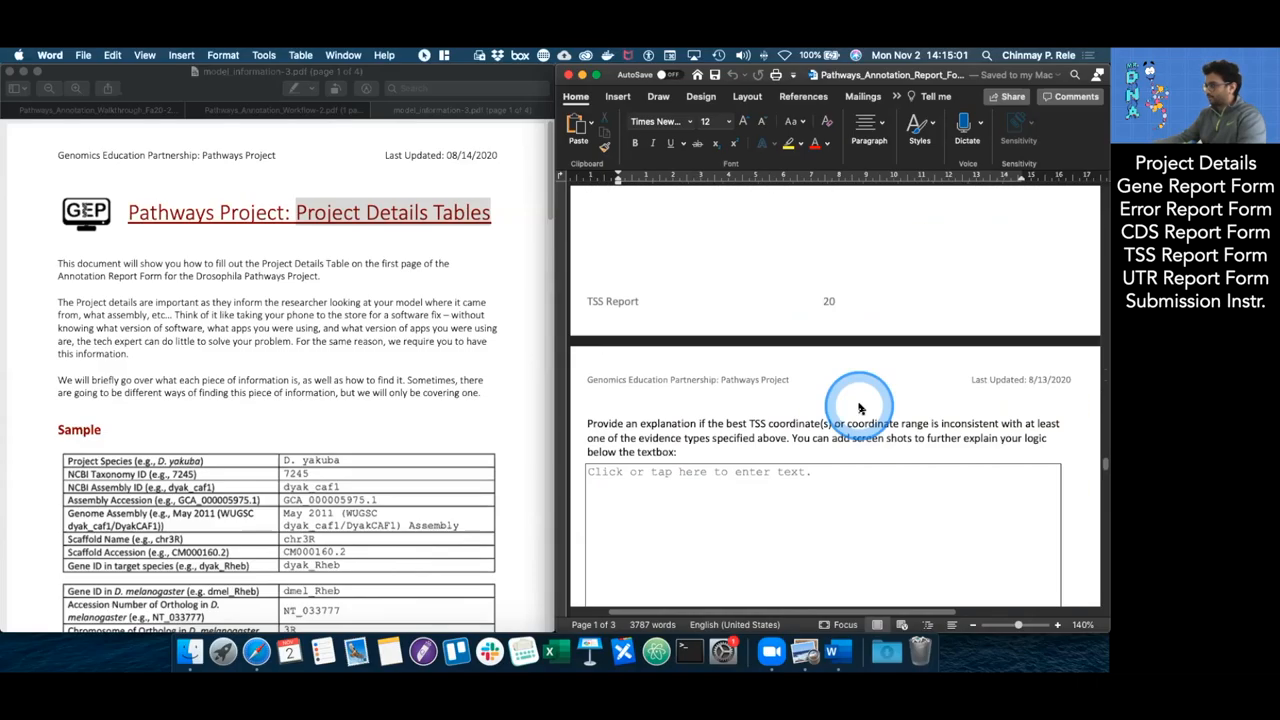
scroll("down", 3)
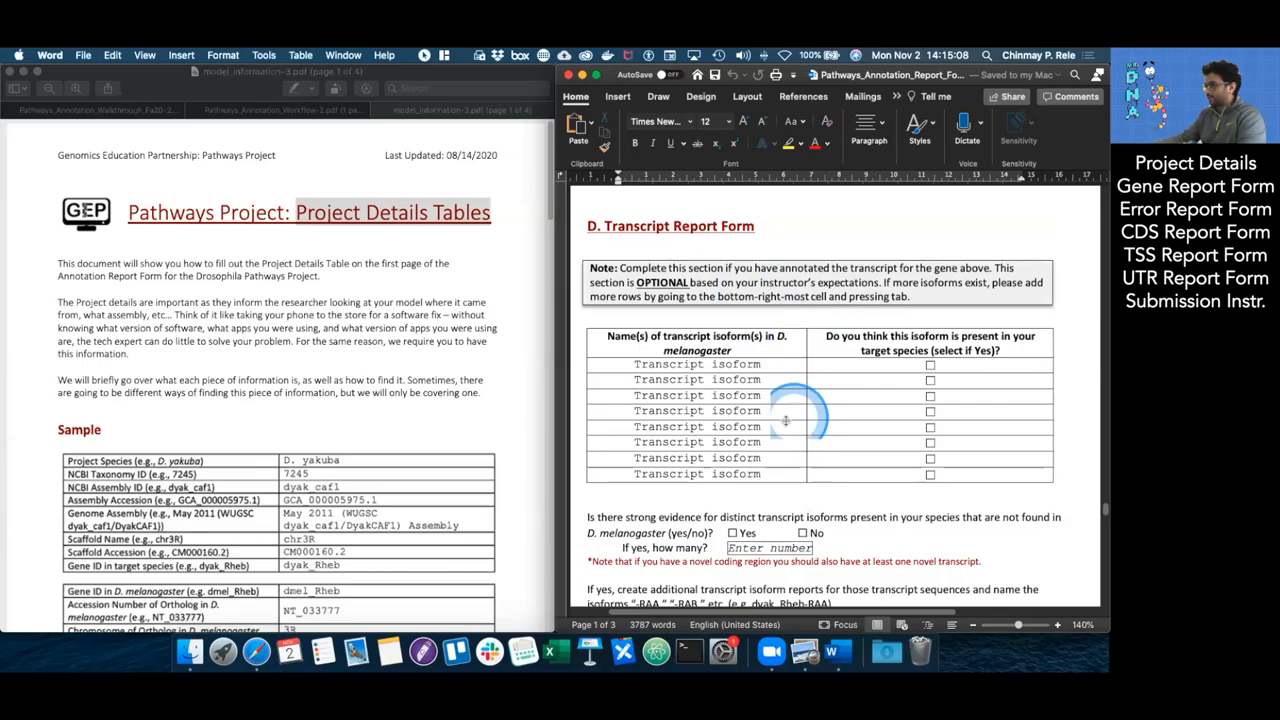
scroll("down", 3)
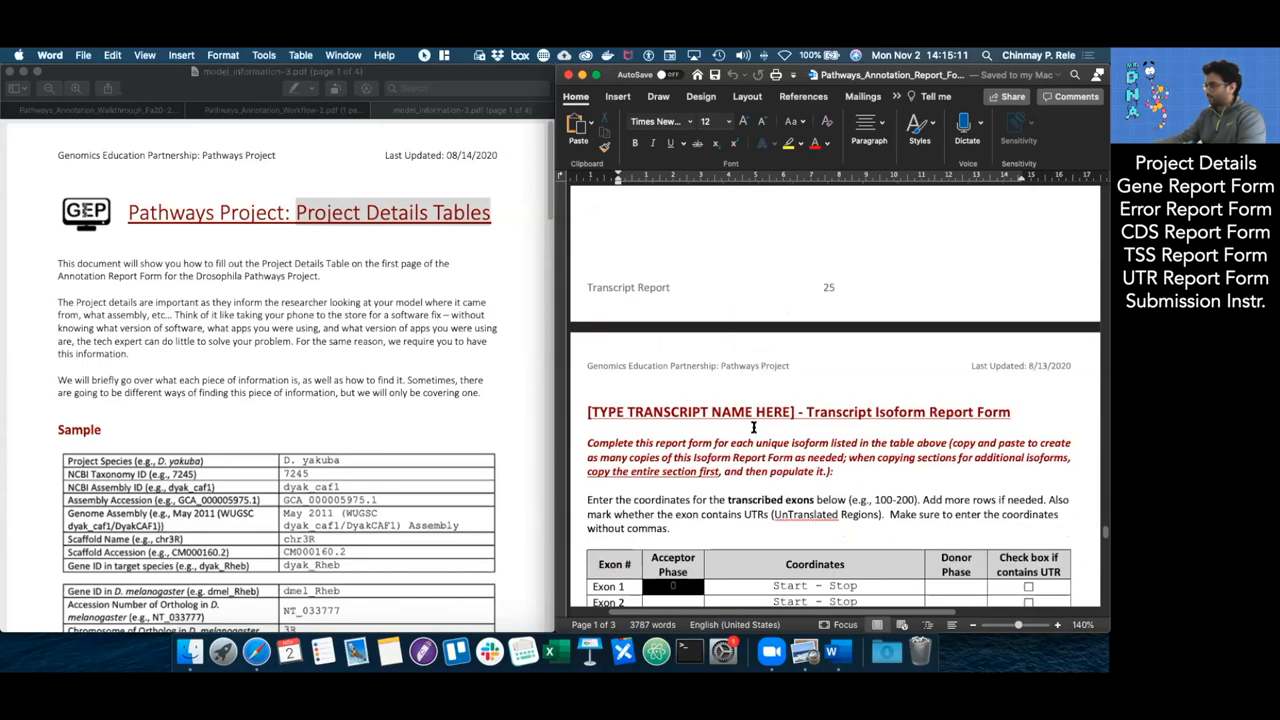
scroll("down", 3)
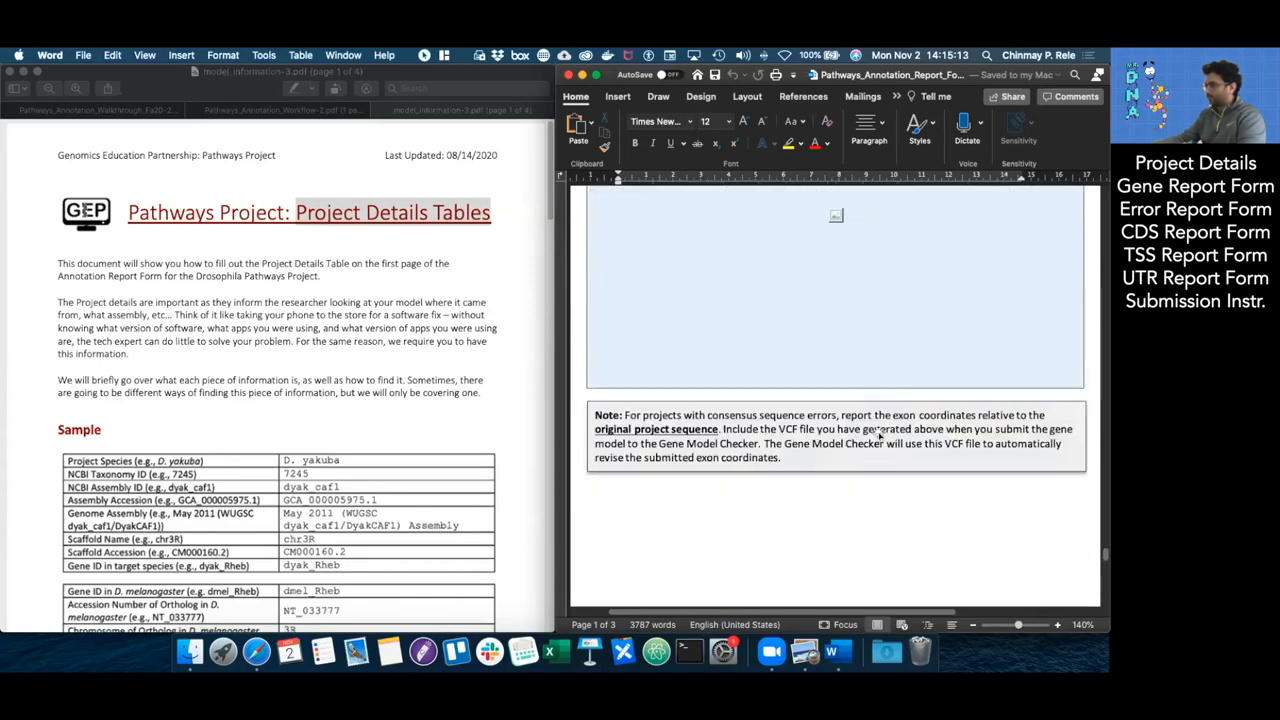
scroll("down", 3)
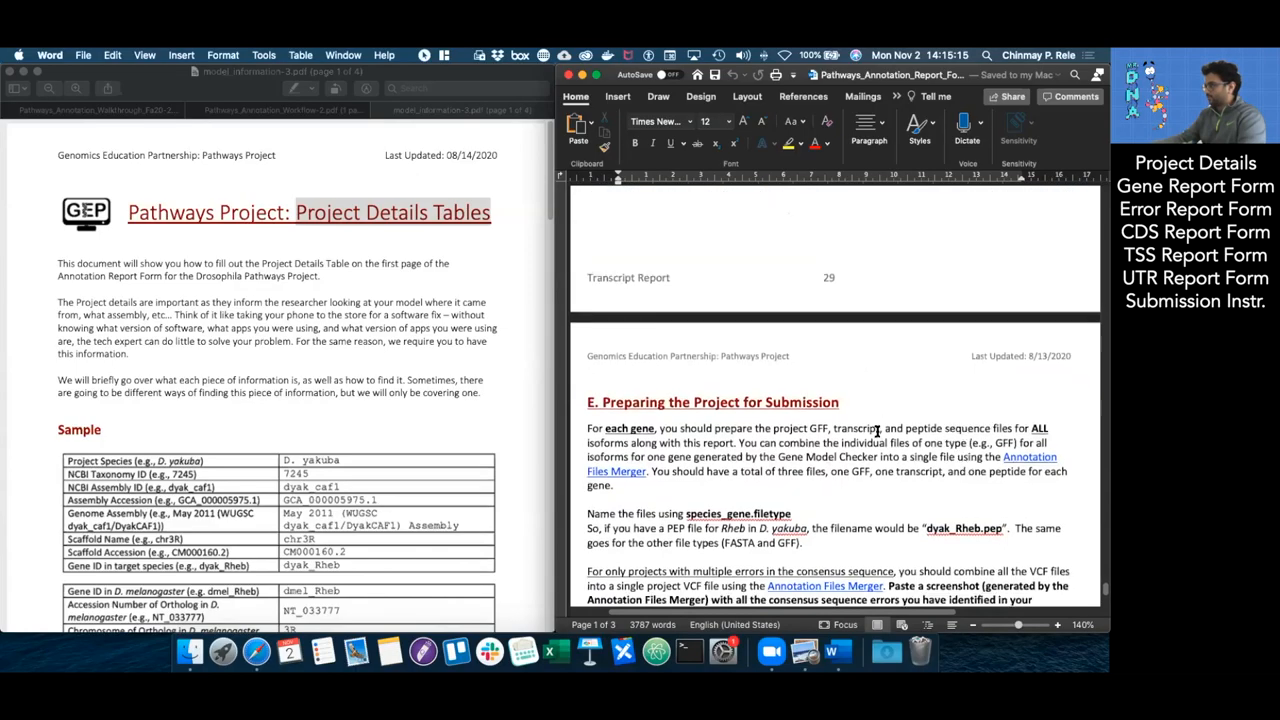
left_click(818, 401)
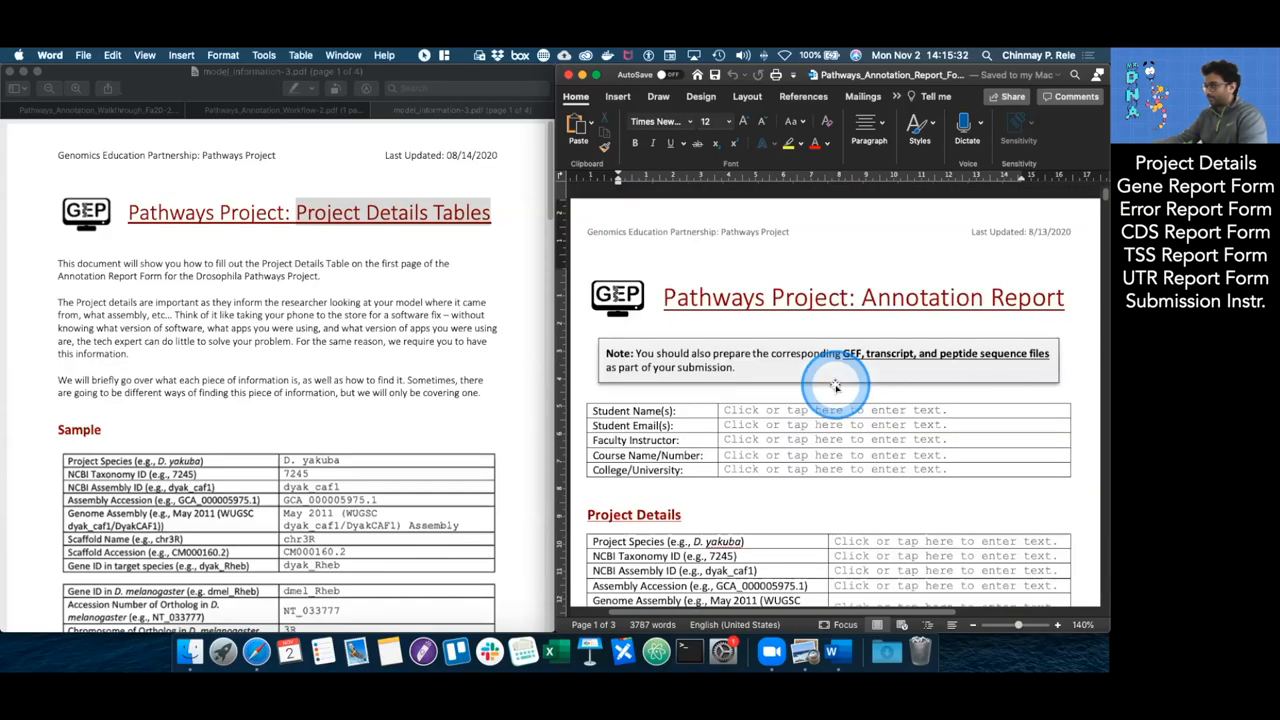
scroll("down", 3)
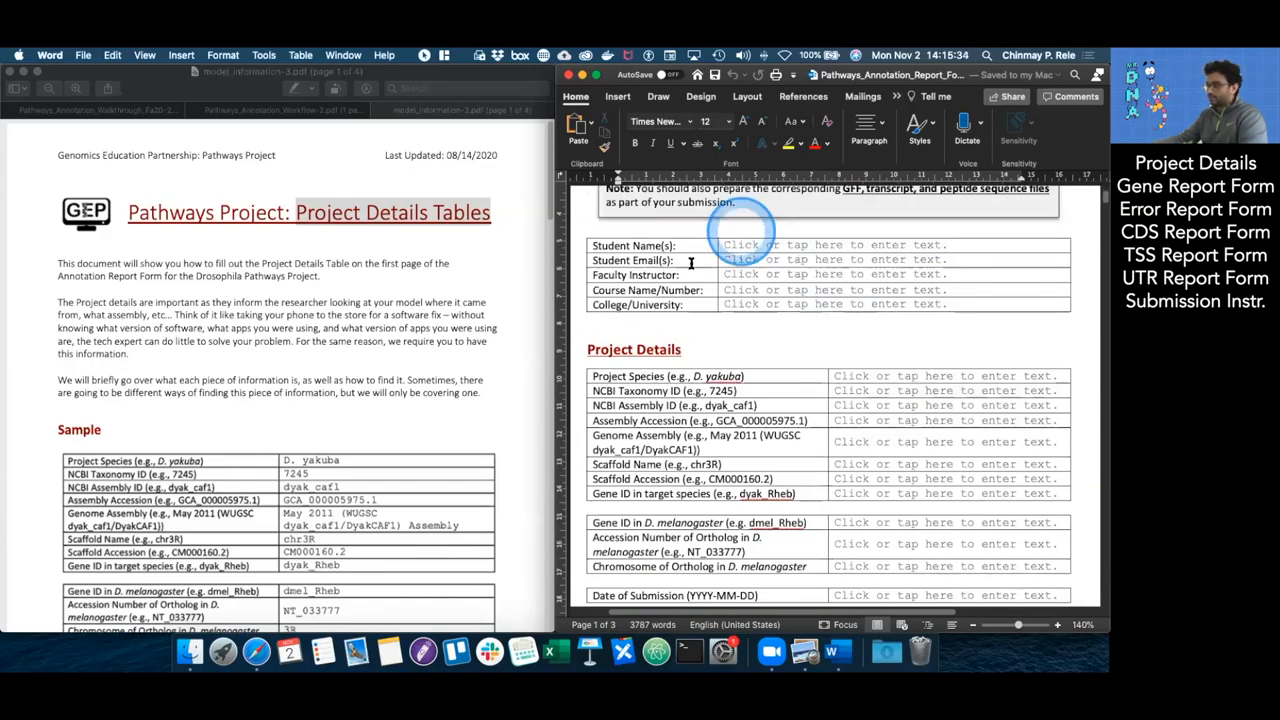
scroll("down", 3)
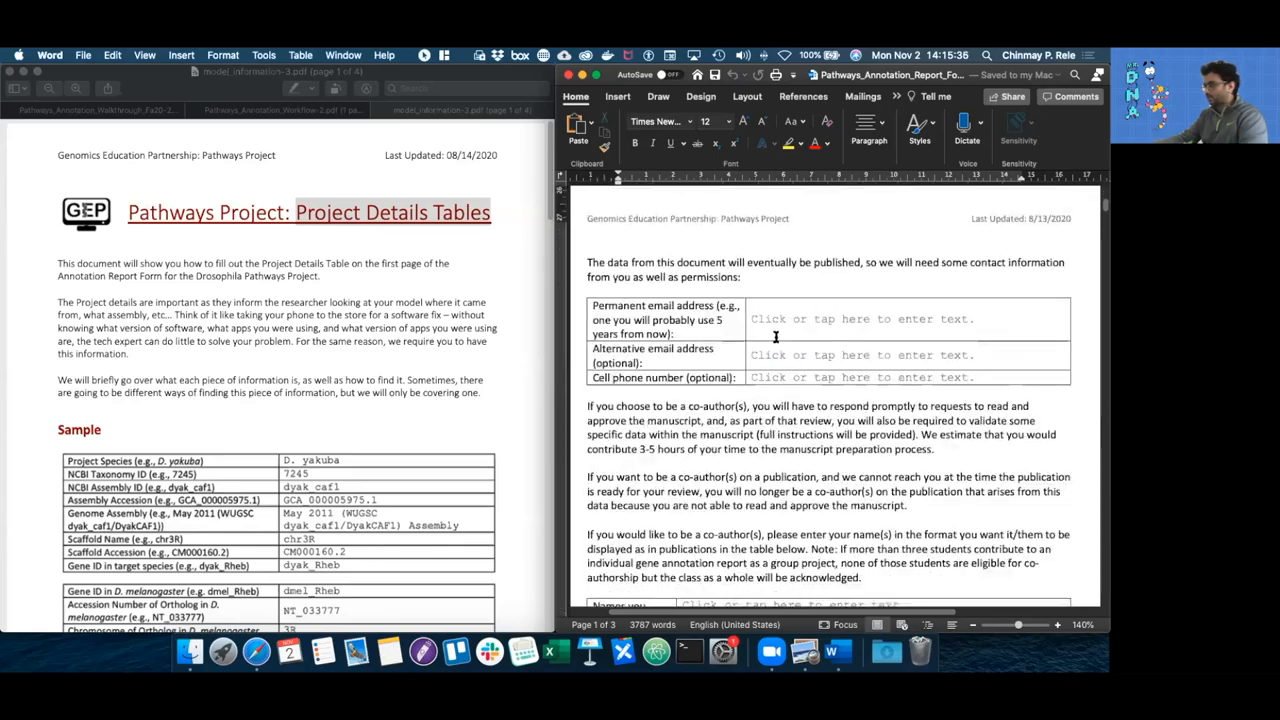
scroll("down", 3)
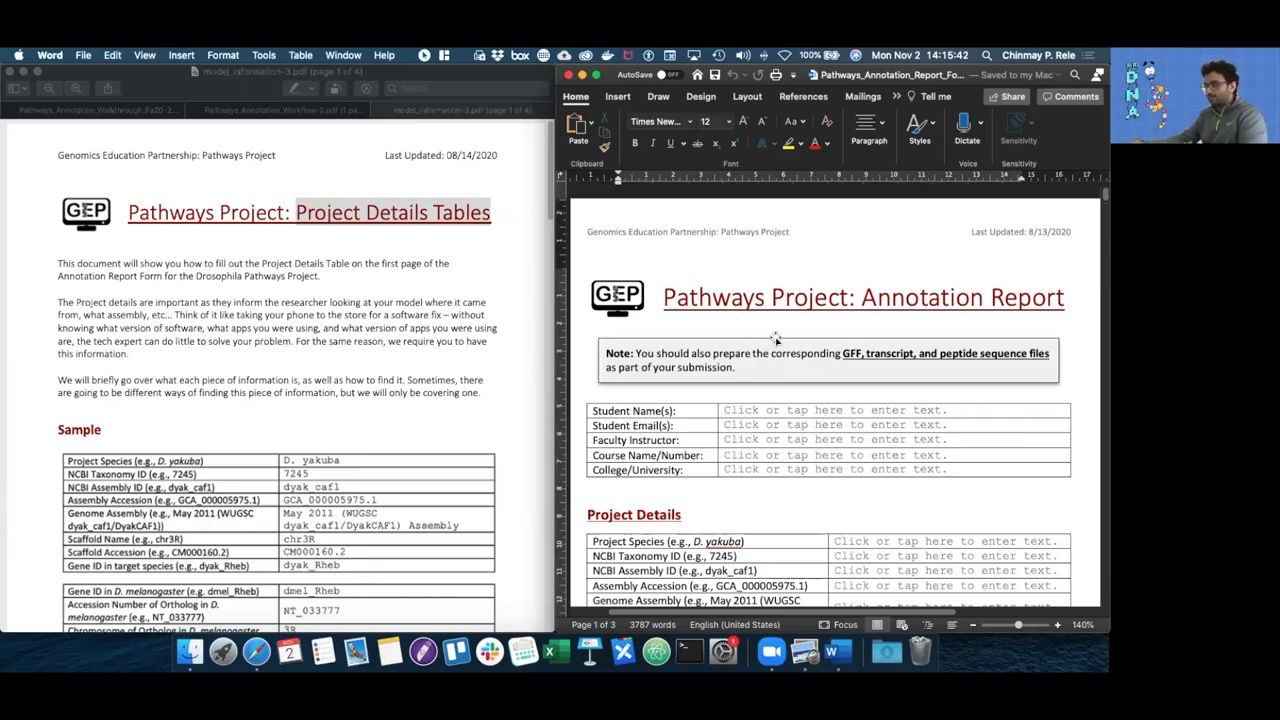
Revisit the Annotation Walkthrough document and the Pathways Annotation Workflow chart in Preview
left_click(110, 110)
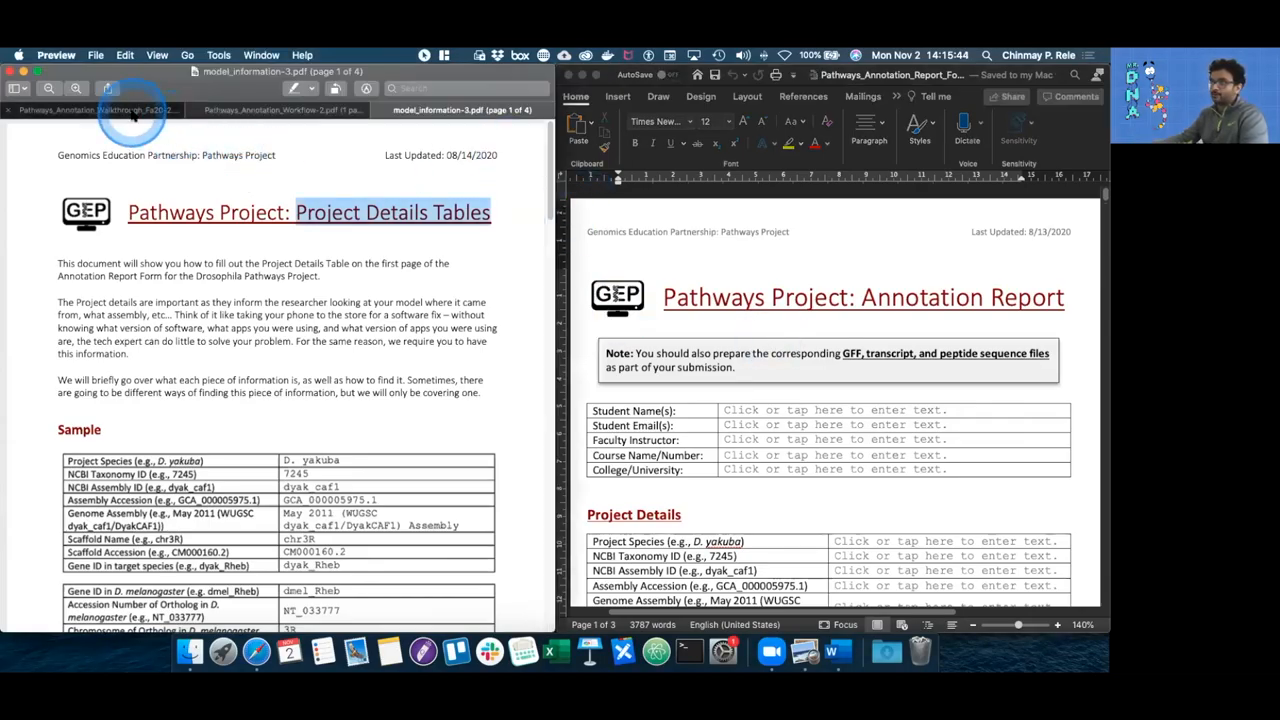
left_click(95, 110)
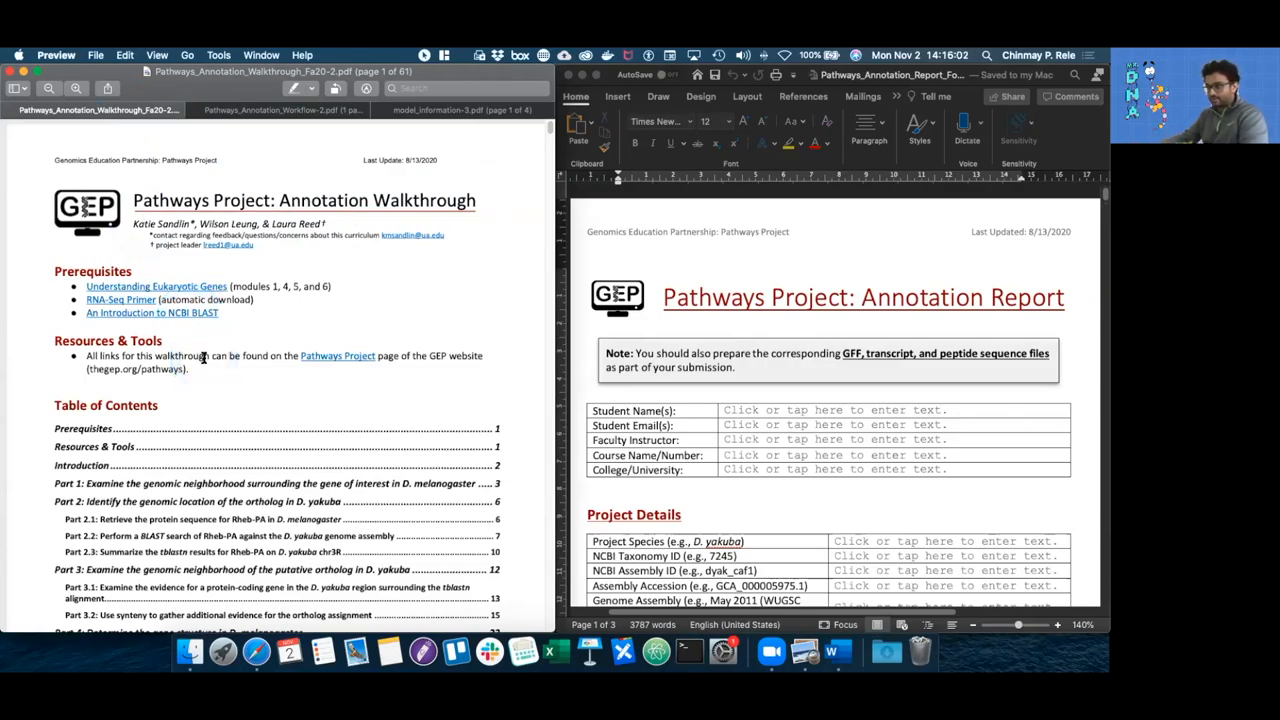
left_click(283, 110)
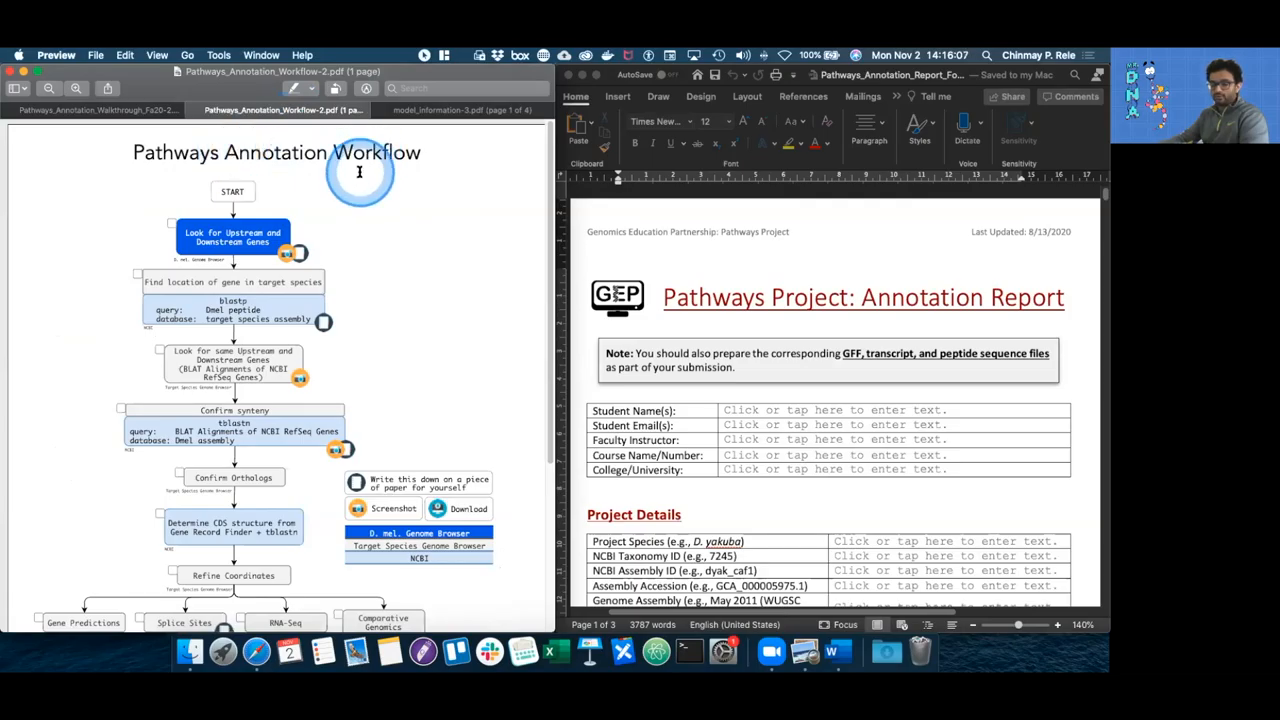
mouse_move(140, 122)
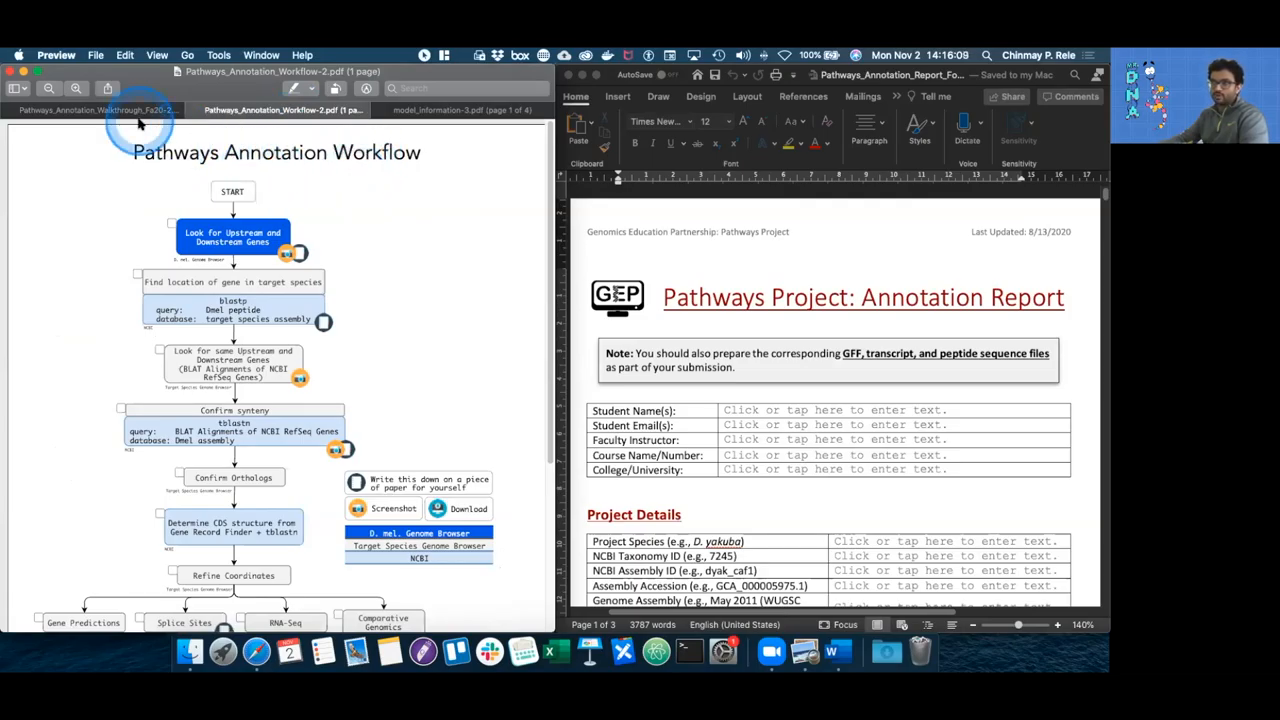
left_click(110, 112)
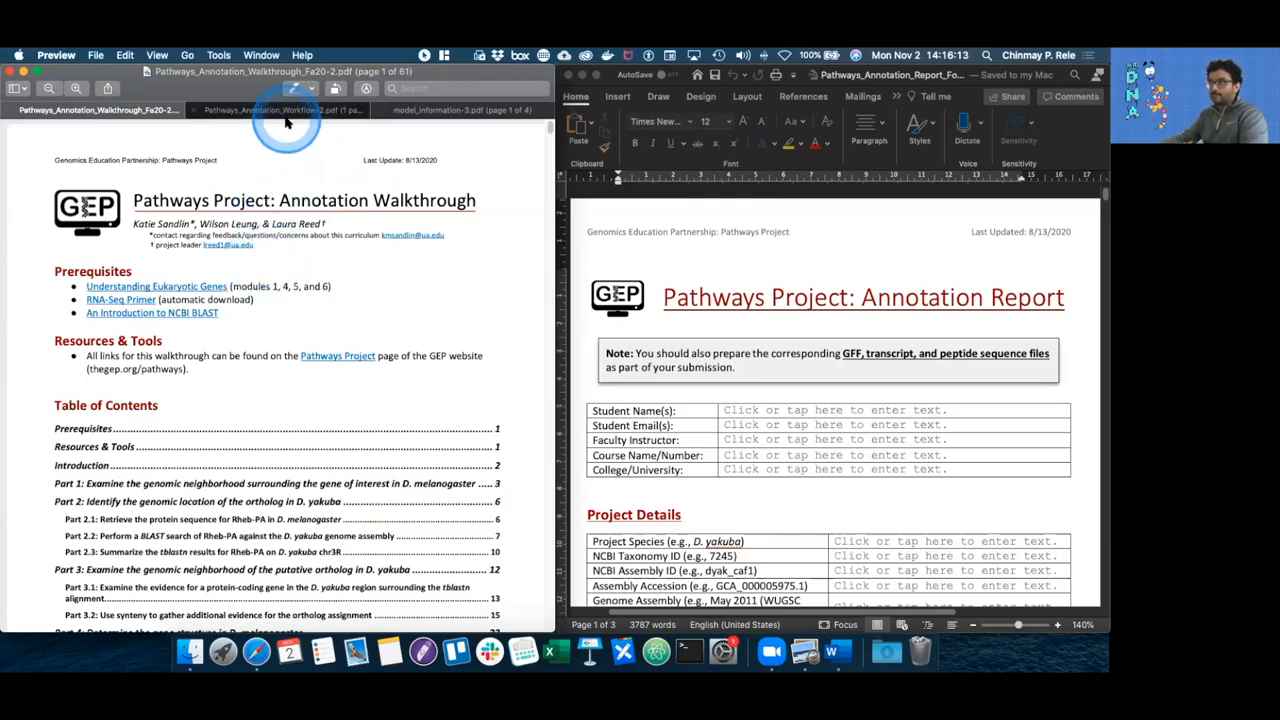
left_click(290, 110)
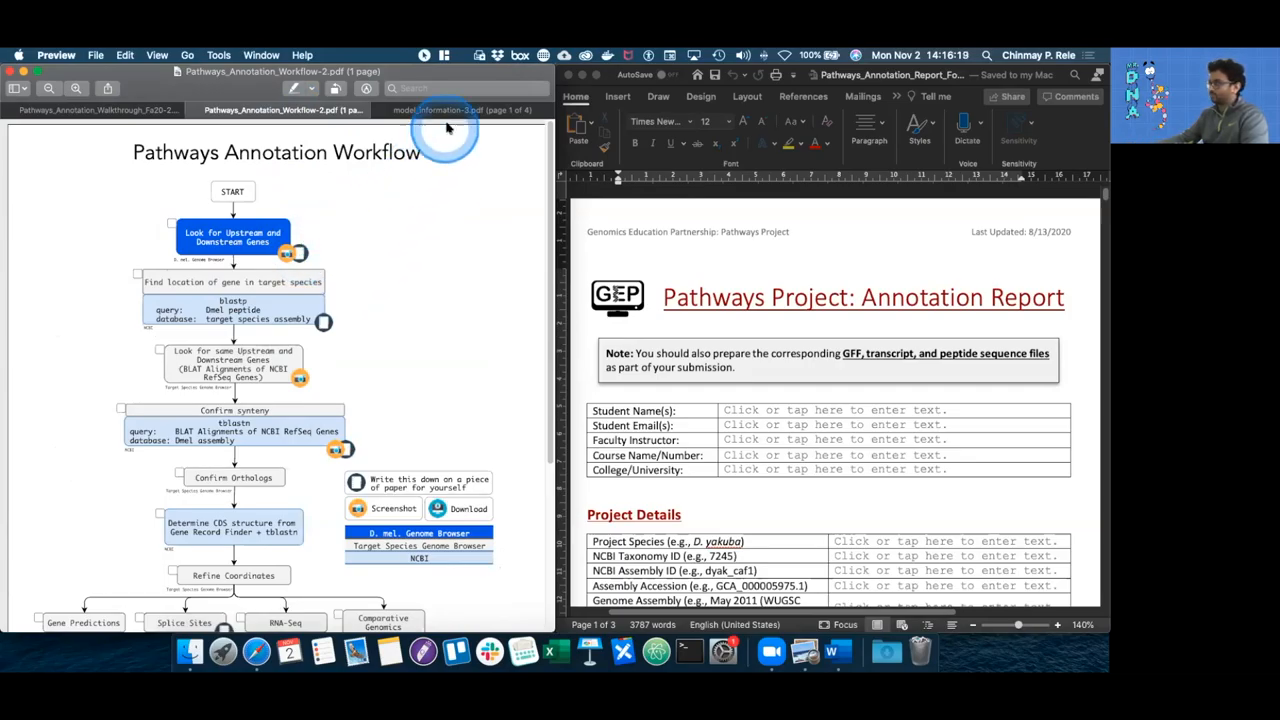
Scroll through the Project Details Tables guide to its sample filled-in project table
left_click(456, 110)
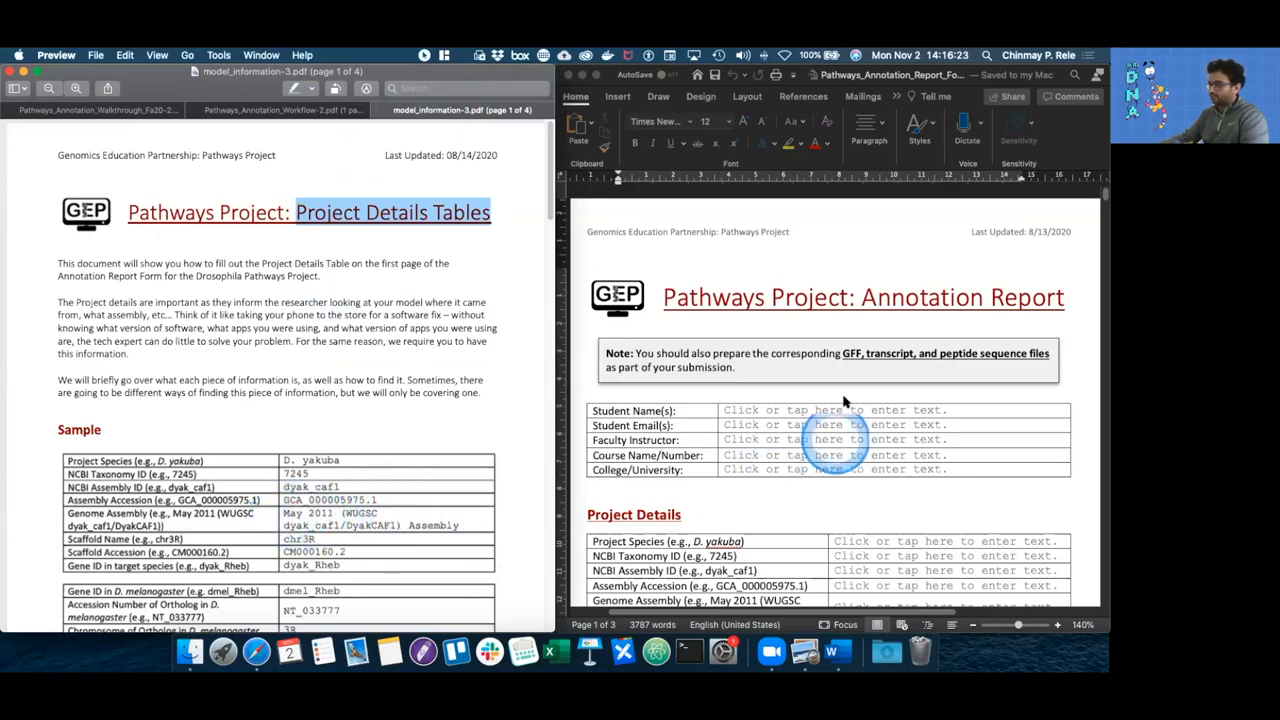
scroll("down", 3)
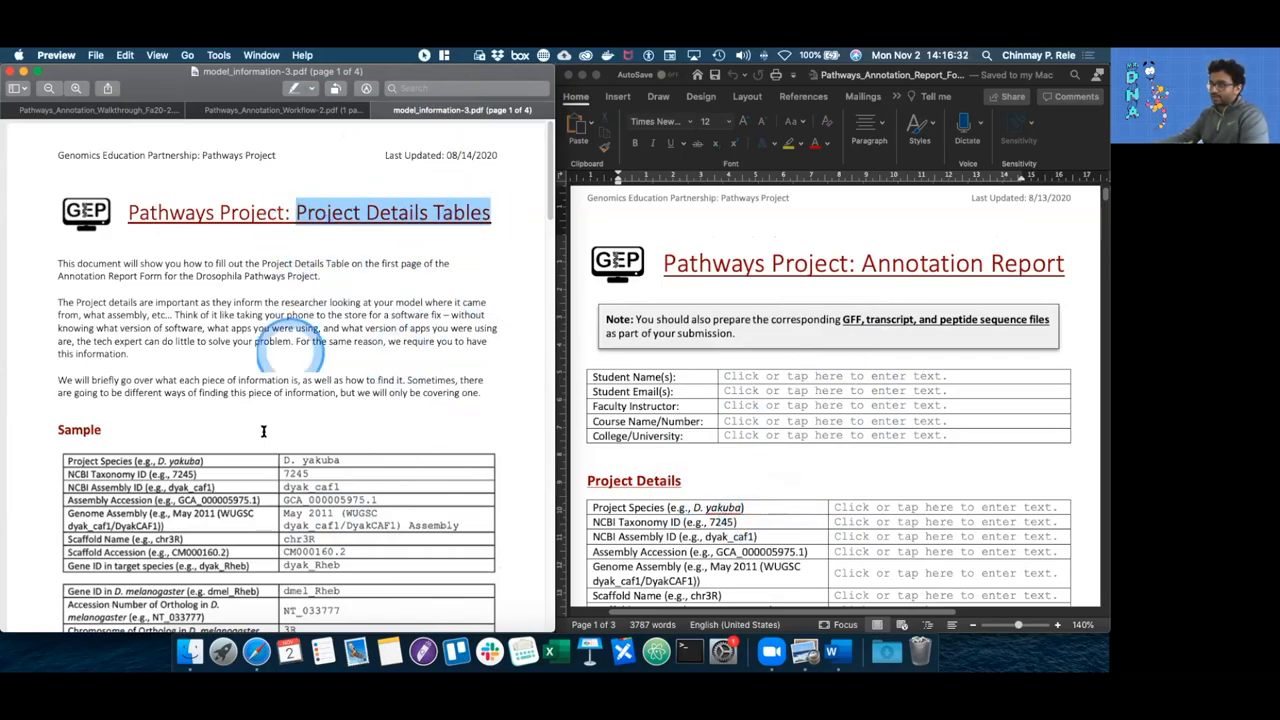
scroll("down", 3)
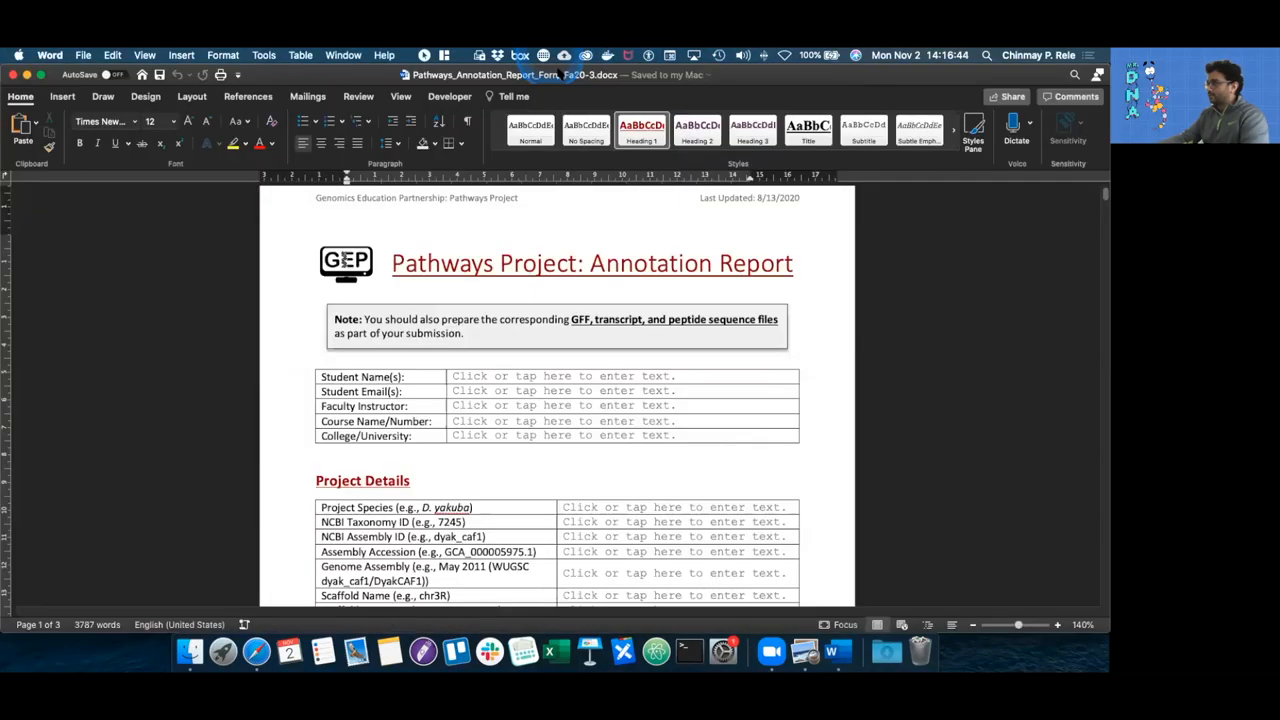
left_click(1055, 624)
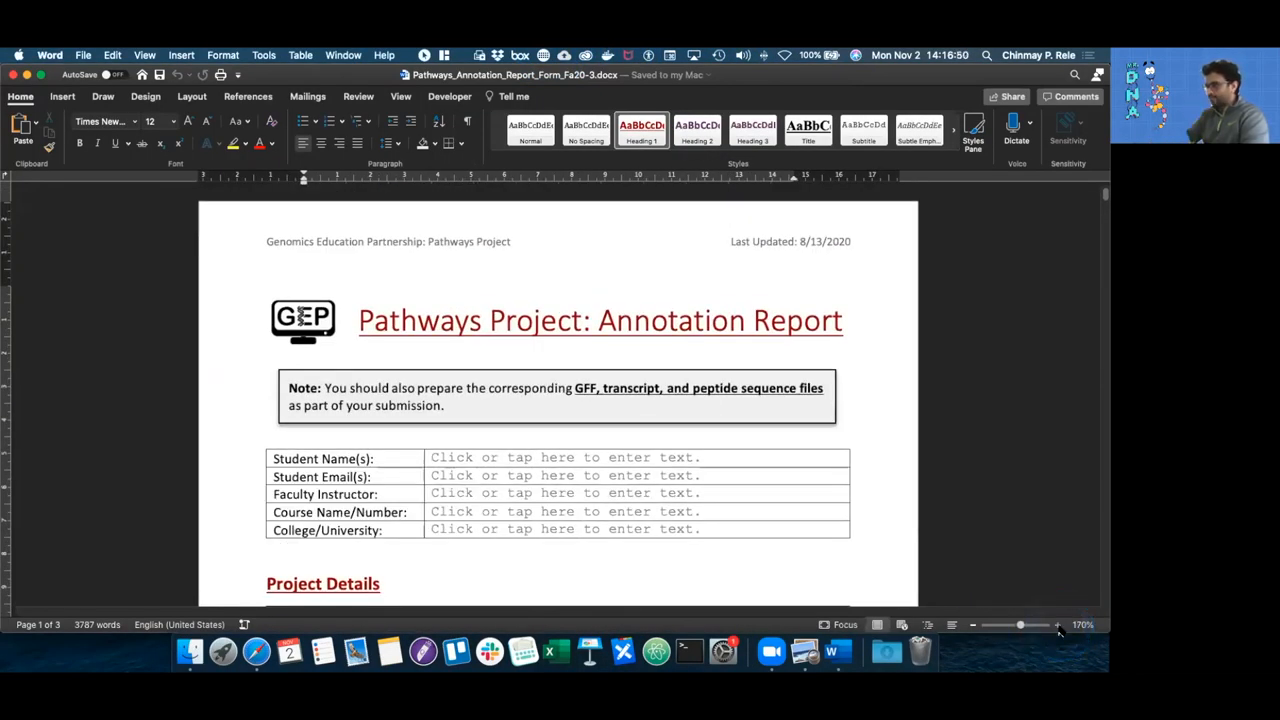
left_click(471, 457)
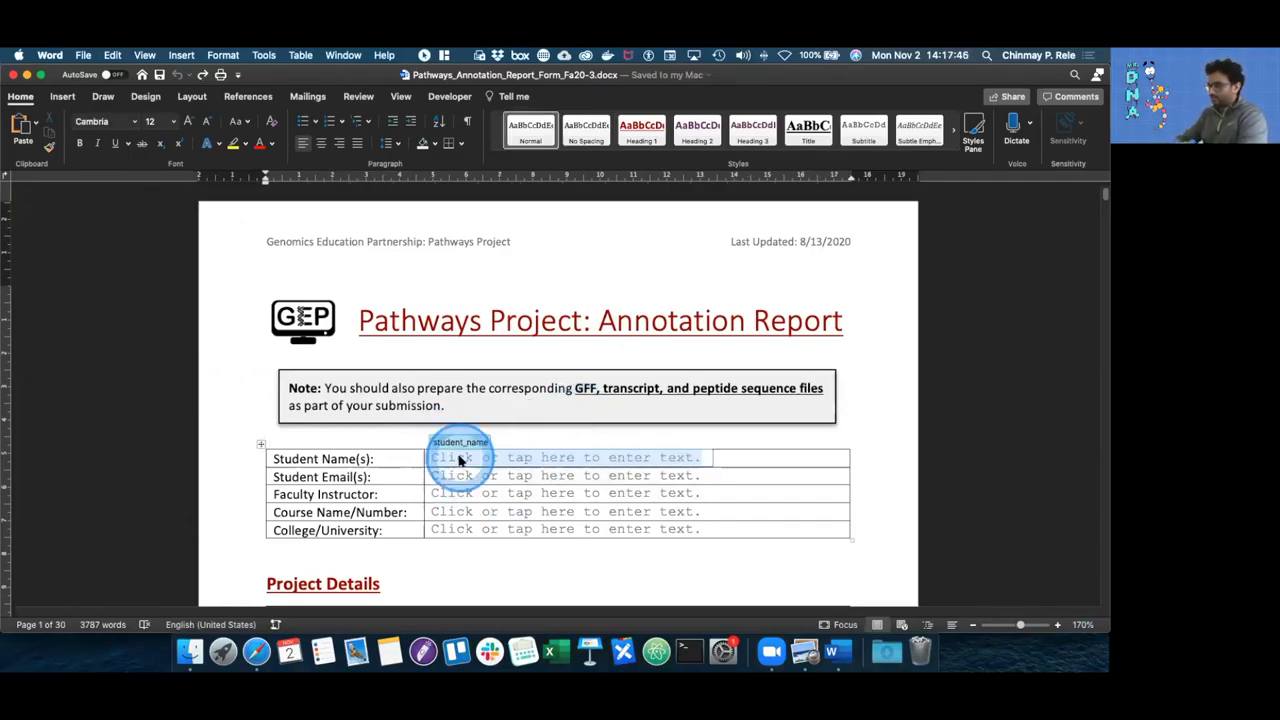
left_click(460, 458)
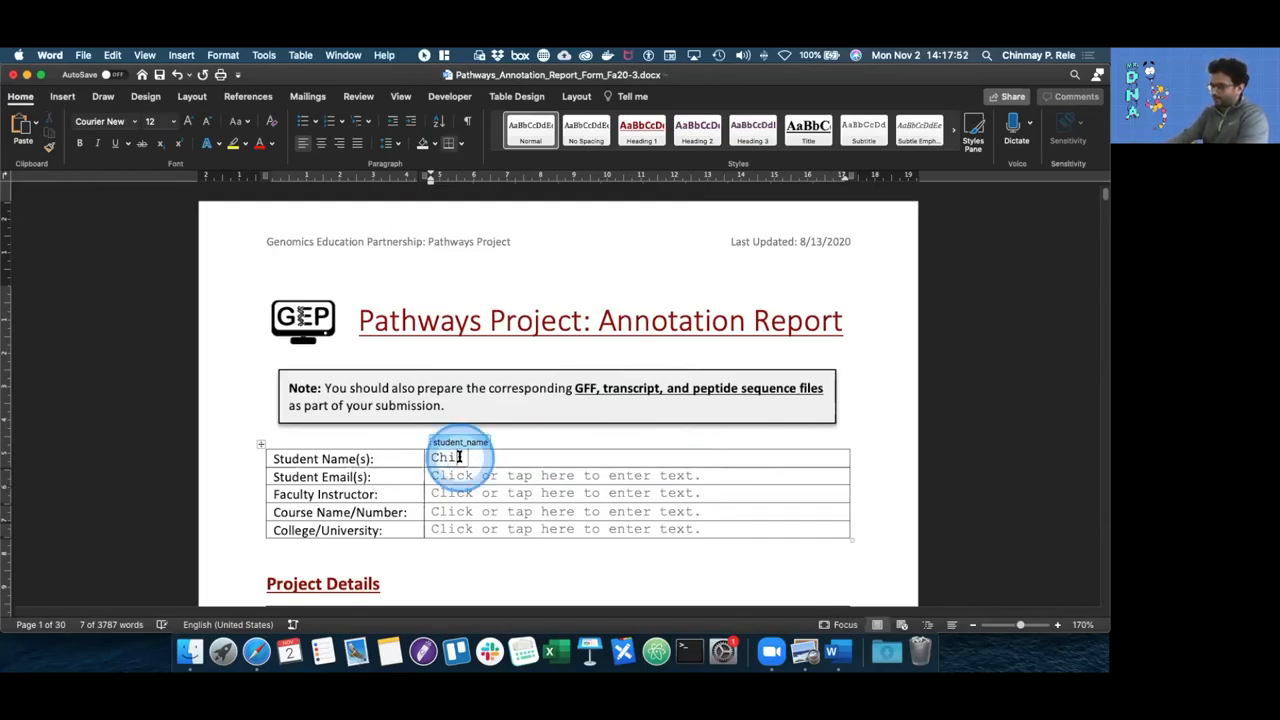
type("nmay P.")
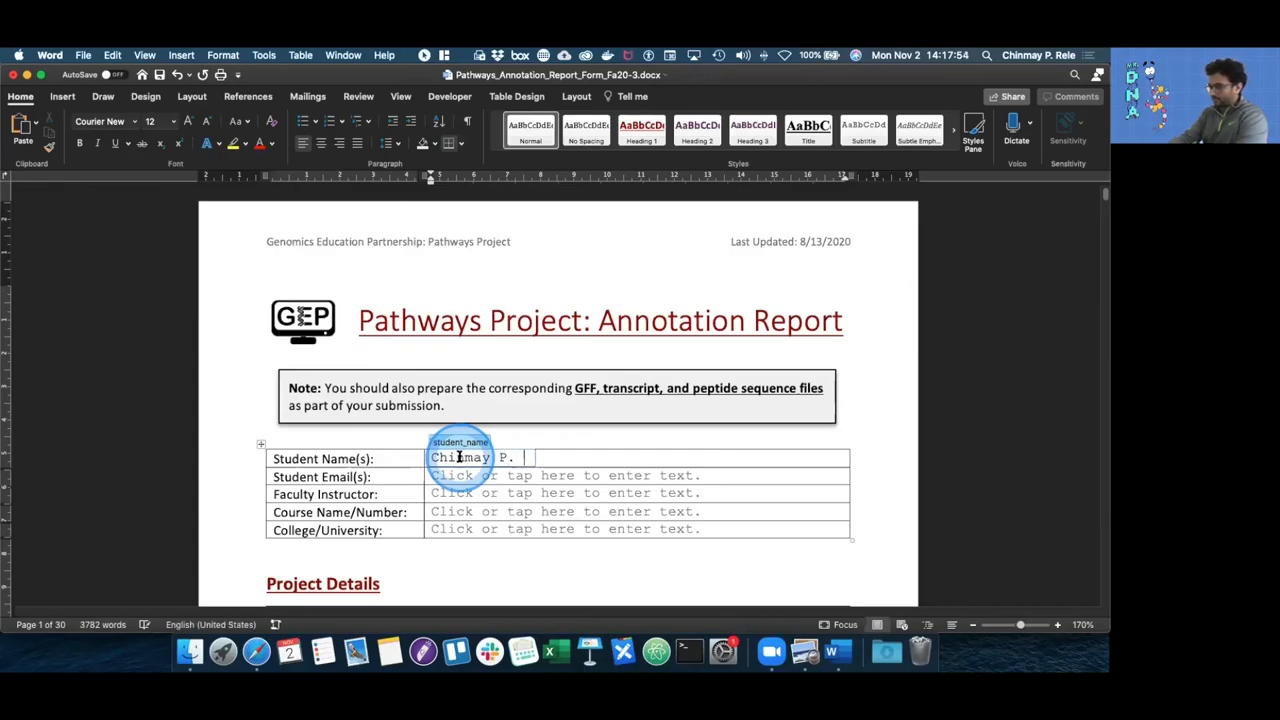
type("Rele")
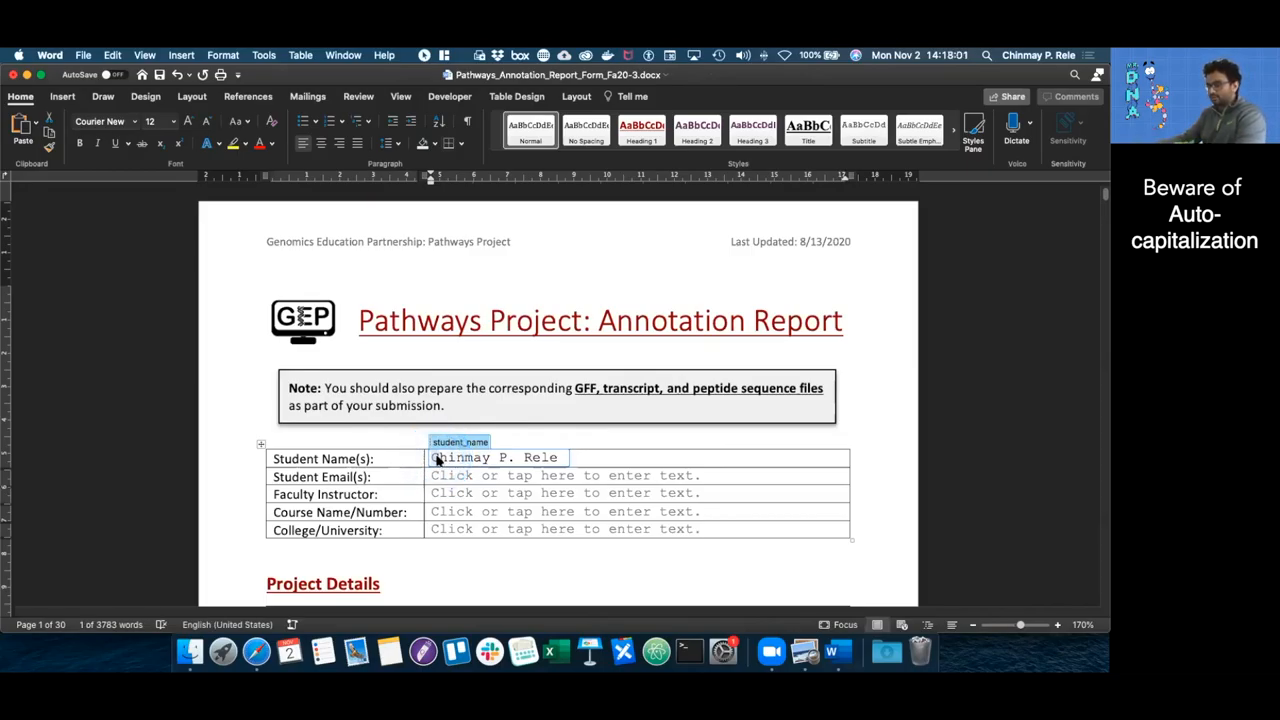
left_click(452, 475)
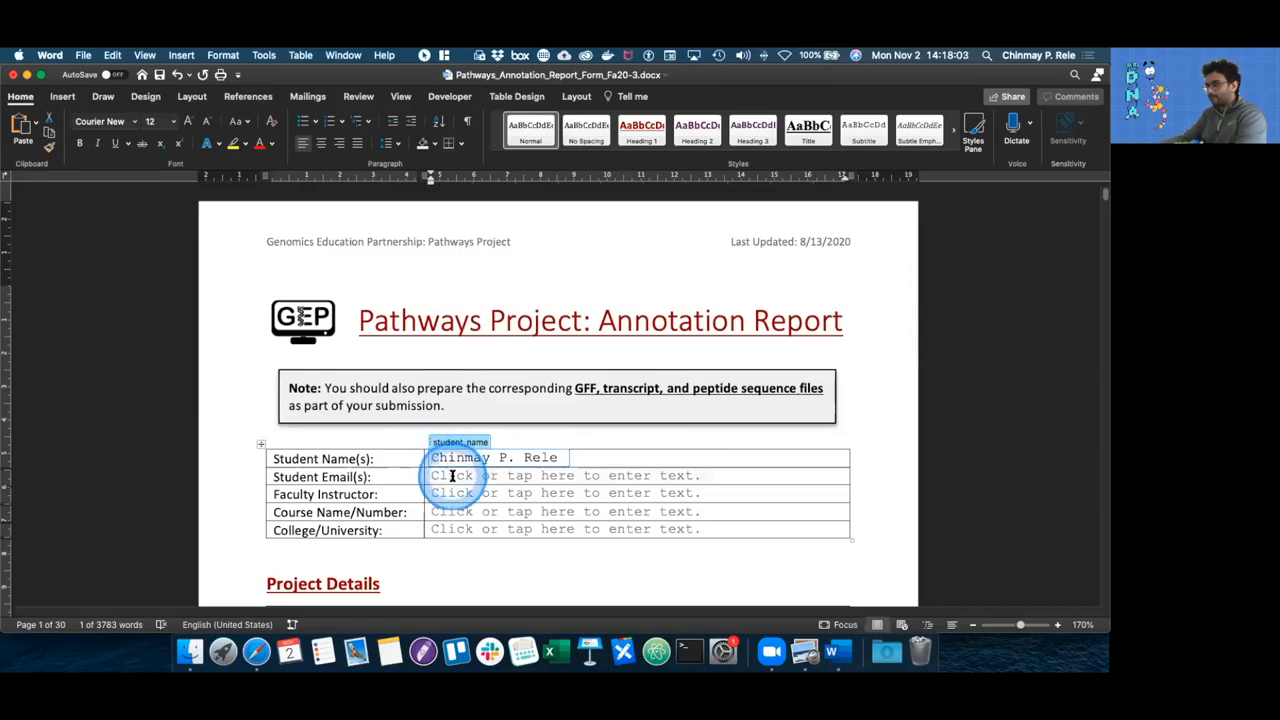
left_click(450, 475)
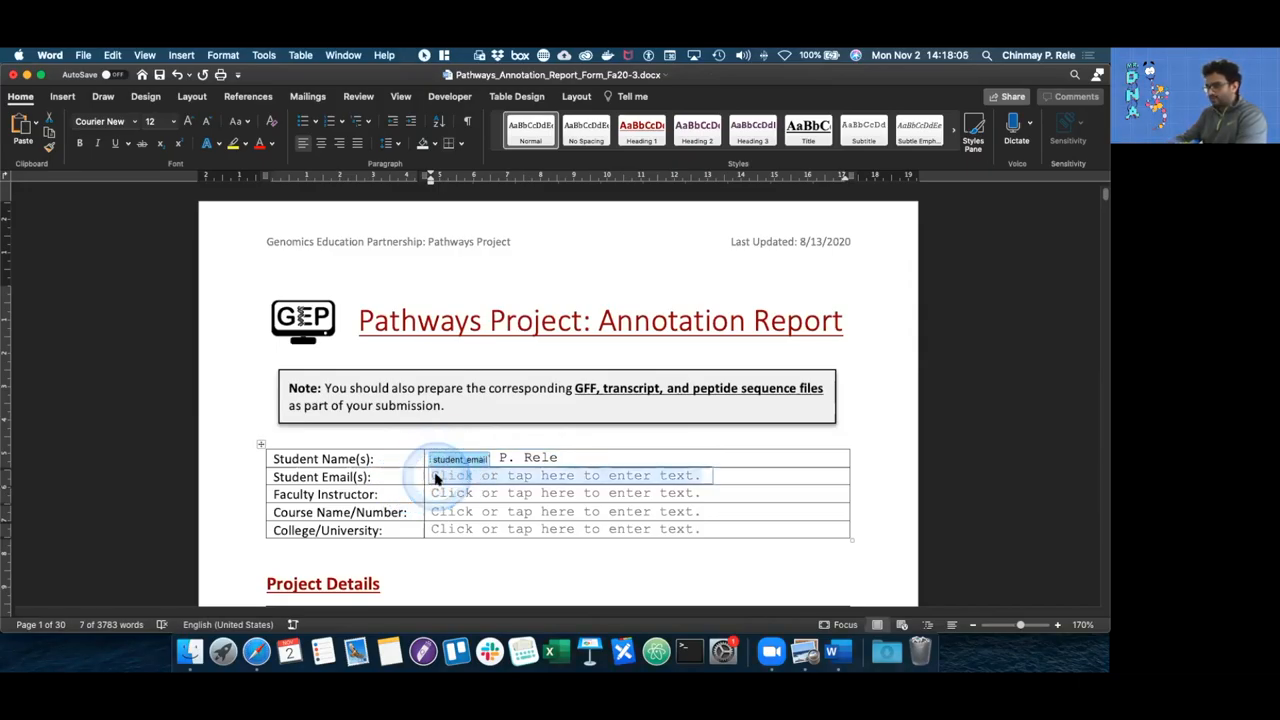
type("pre")
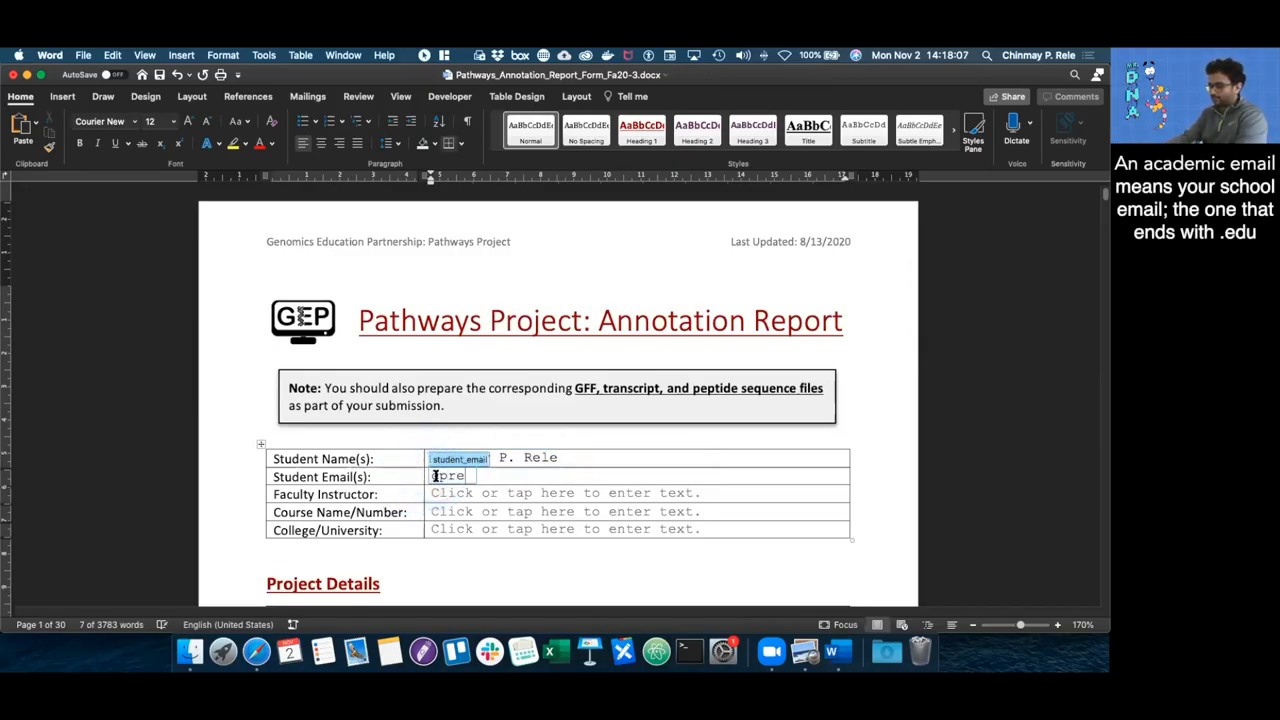
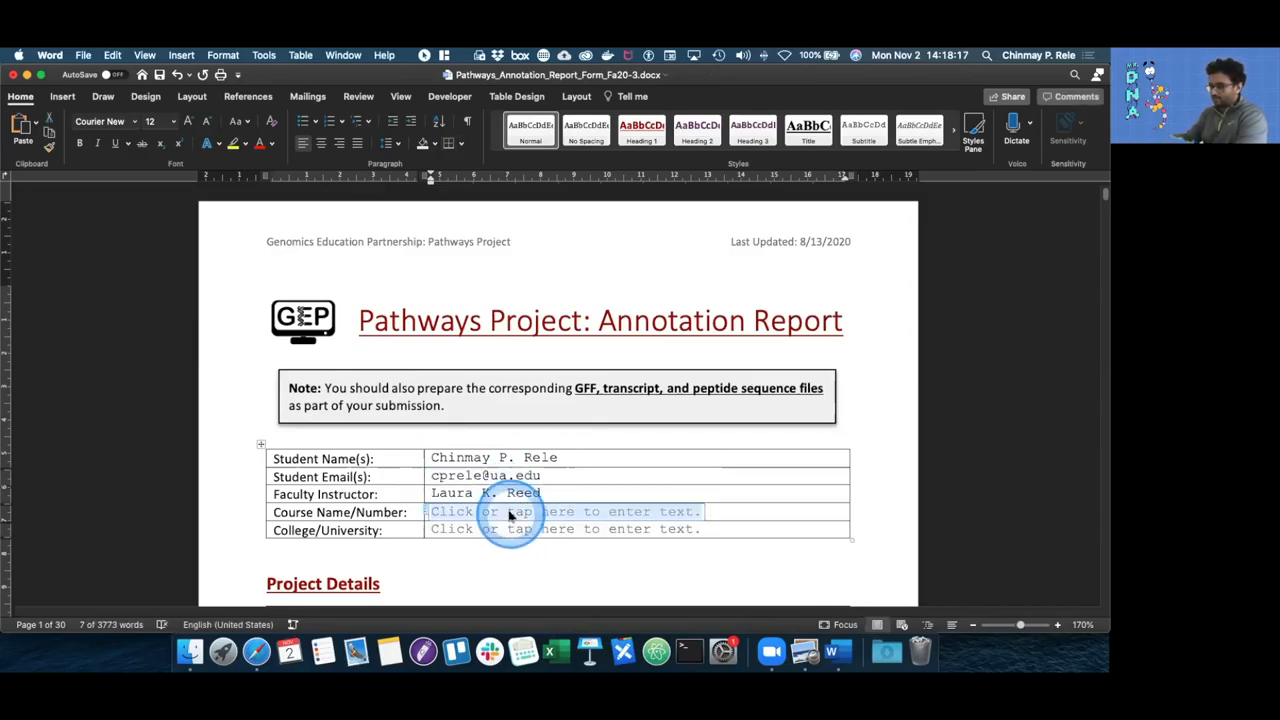
left_click(510, 511)
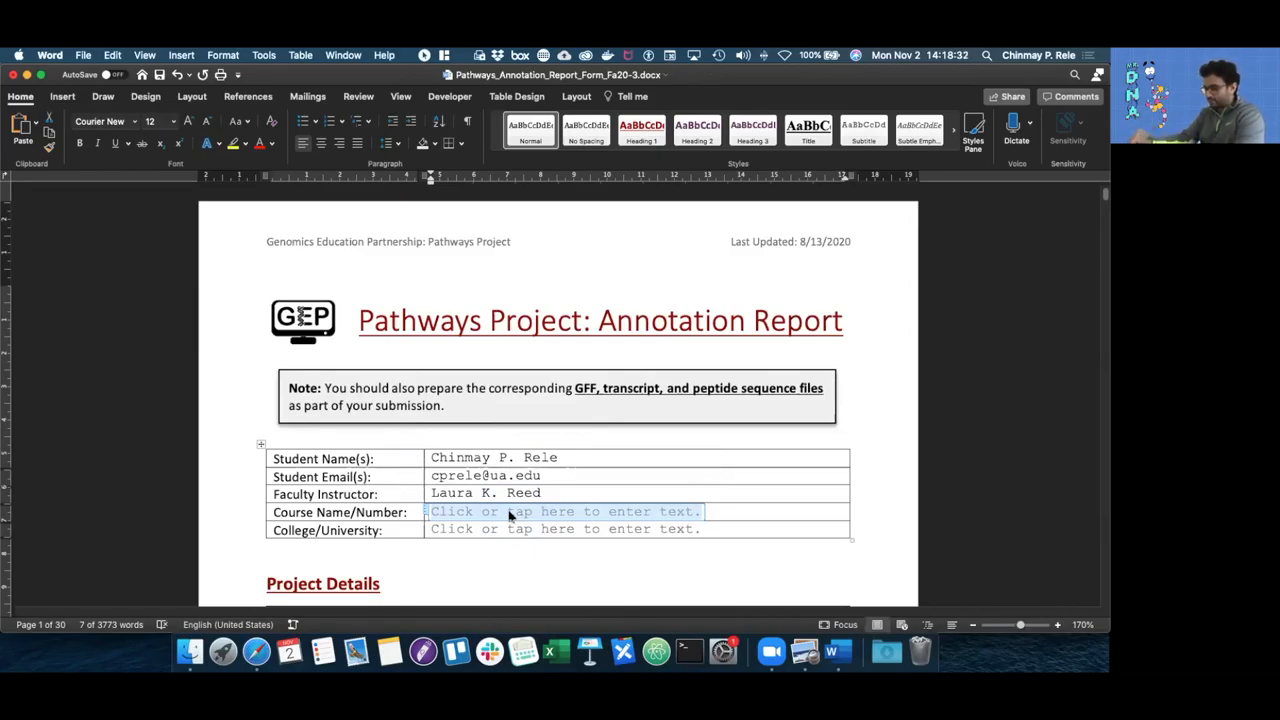
type("GEP")
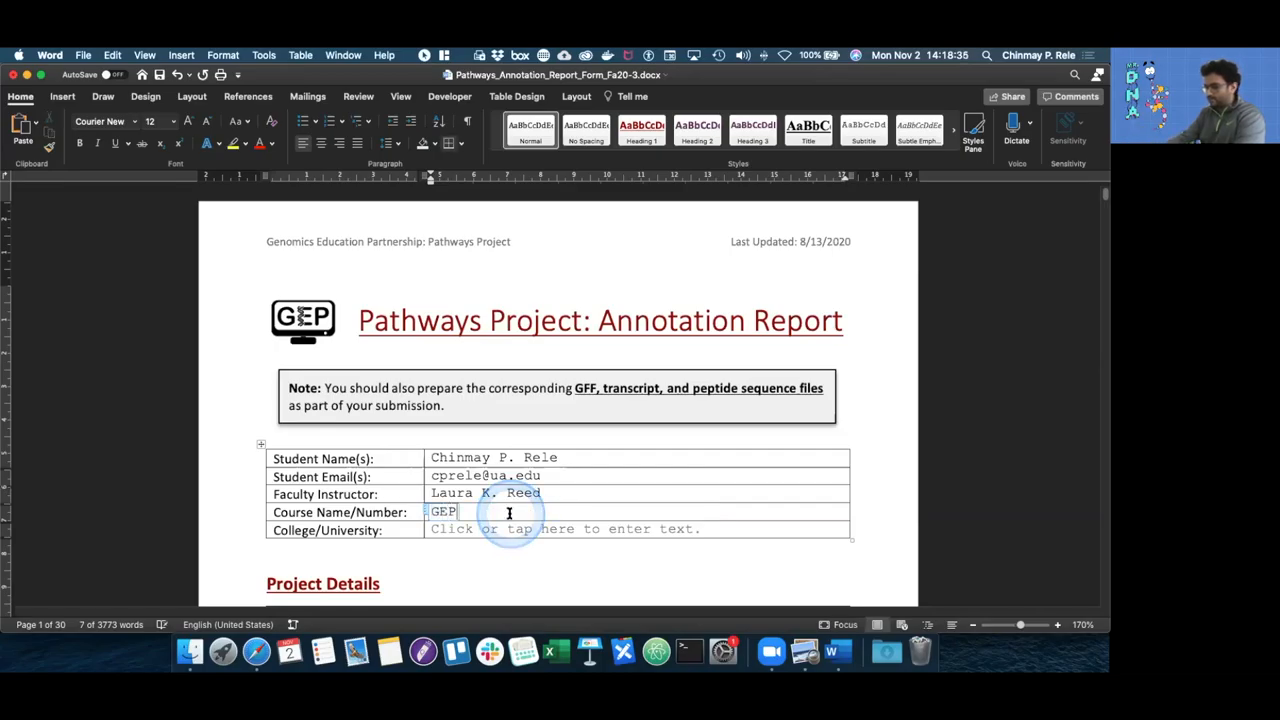
type("420")
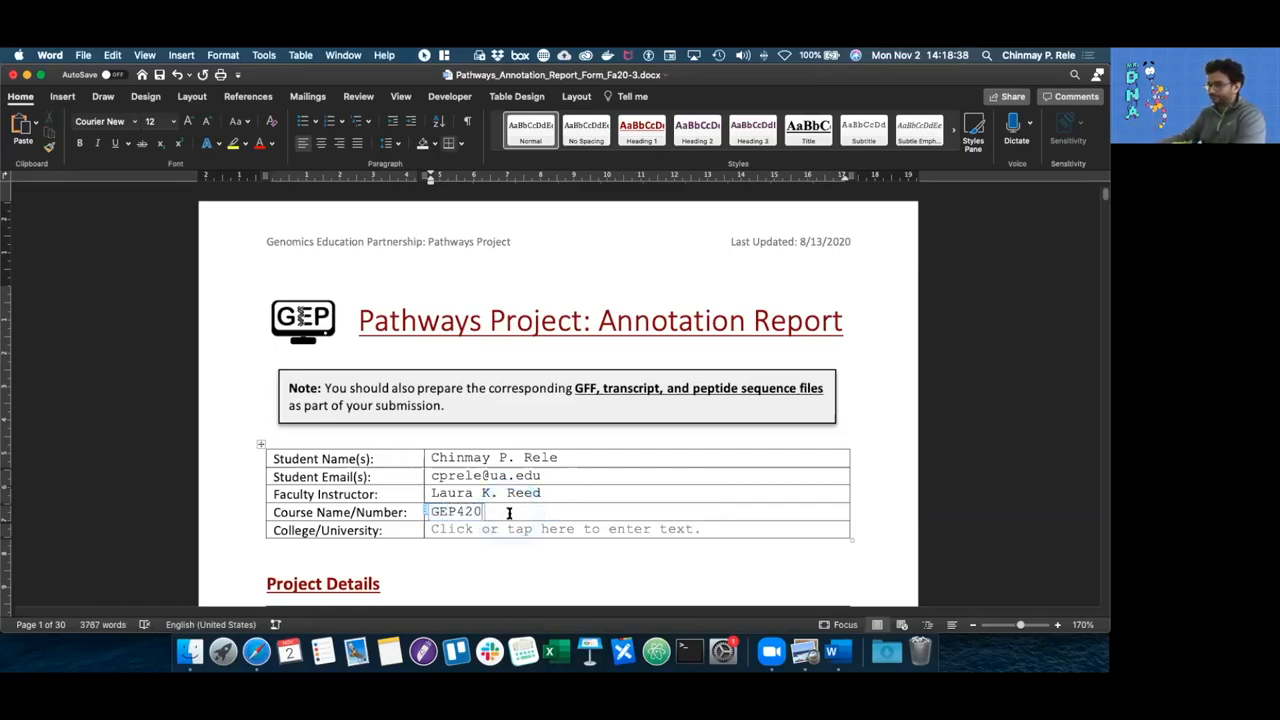
left_click(485, 432)
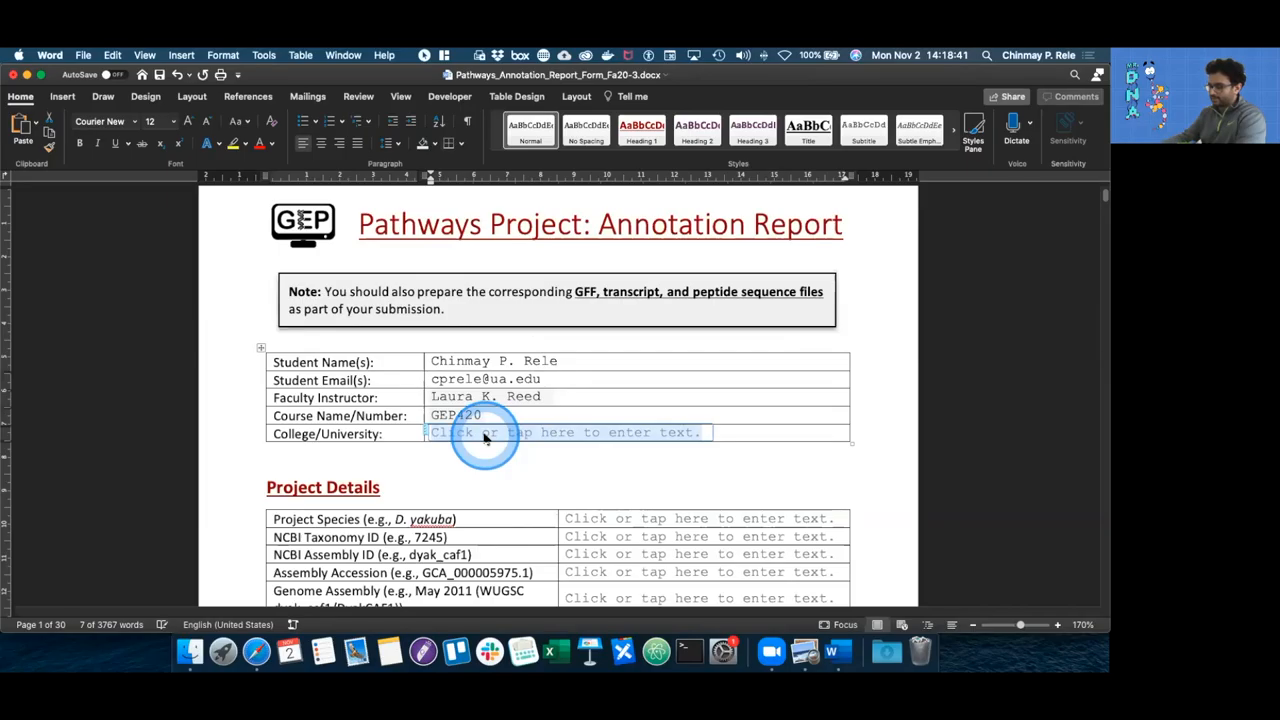
type("Universyt")
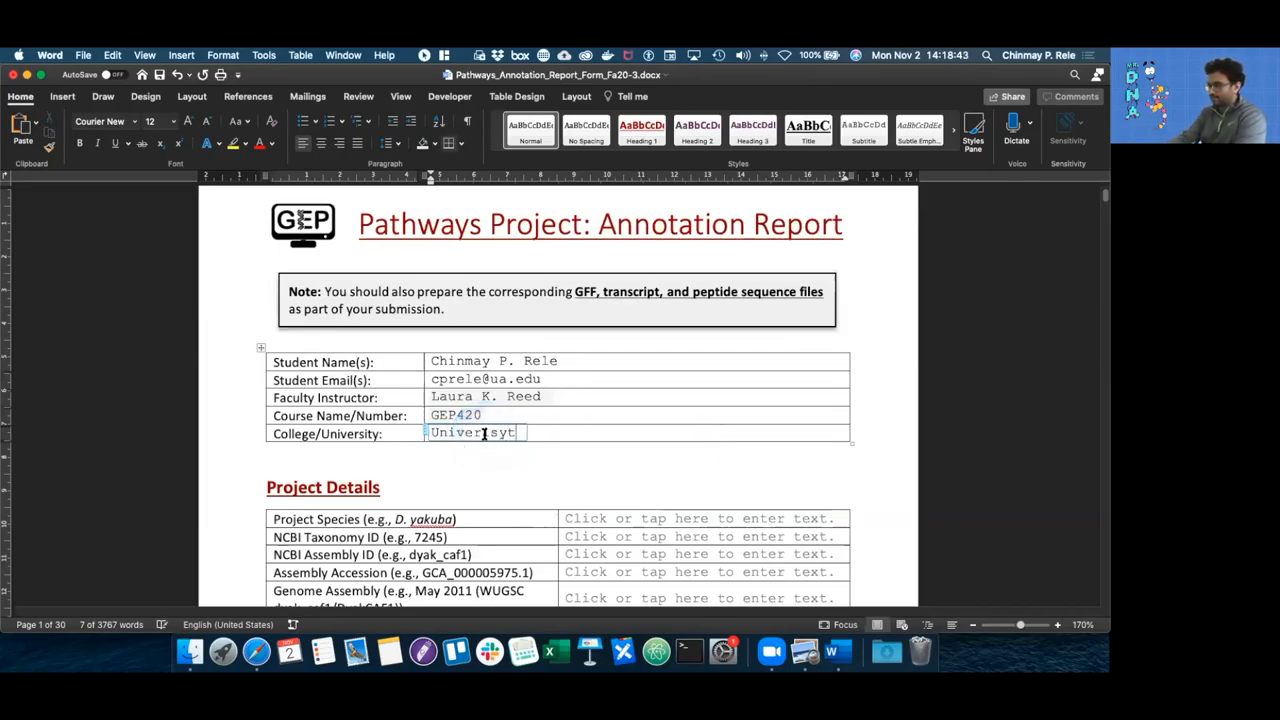
type("University of Alabama")
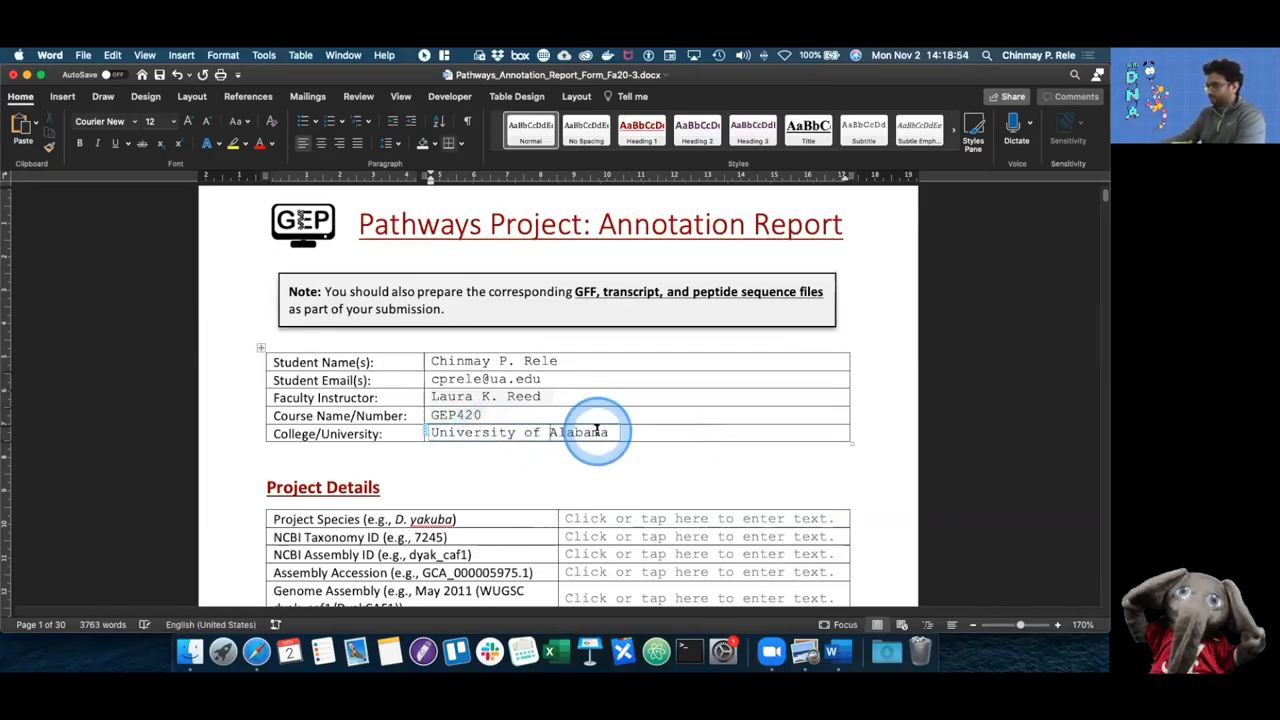
Enter D. erecta as Project Species, then head to the genome browser for the NCBI Taxonomy ID
scroll("down", 3)
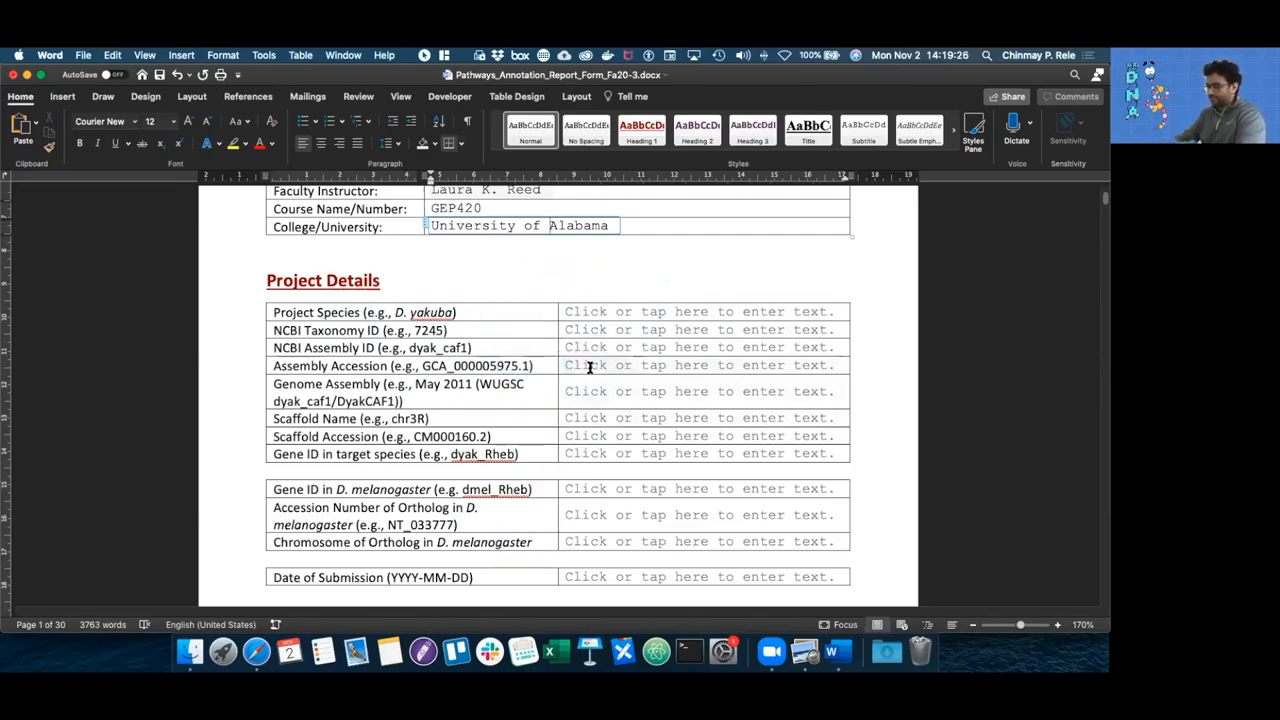
left_click(592, 312)
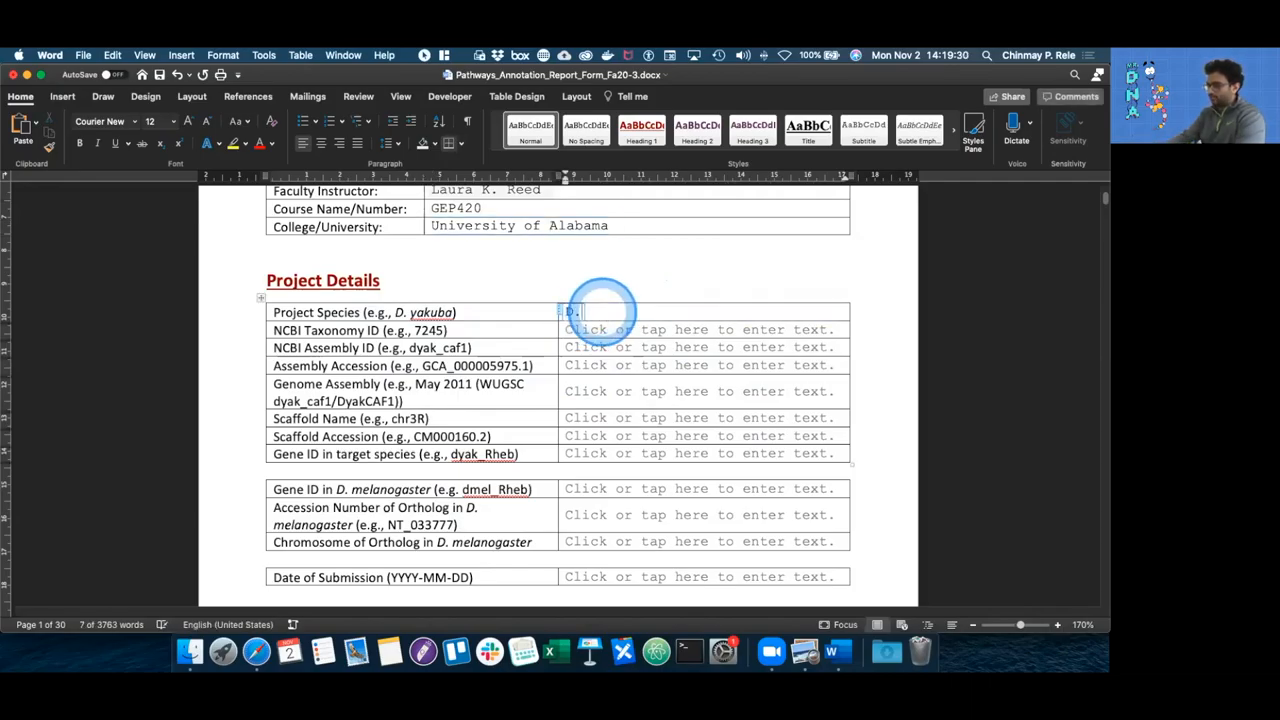
type("D. electa")
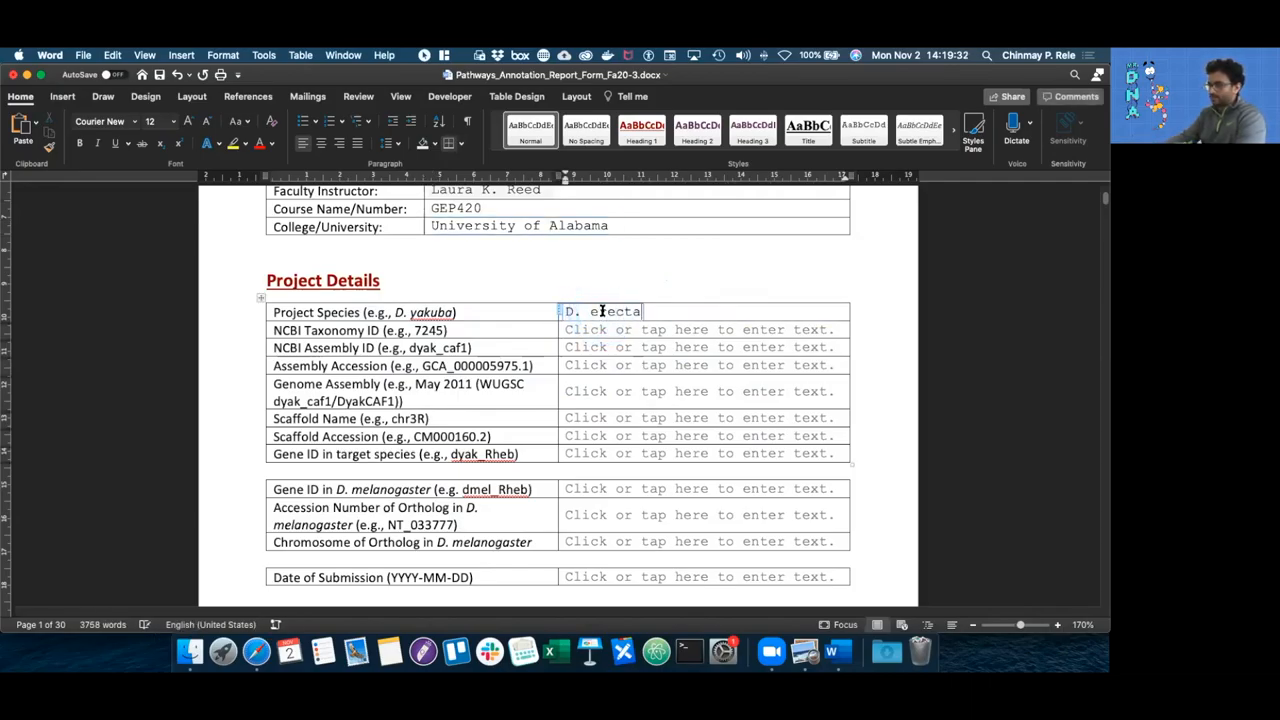
left_click(698, 330)
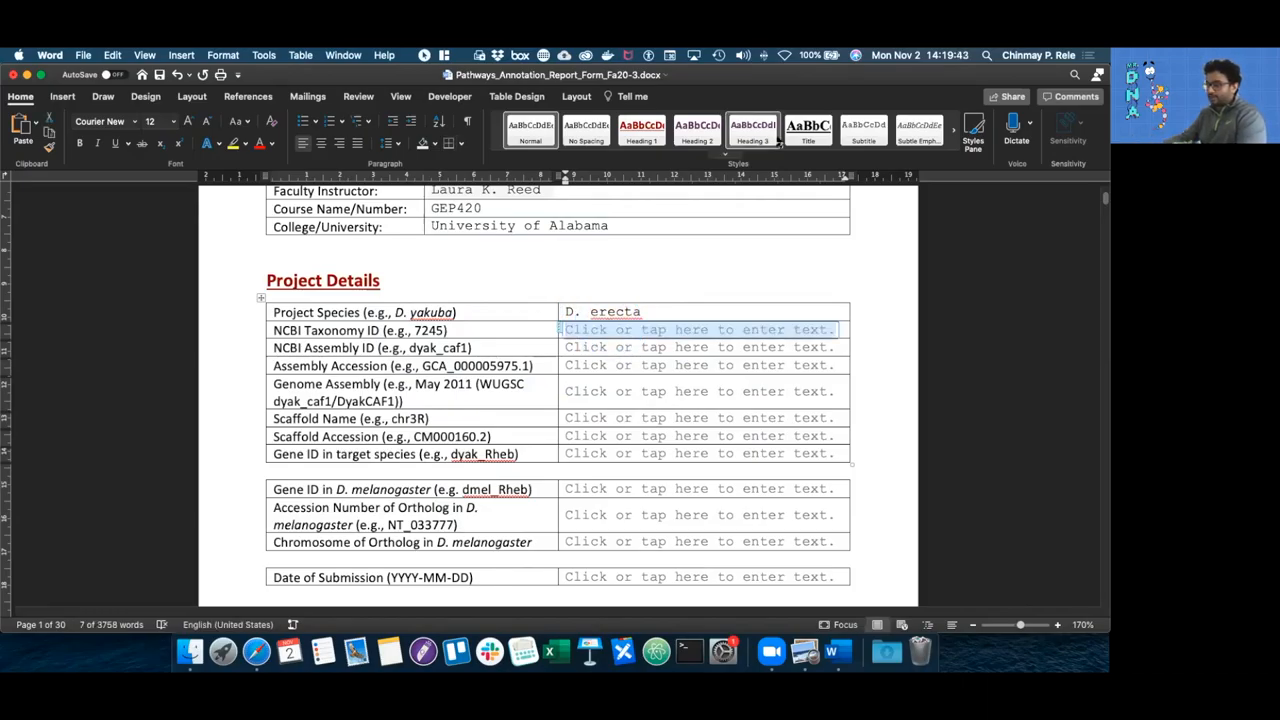
left_click(613, 320)
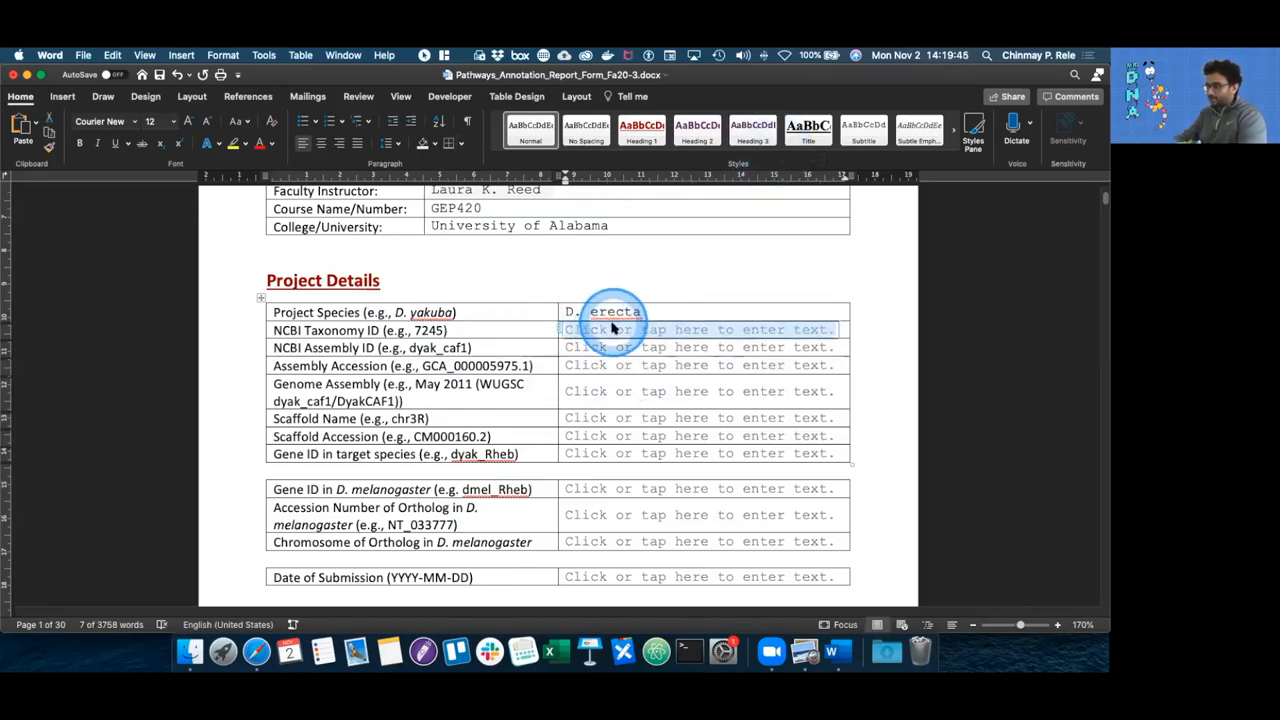
left_click(620, 330)
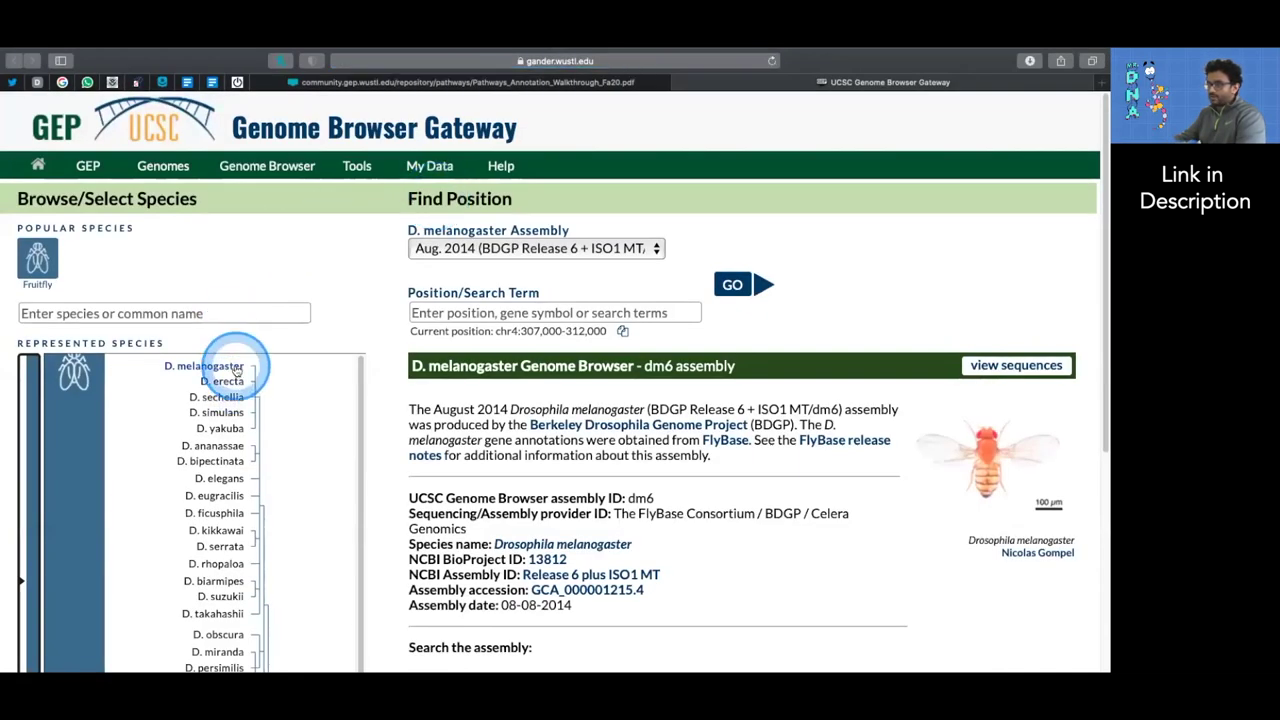
mouse_move(203, 366)
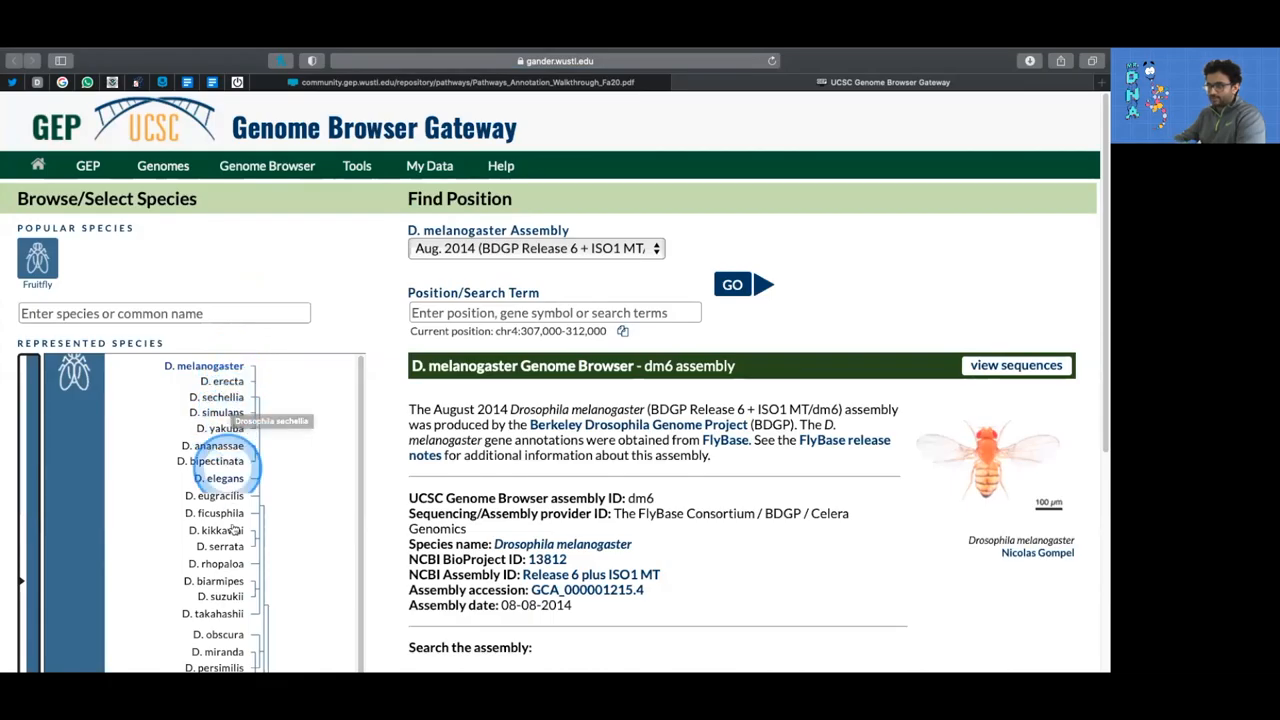
Pick D. erecta on the Gateway, open its NCBI taxonomy record and copy Taxonomy ID 7220
scroll("down", 3)
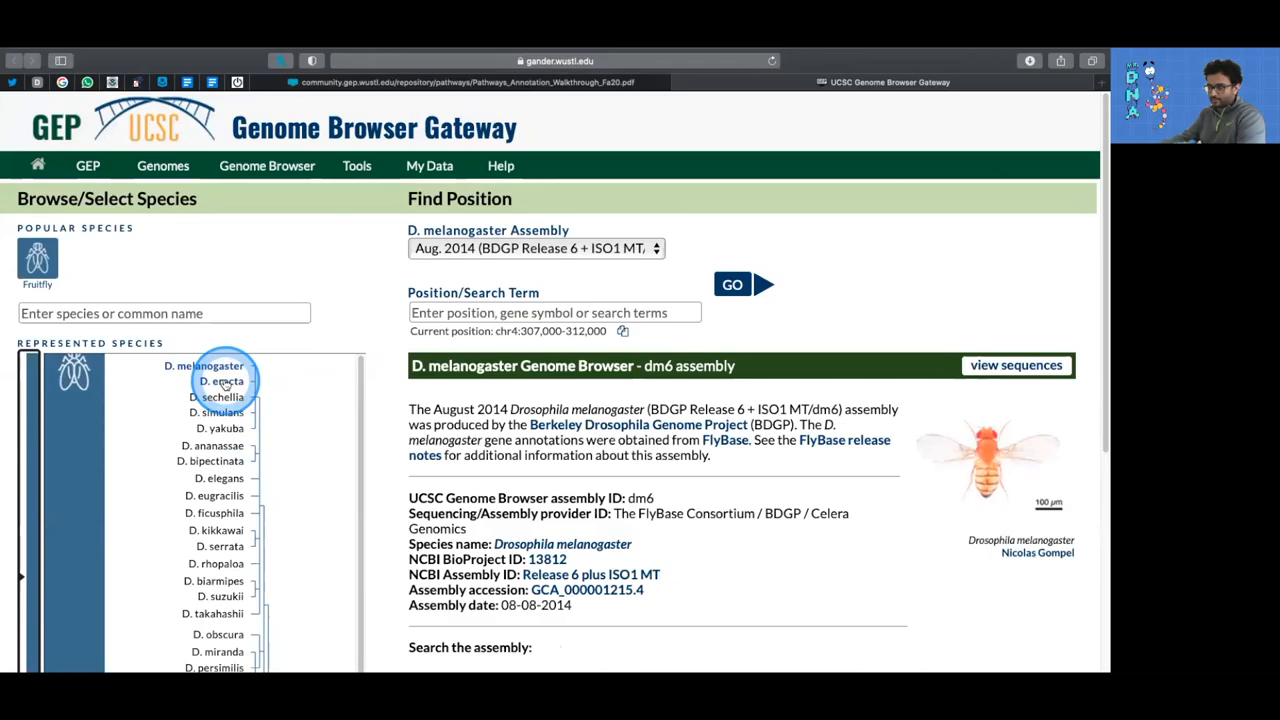
left_click(213, 381)
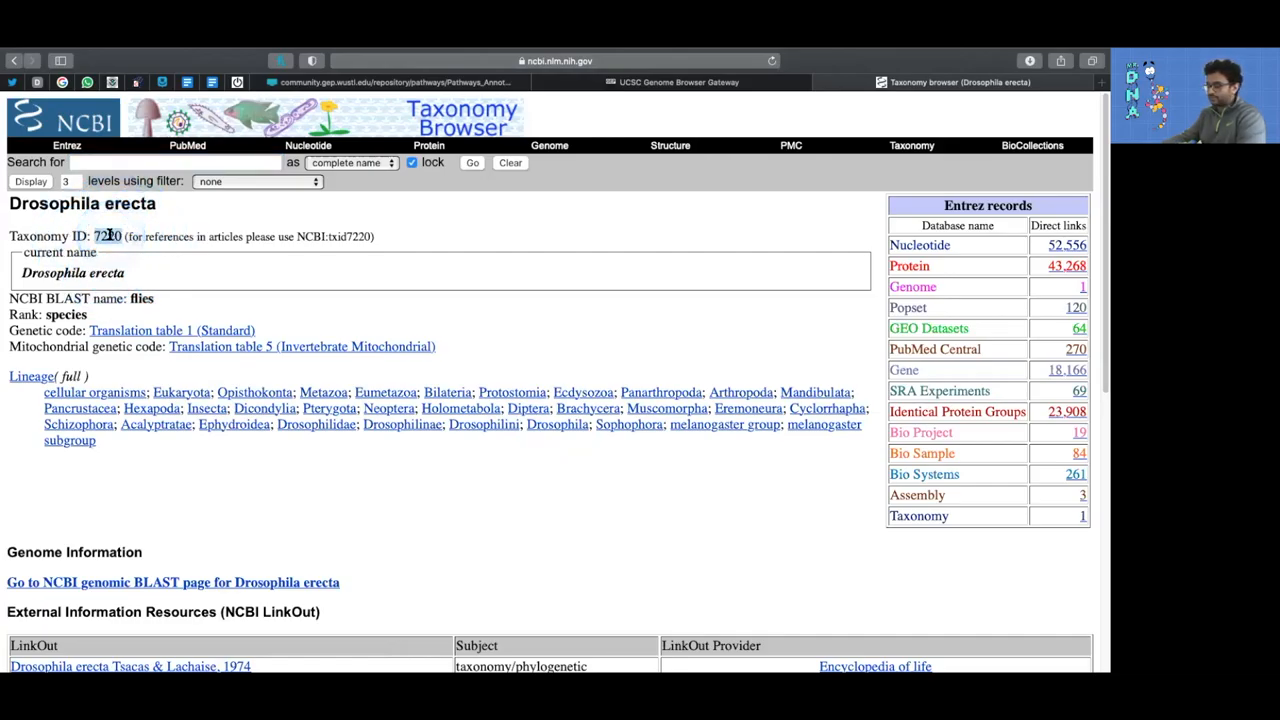
right_click(107, 236)
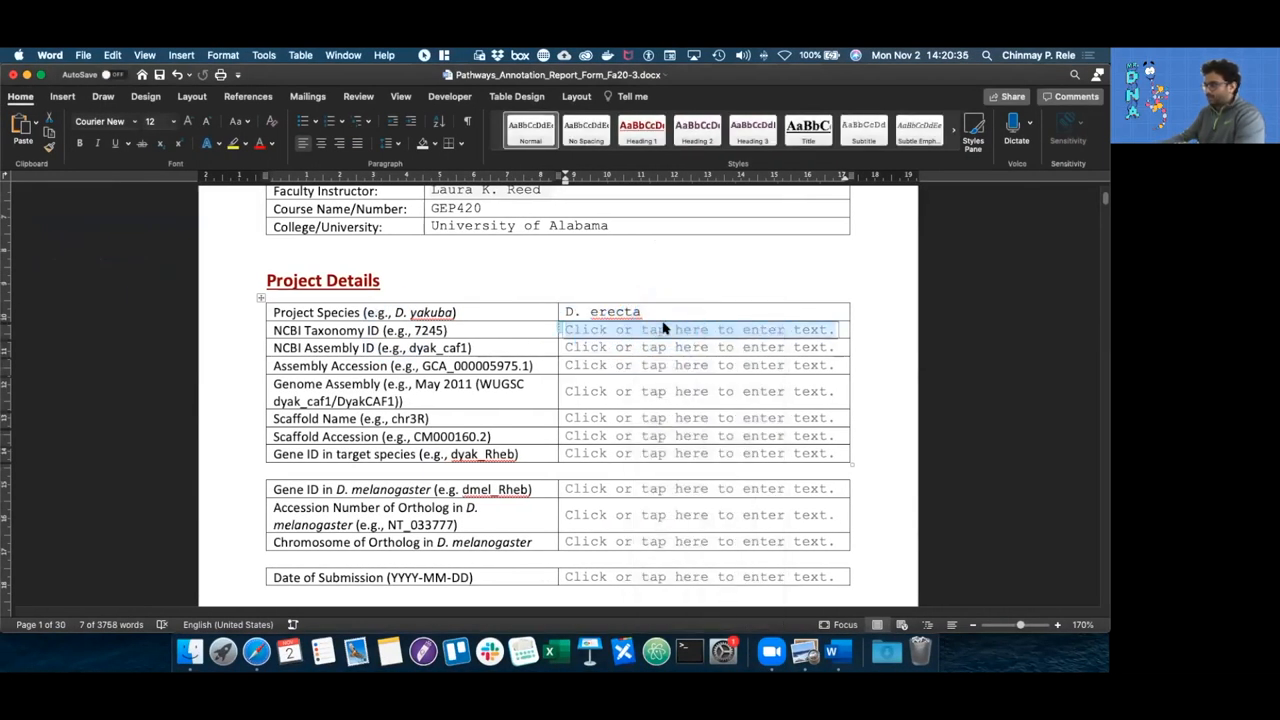
Fill 7220 into the NCBI Taxonomy ID row and return to the browser
type("7220")
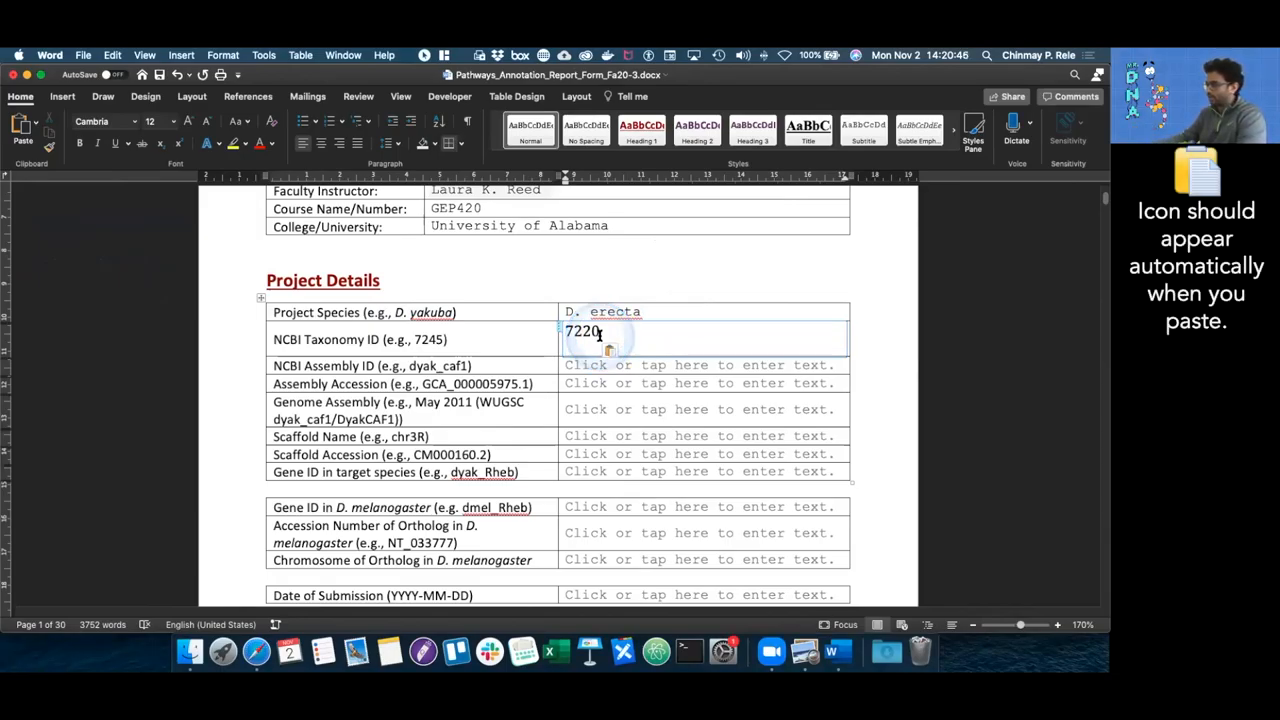
left_click(610, 352)
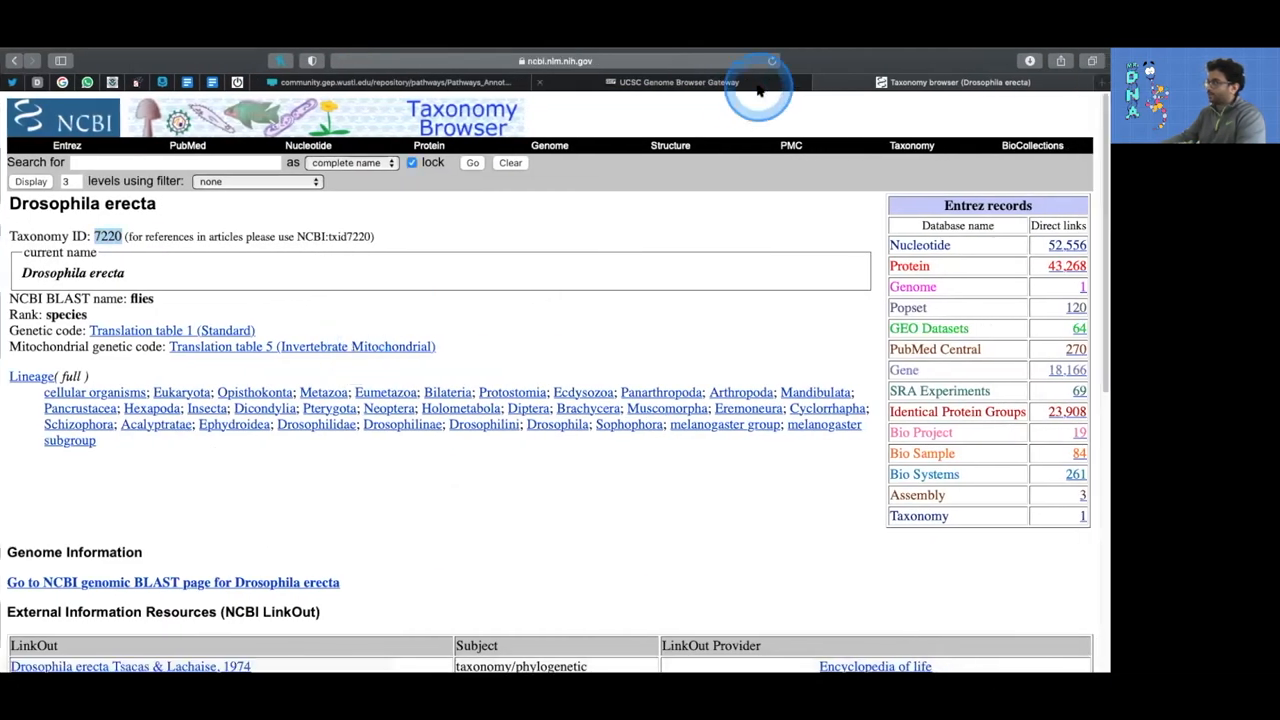
Record assembly ID dere_caf1 in the NCBI Assembly ID field of the report
left_click(675, 82)
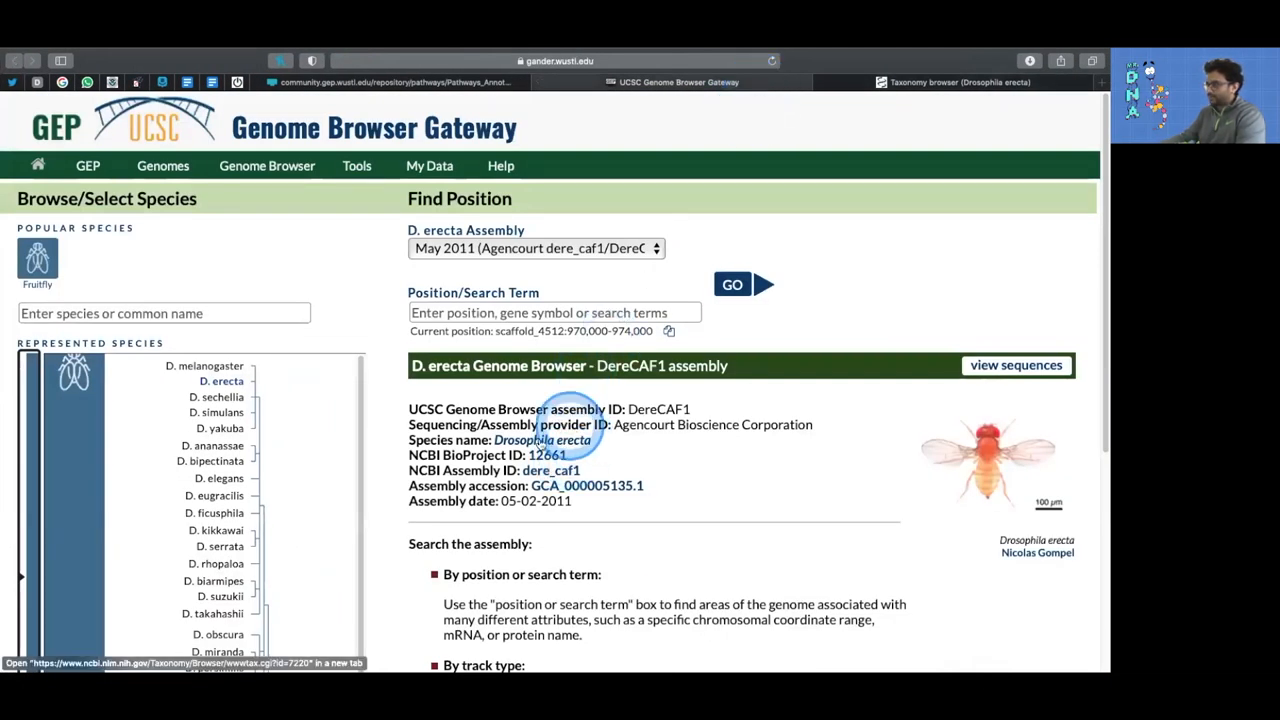
mouse_move(577, 468)
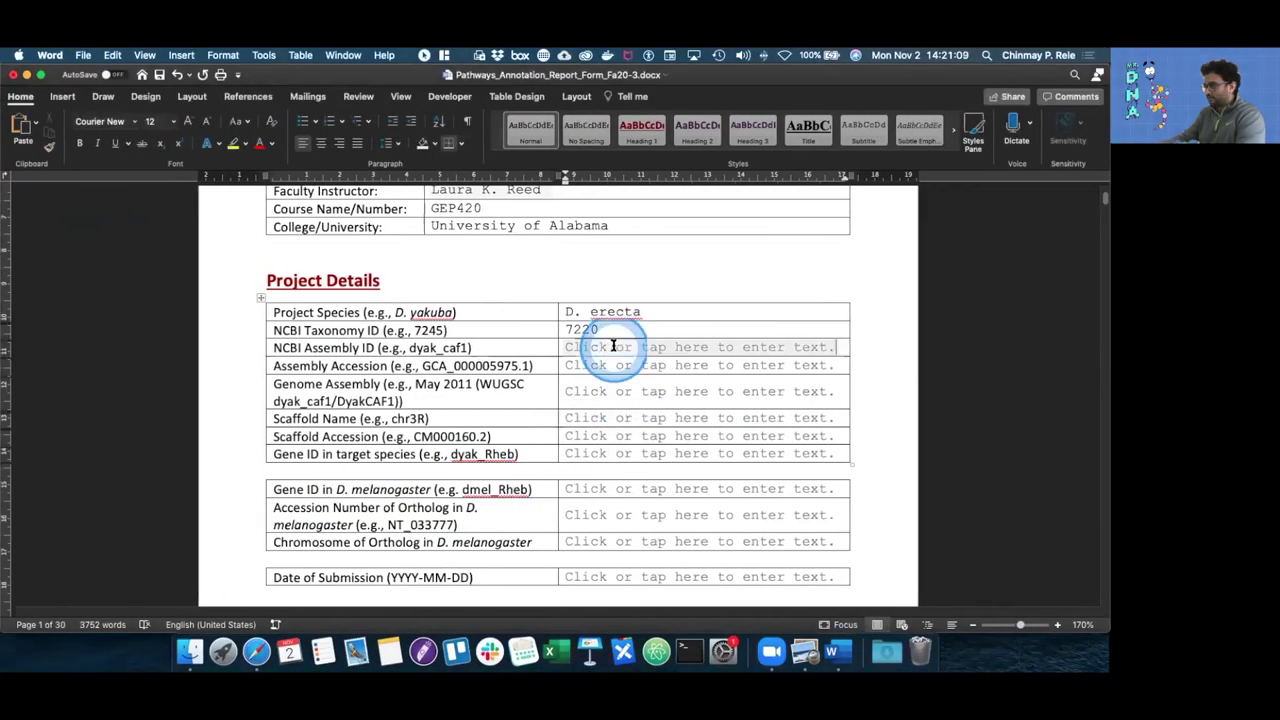
type("dere_caf1")
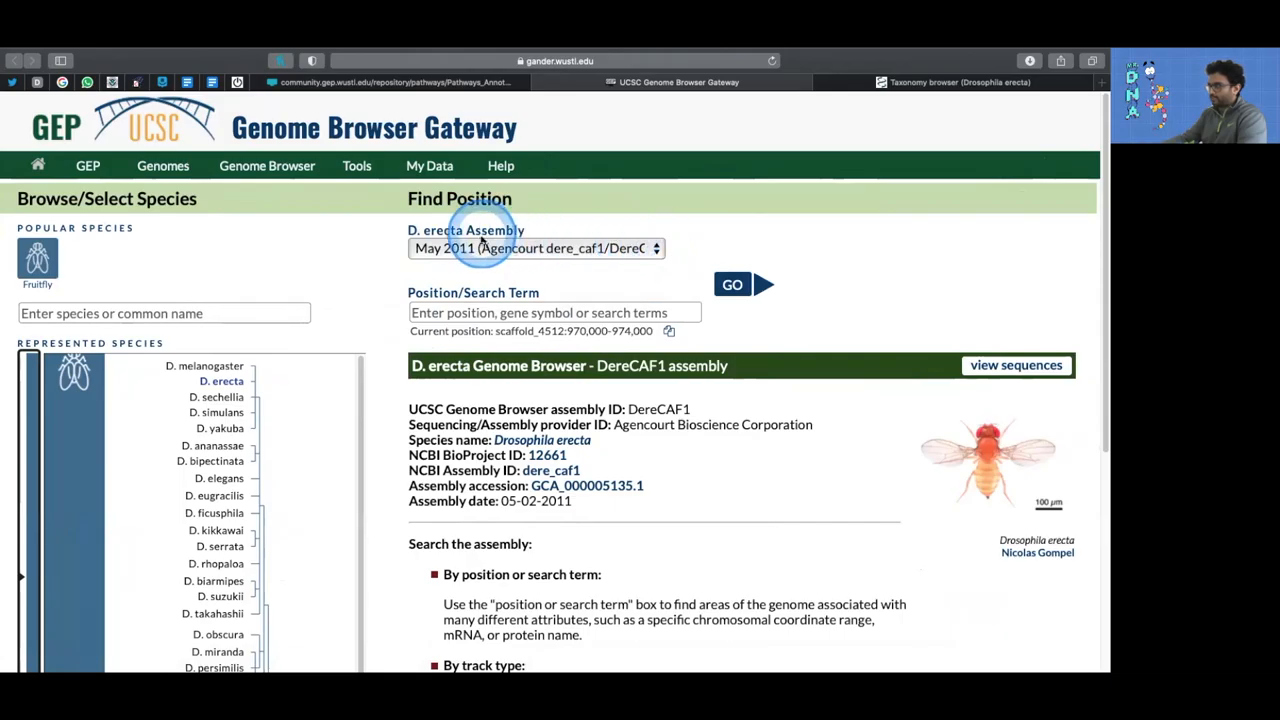
mouse_move(555, 252)
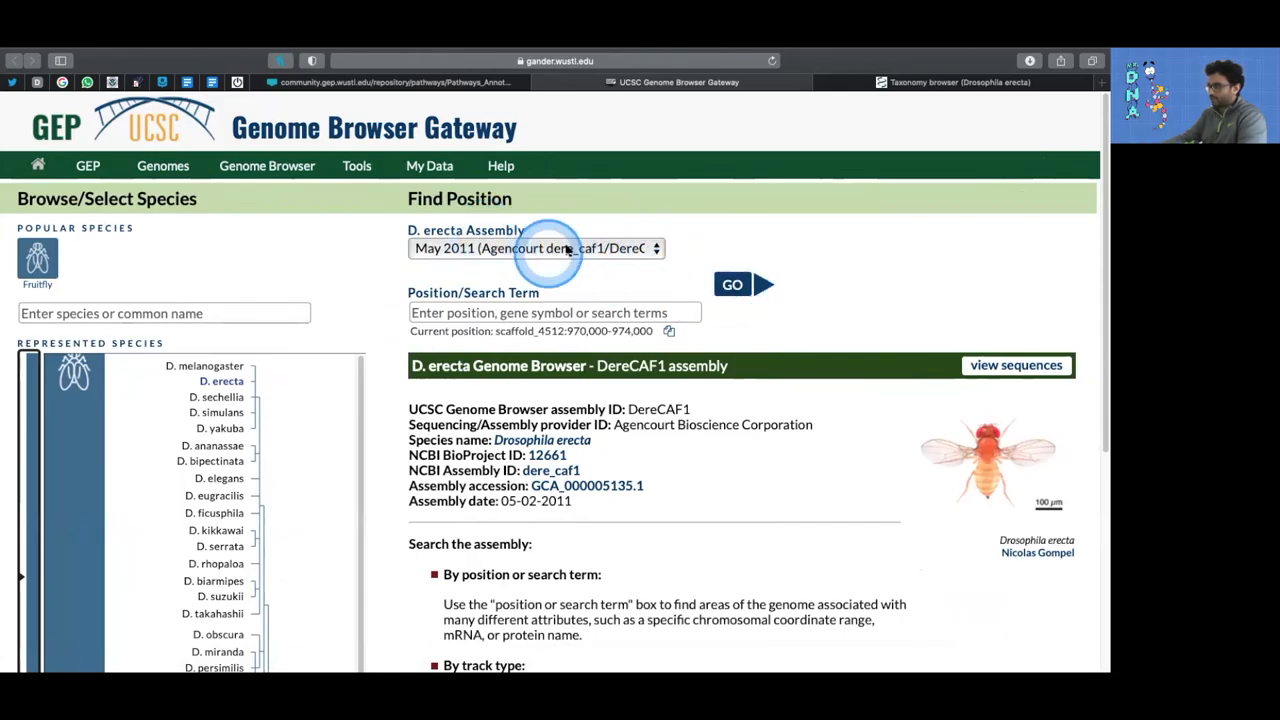
Launch the genome browser for the D. erecta May 2011 assembly with GO
left_click(732, 284)
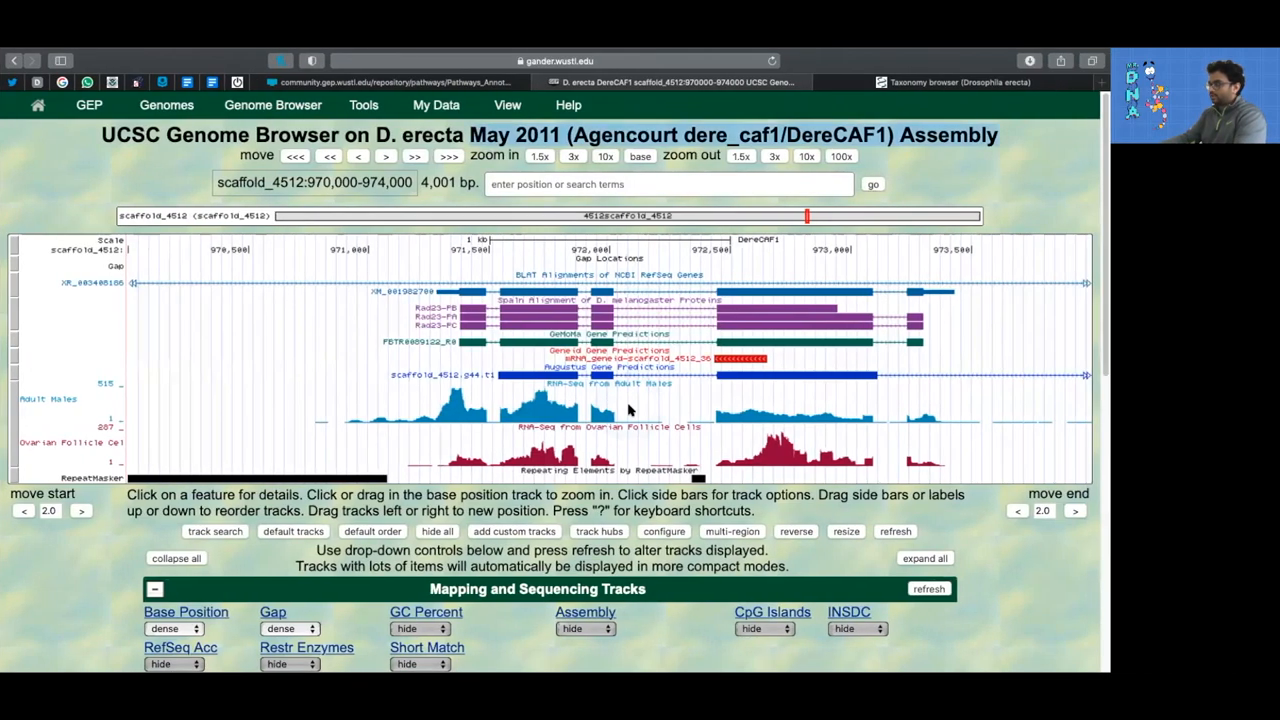
mouse_move(630, 410)
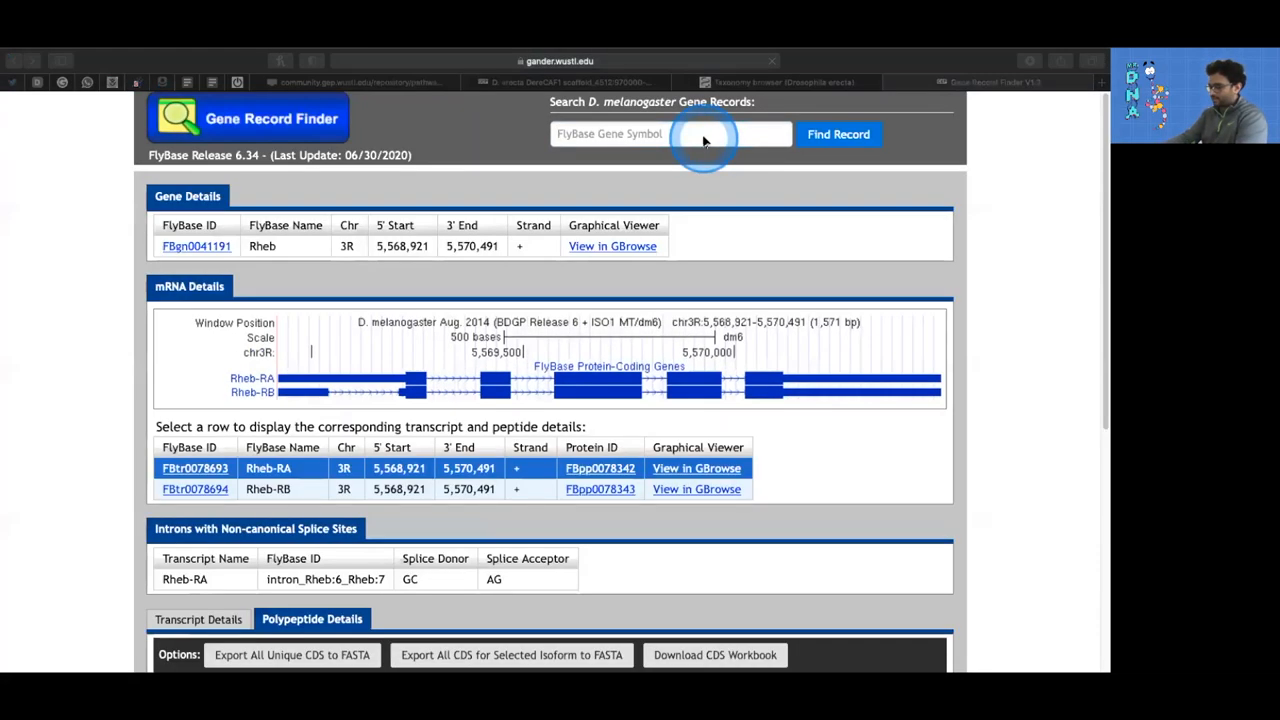
Search Gene Record Finder for Cul1 and export the Cul1-RC isoform CDS as FASTA
type("Vulk")
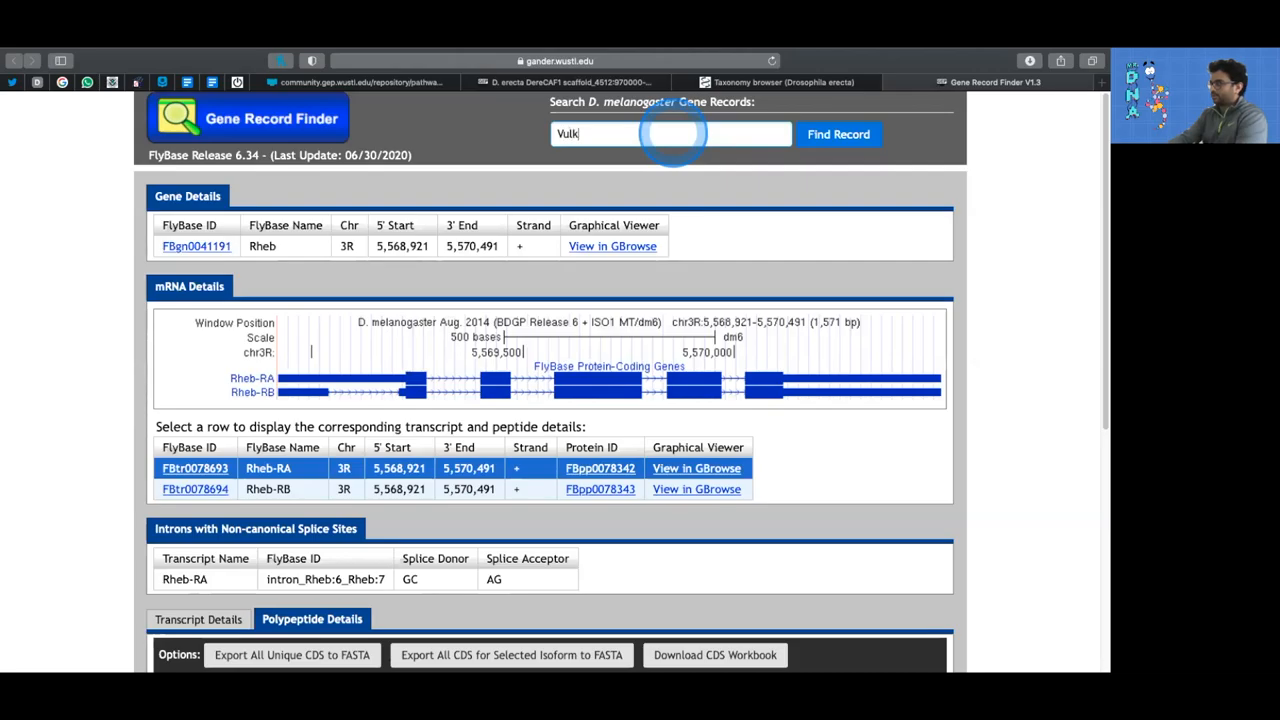
type("Cil")
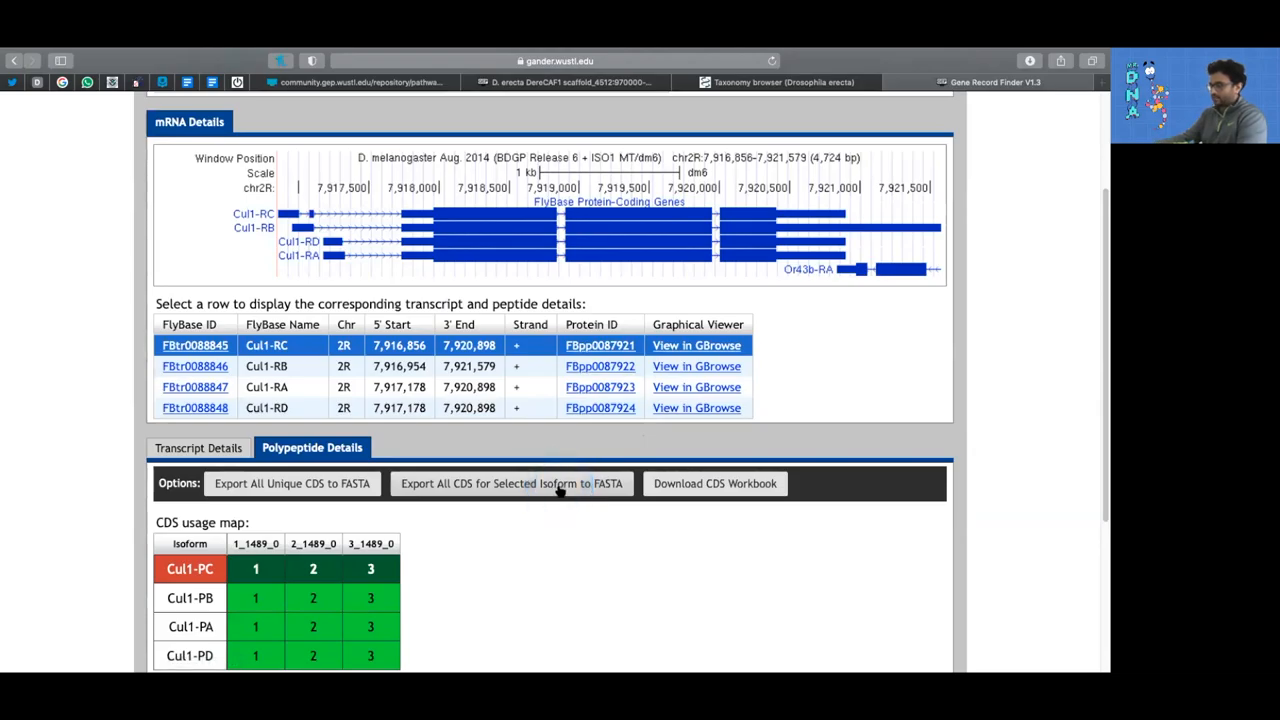
scroll("down", 3)
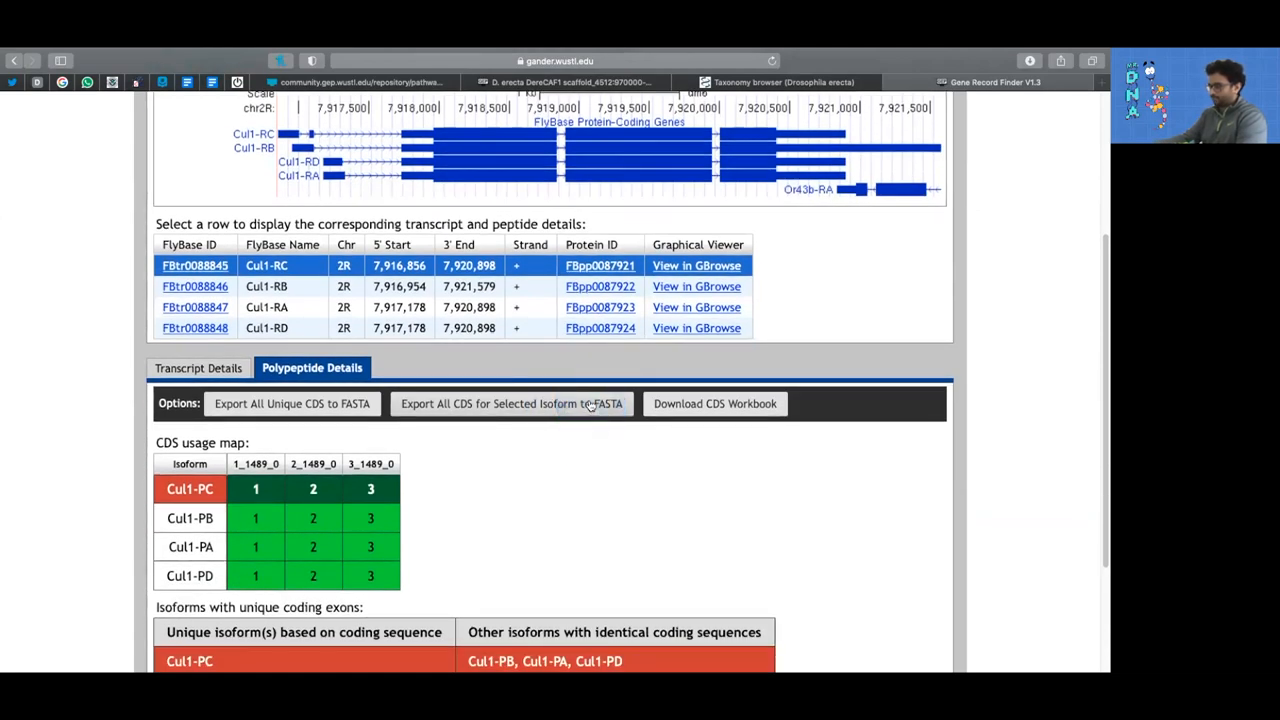
left_click(511, 404)
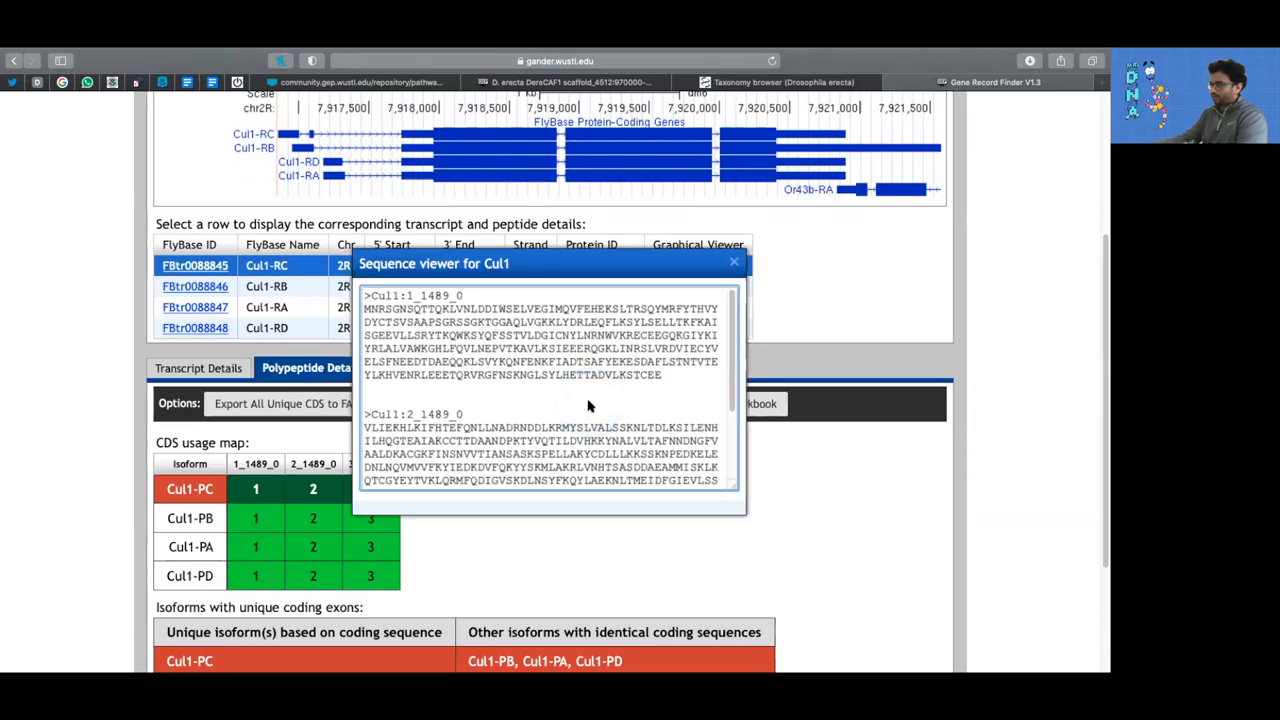
scroll("down", 3)
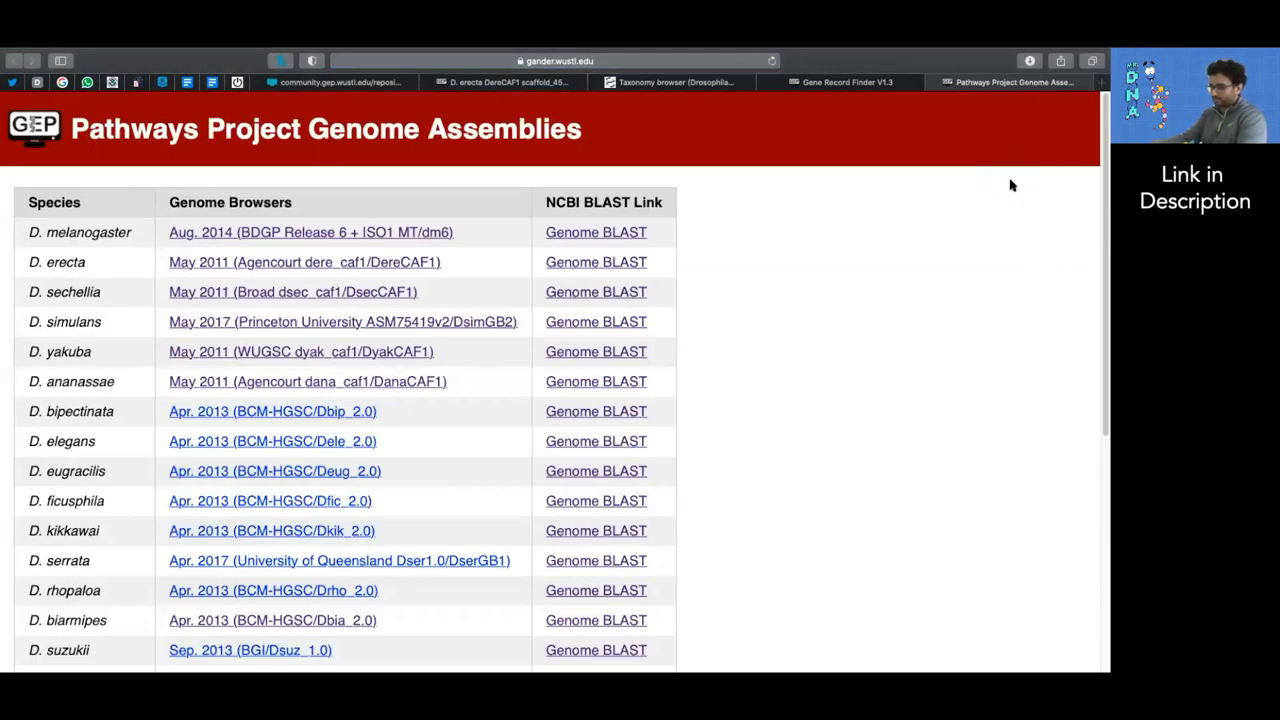
Start a genome BLAST for D. erecta and paste the Cul1 protein sequence as the query
left_click(595, 232)
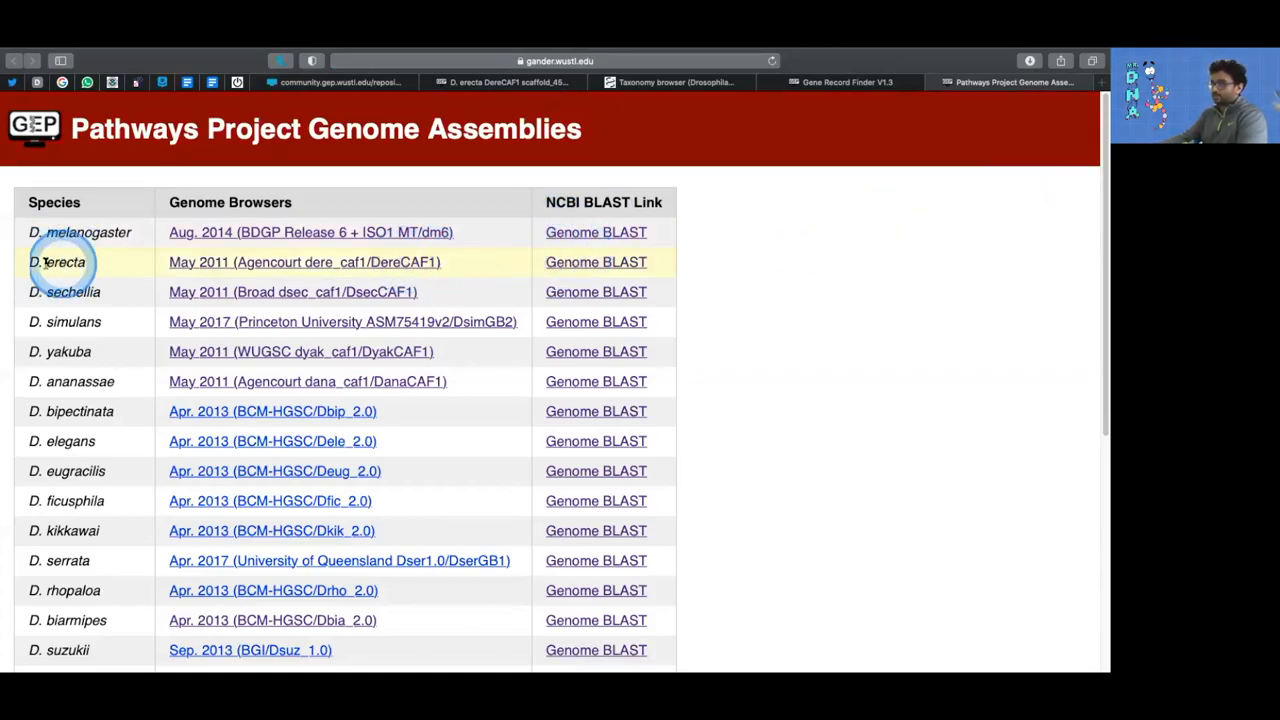
mouse_move(593, 266)
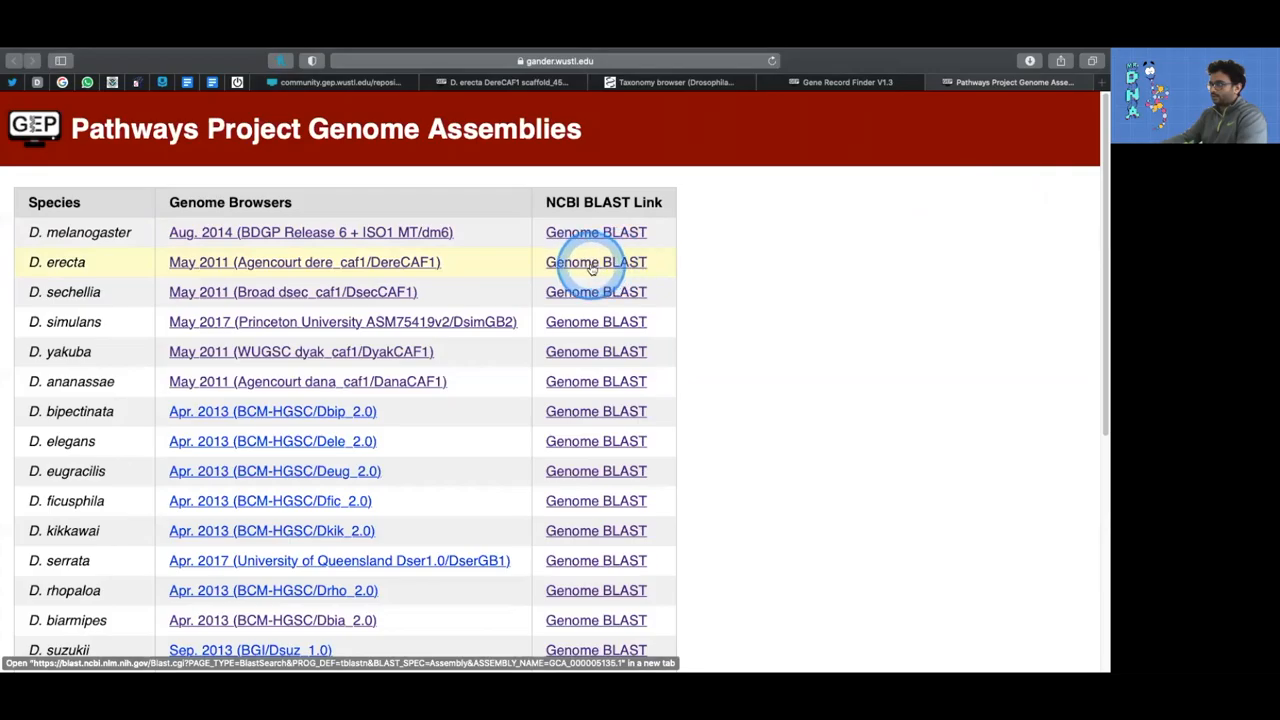
left_click(595, 262)
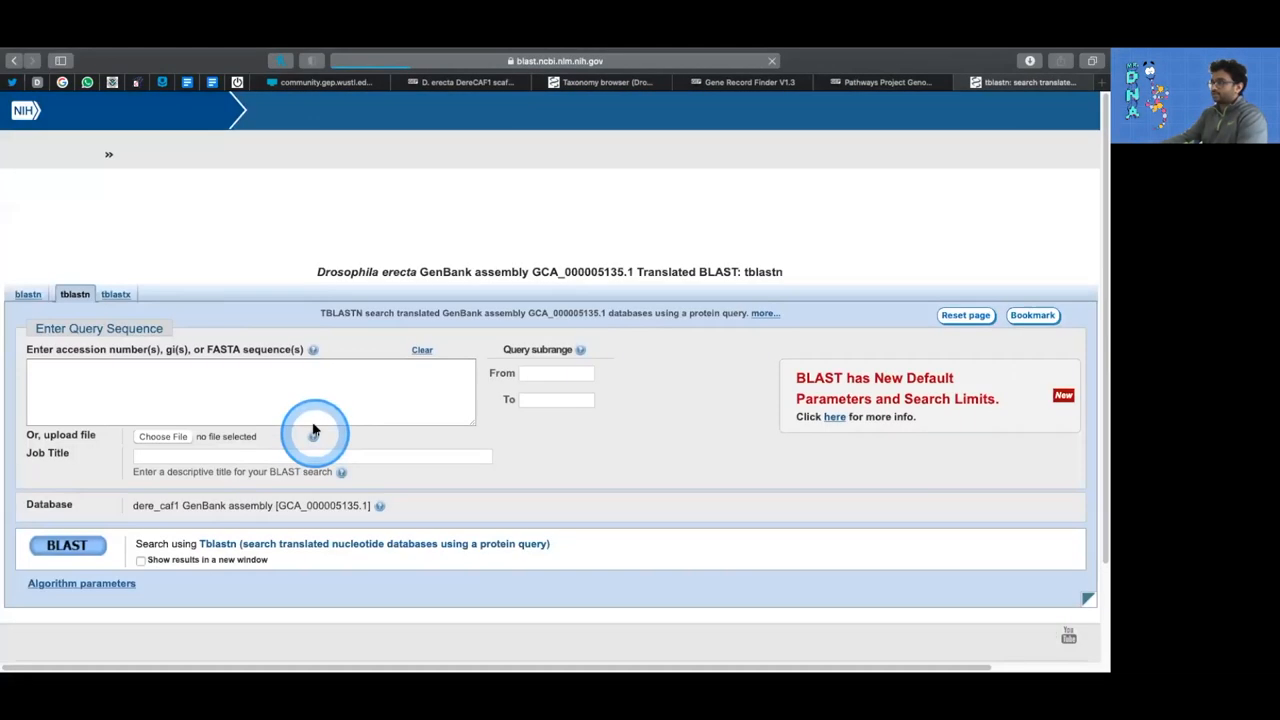
left_click(171, 390)
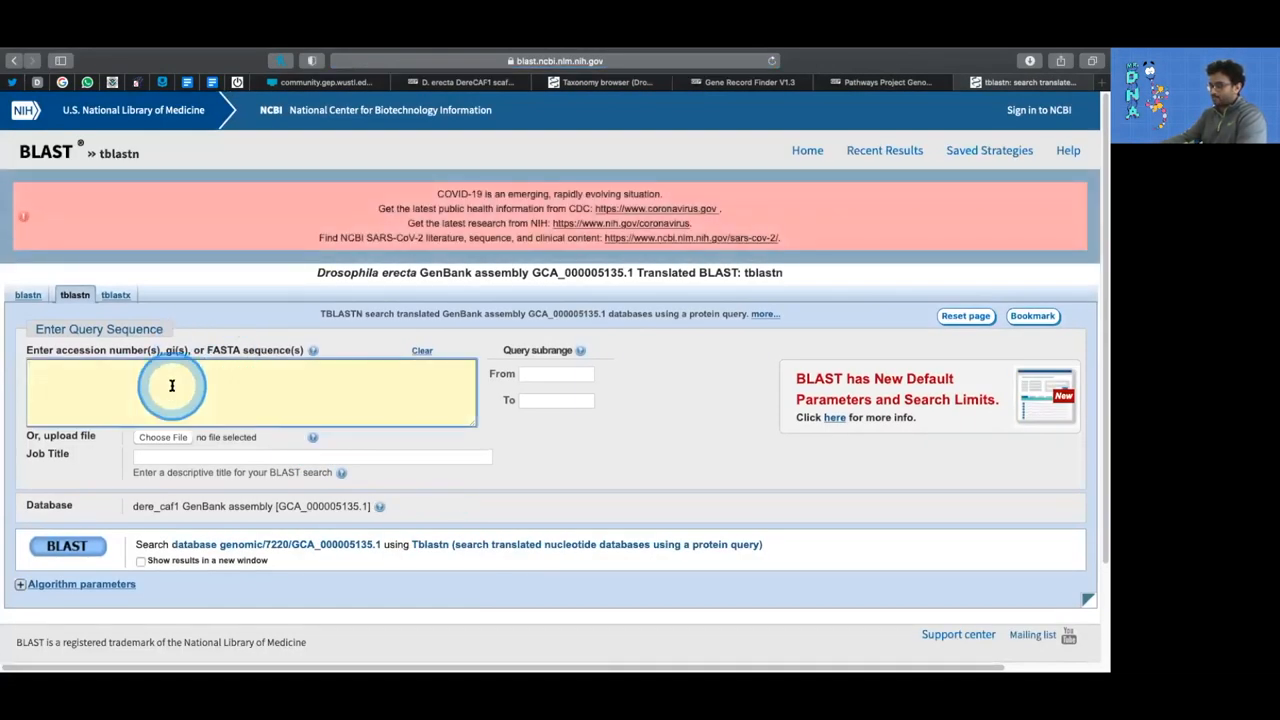
left_click(171, 386)
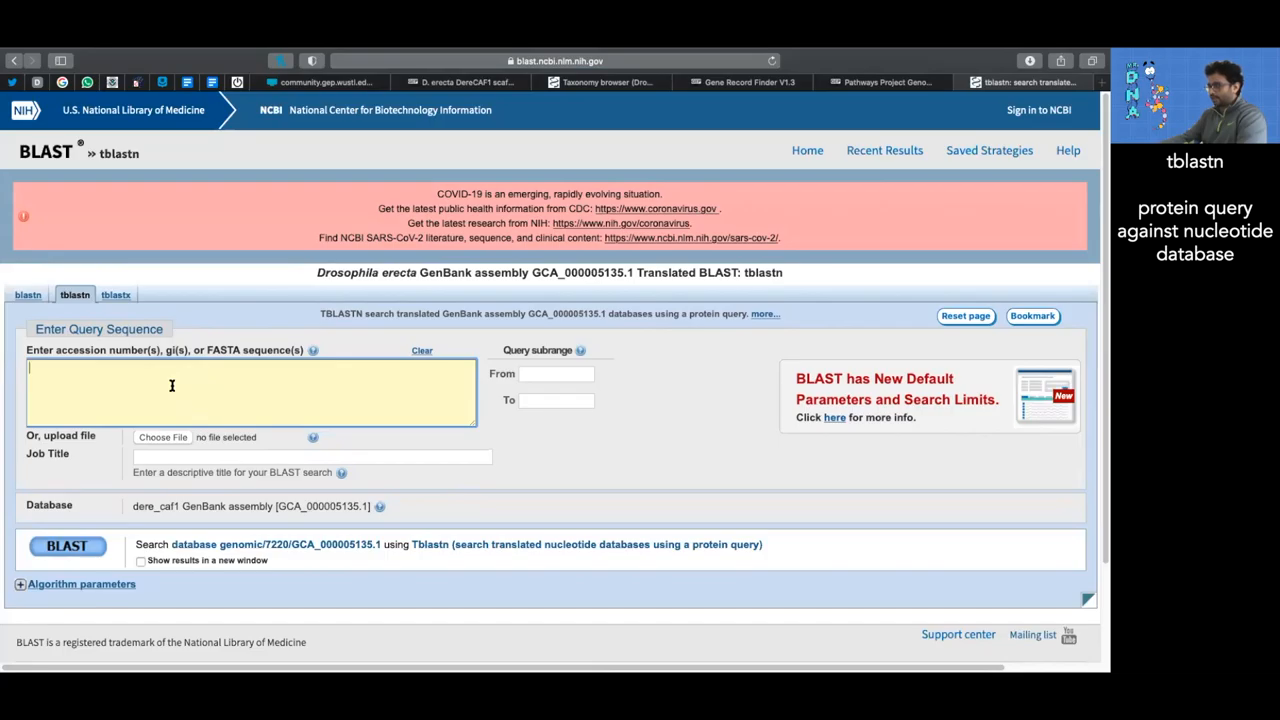
right_click(172, 386)
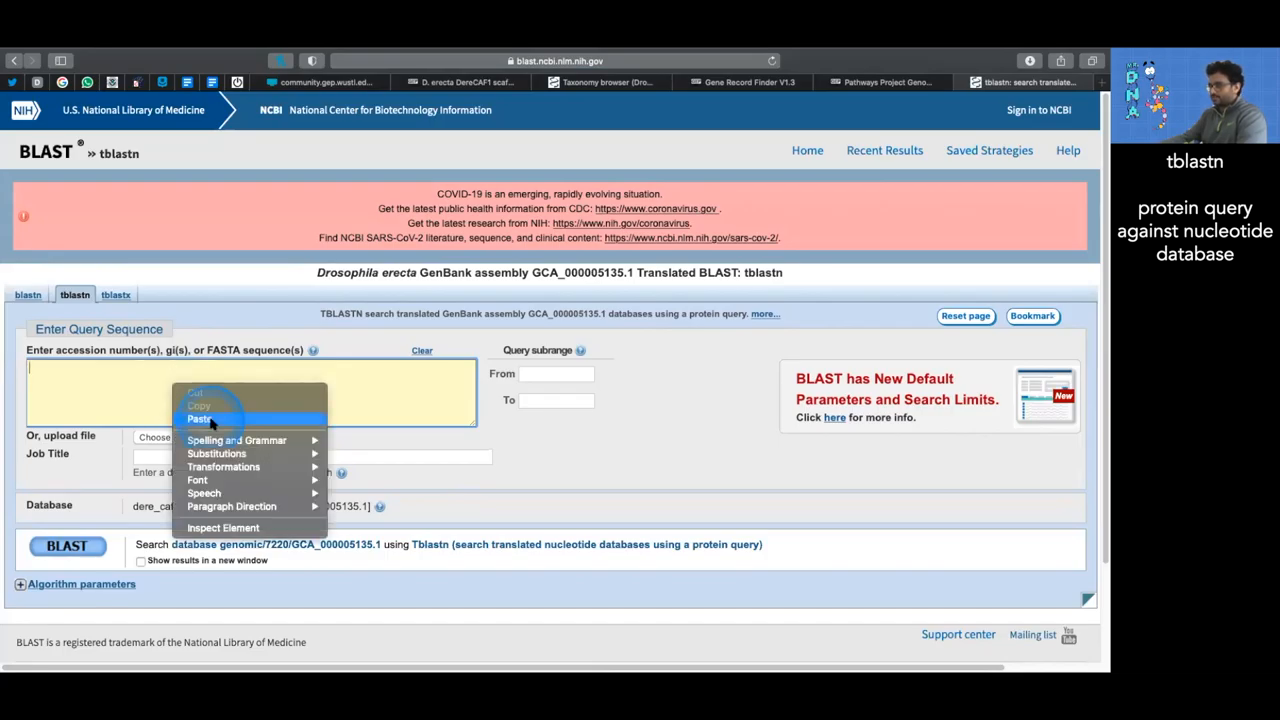
left_click(199, 418)
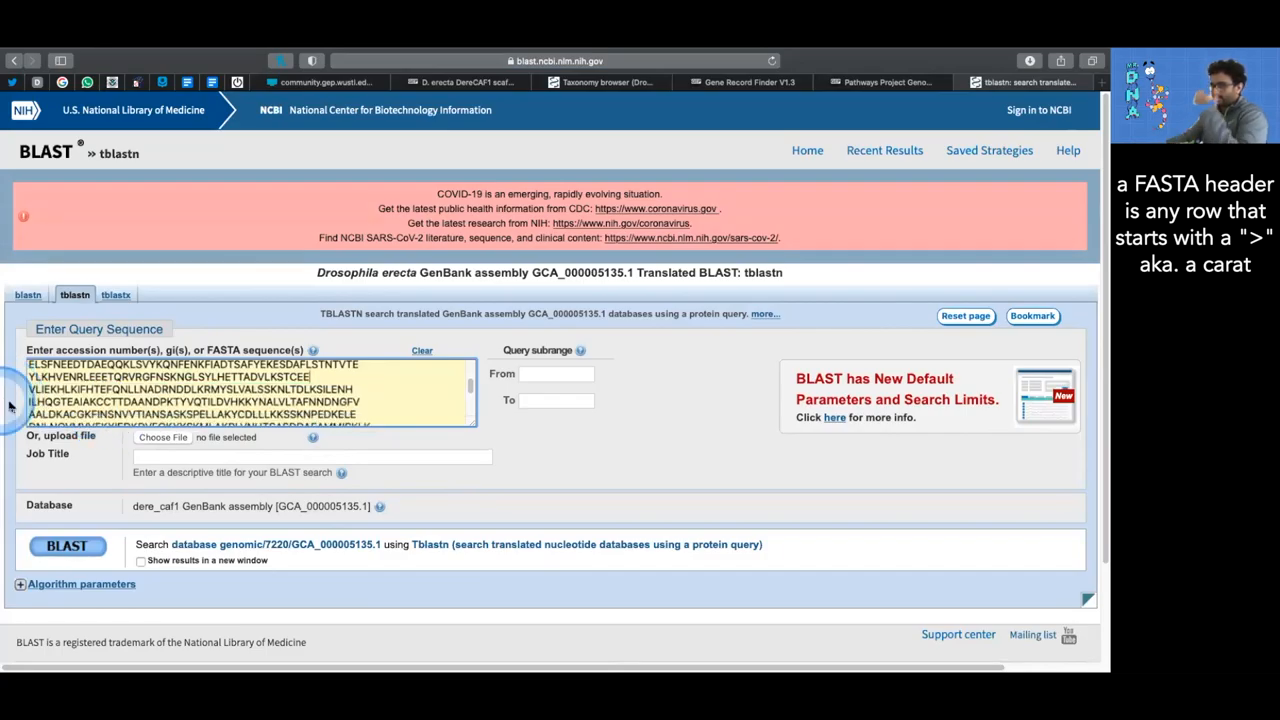
Run the tblastn search and review the four scaffold hits, scaffold_4929 best, before returning to Word
left_click(63, 546)
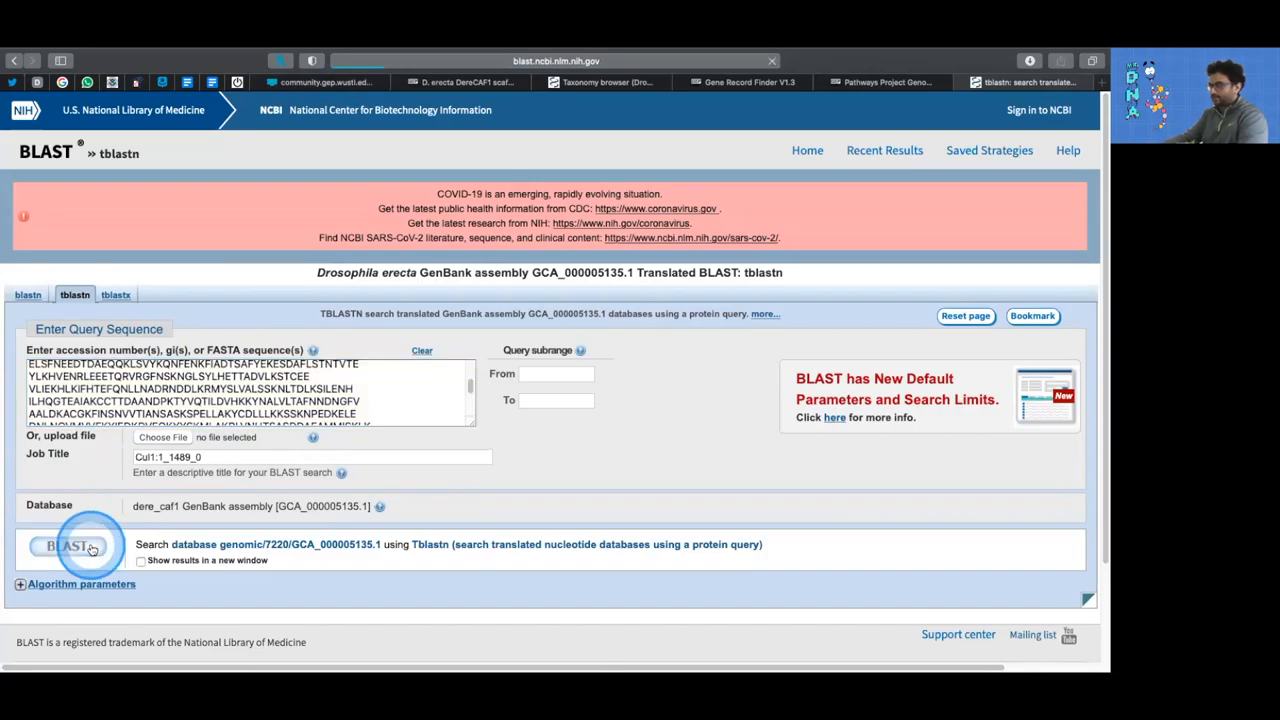
left_click(65, 546)
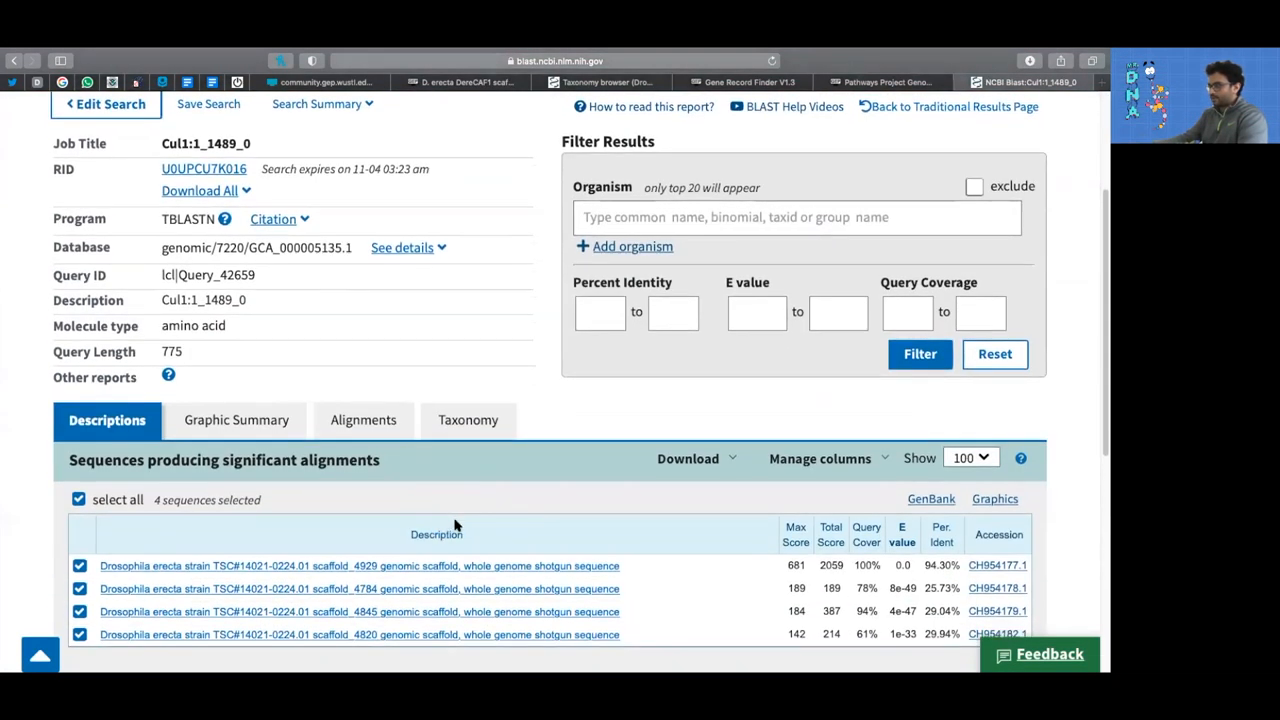
left_click(362, 568)
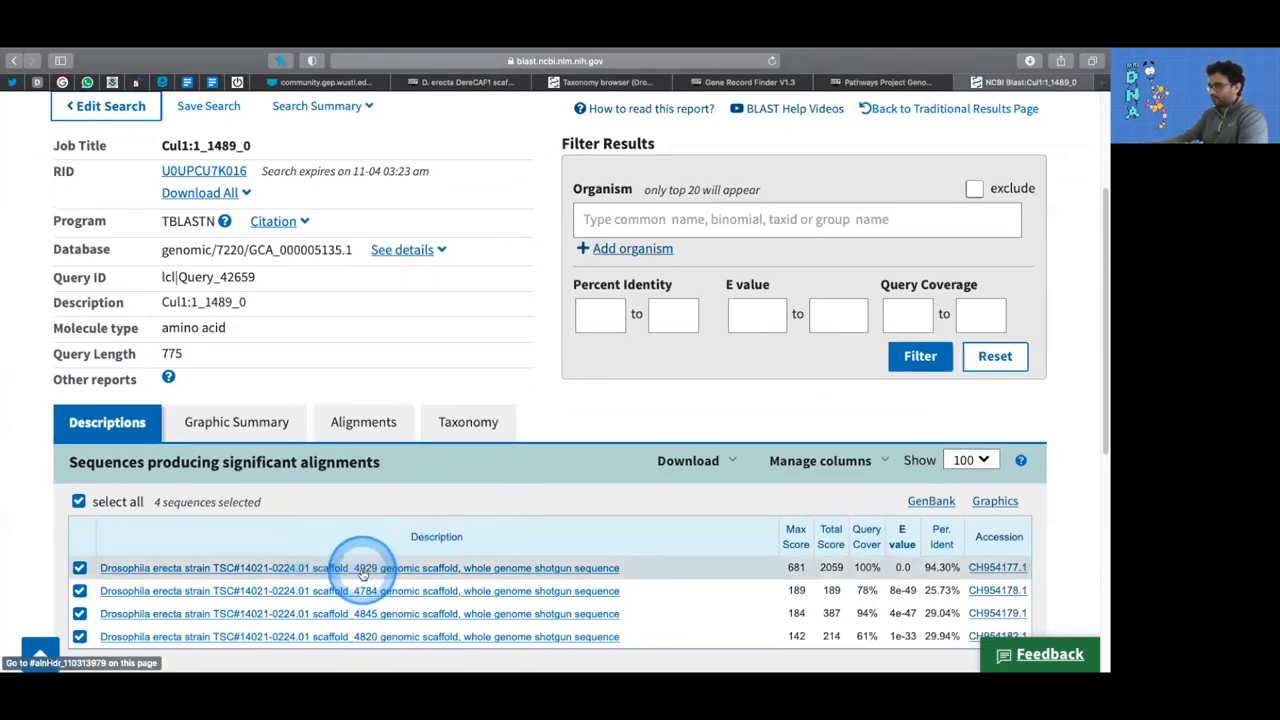
mouse_move(998, 567)
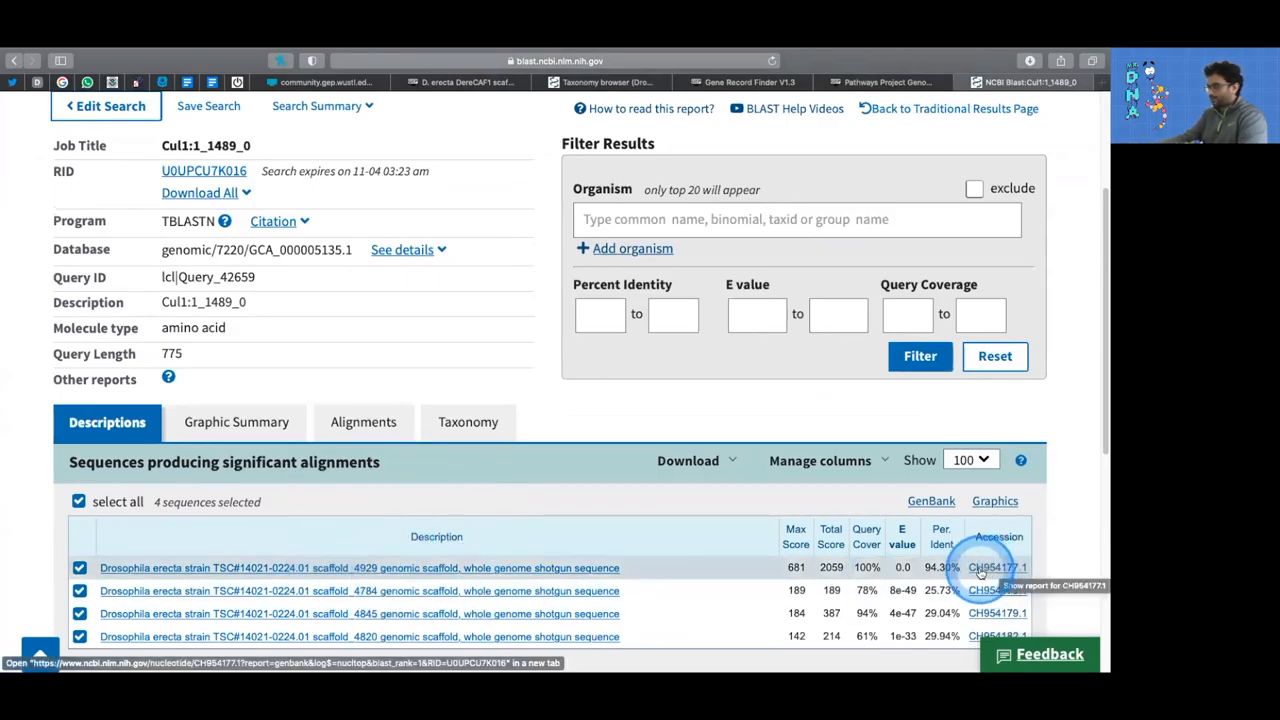
scroll("down", 3)
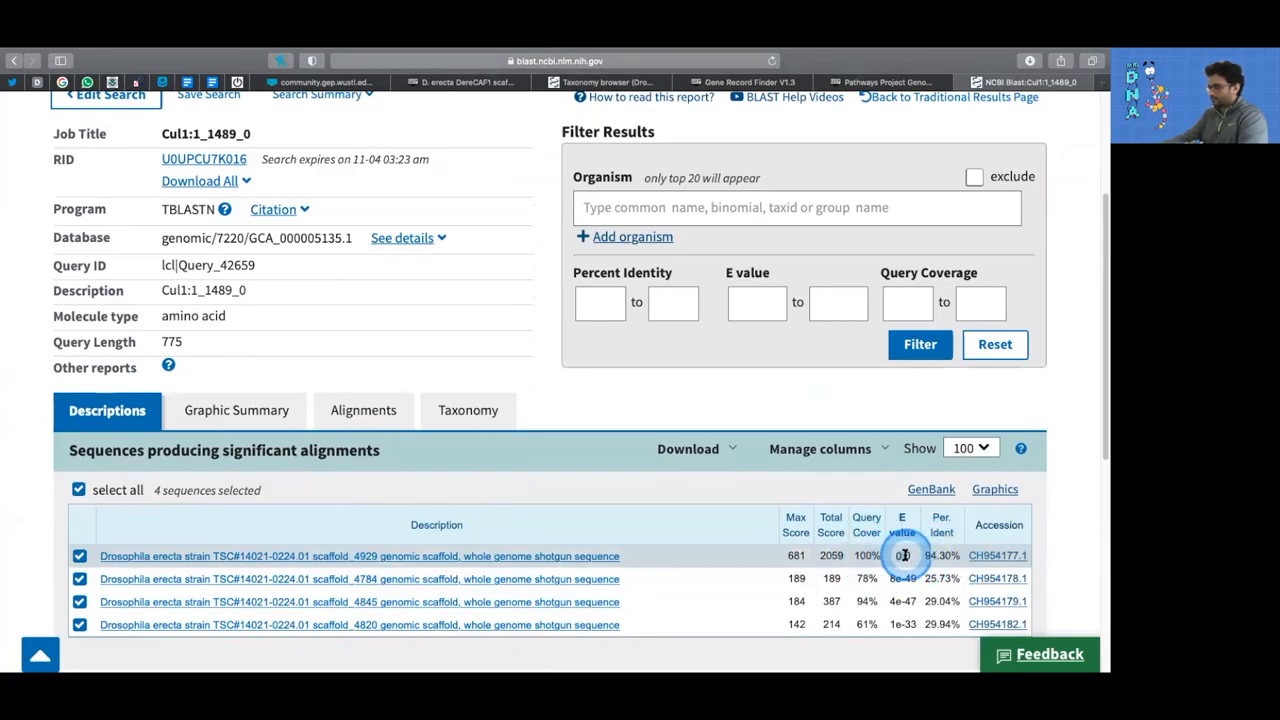
mouse_move(895, 579)
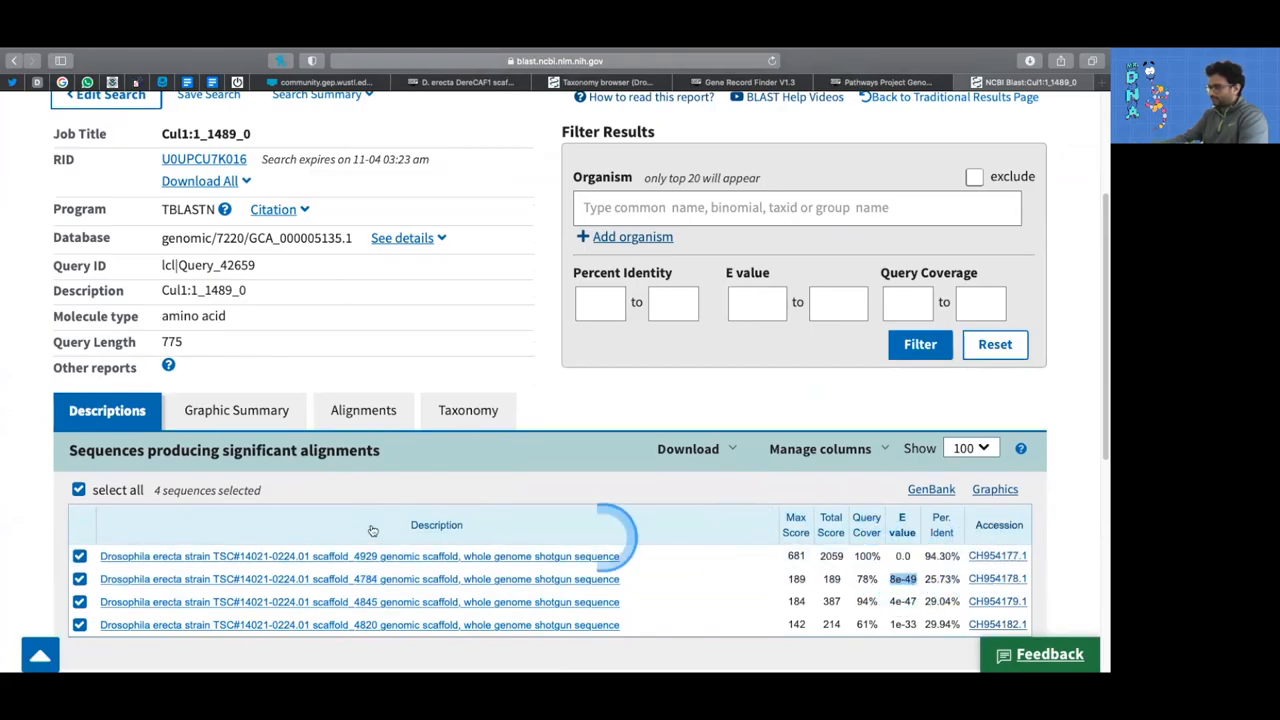
left_click(79, 579)
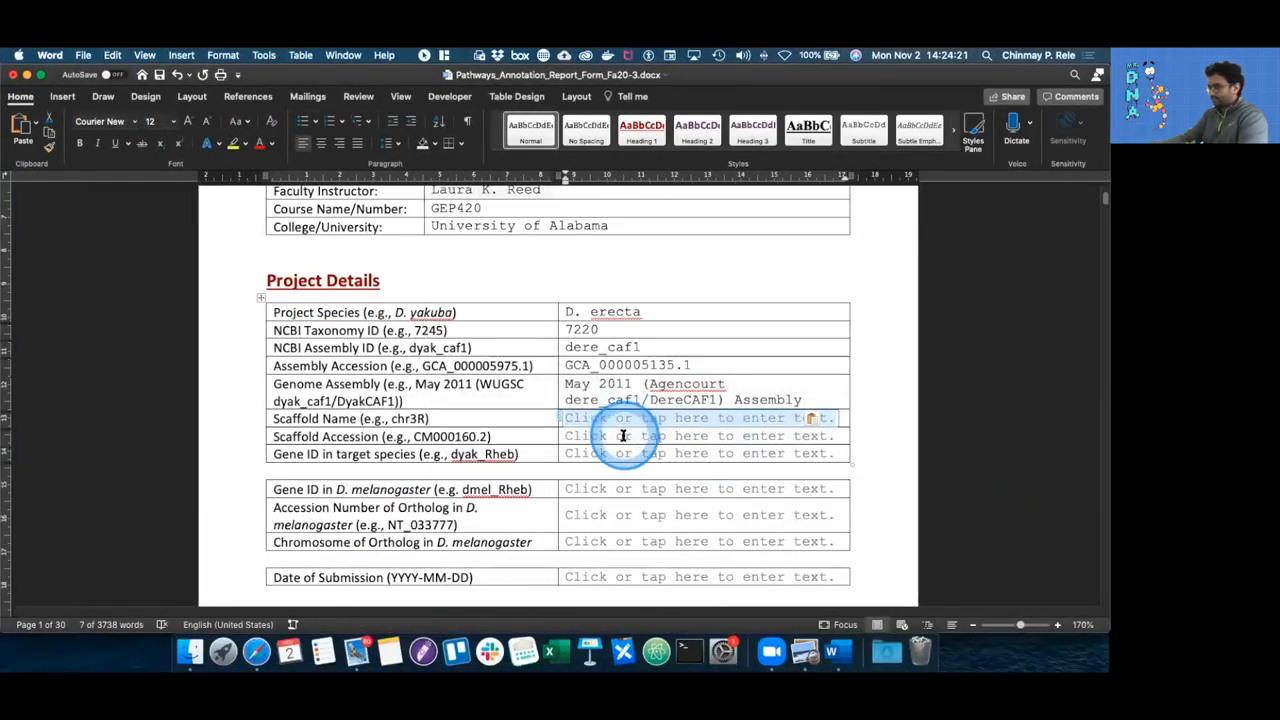
Enter scaffold accession CH954177.1 and scaffold name scaffold_4929 under Project Details
type("CH954177.1")
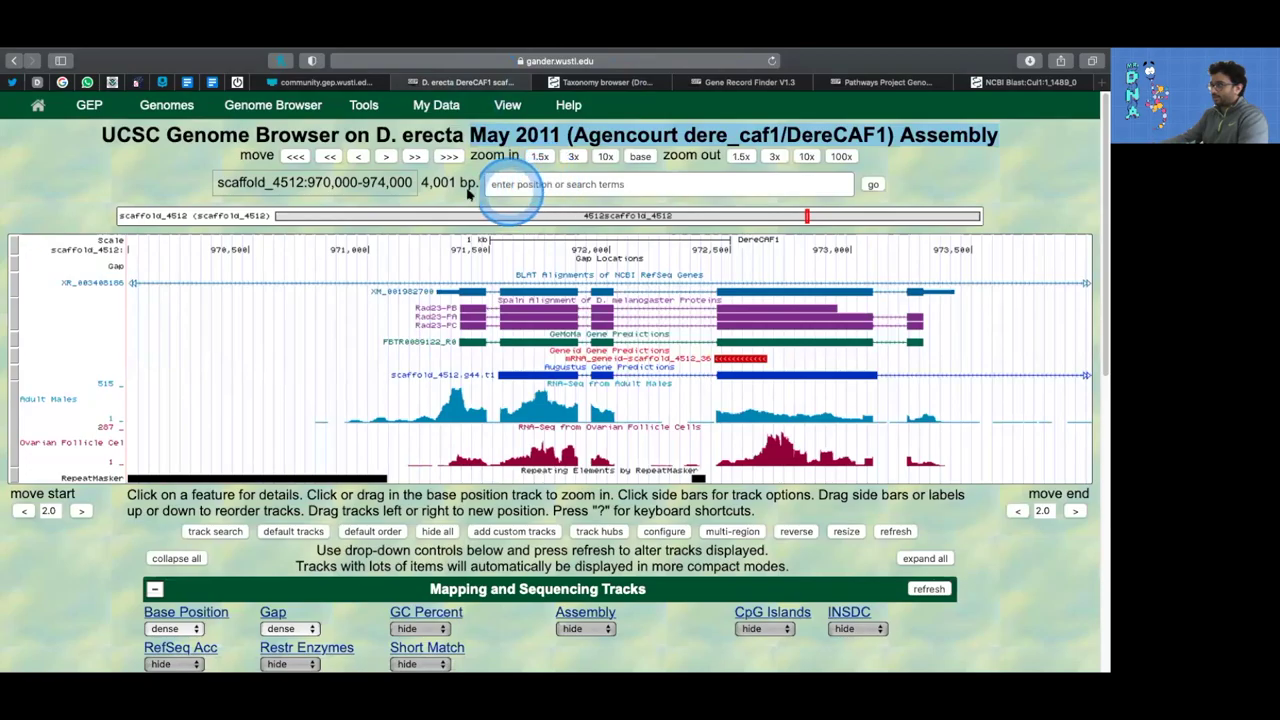
left_click(663, 184)
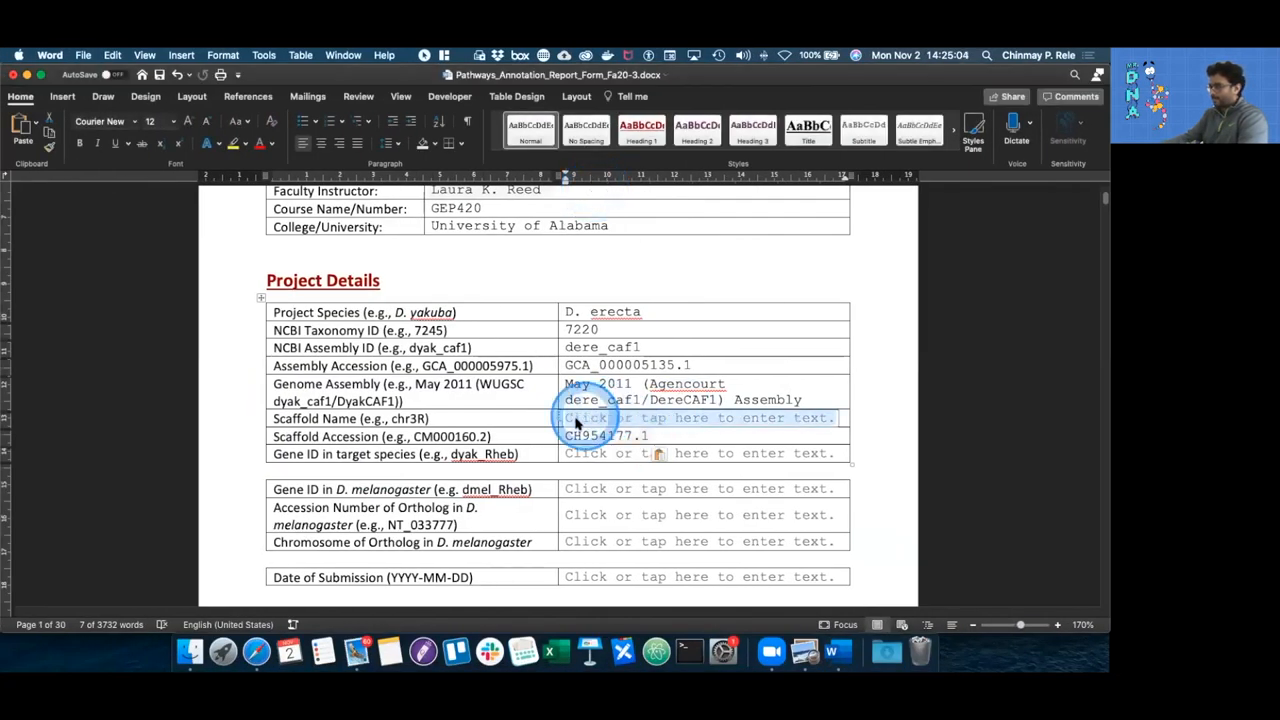
type("scaffold 4929")
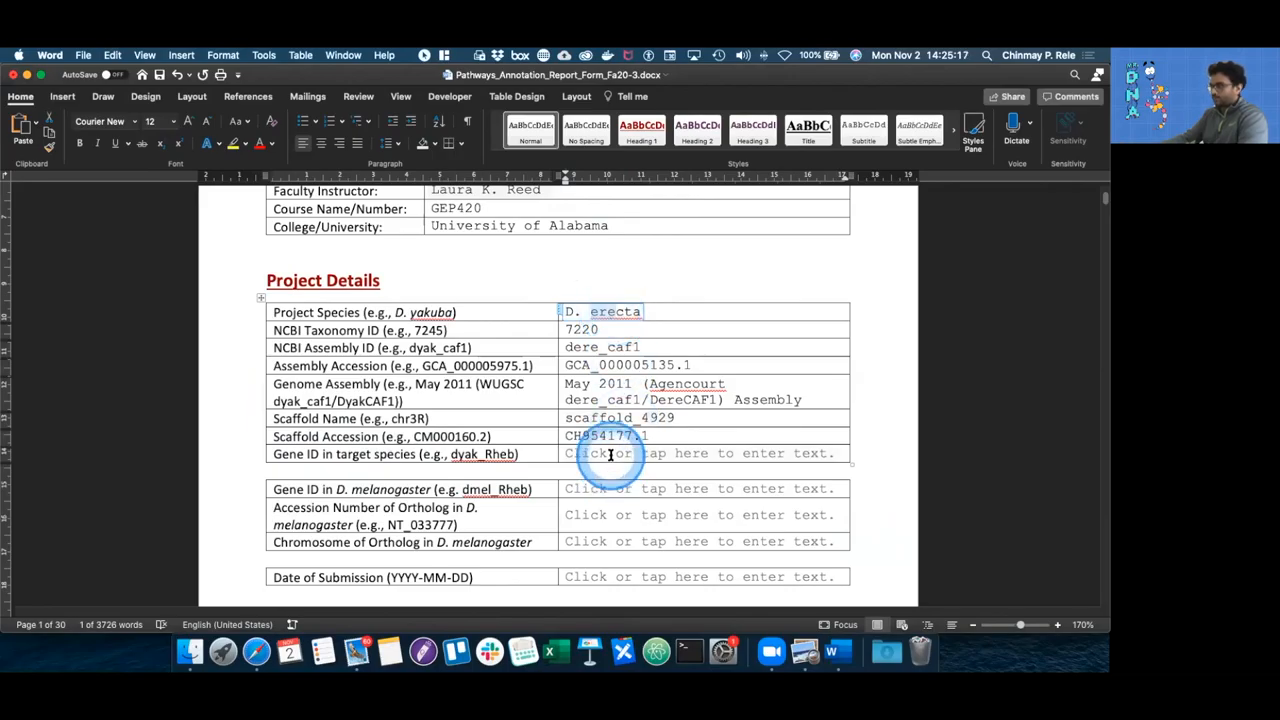
Enter gene IDs dere_Cul1 and Dmel_Cul1, correcting the start of the D. melanogaster ID
type("der")
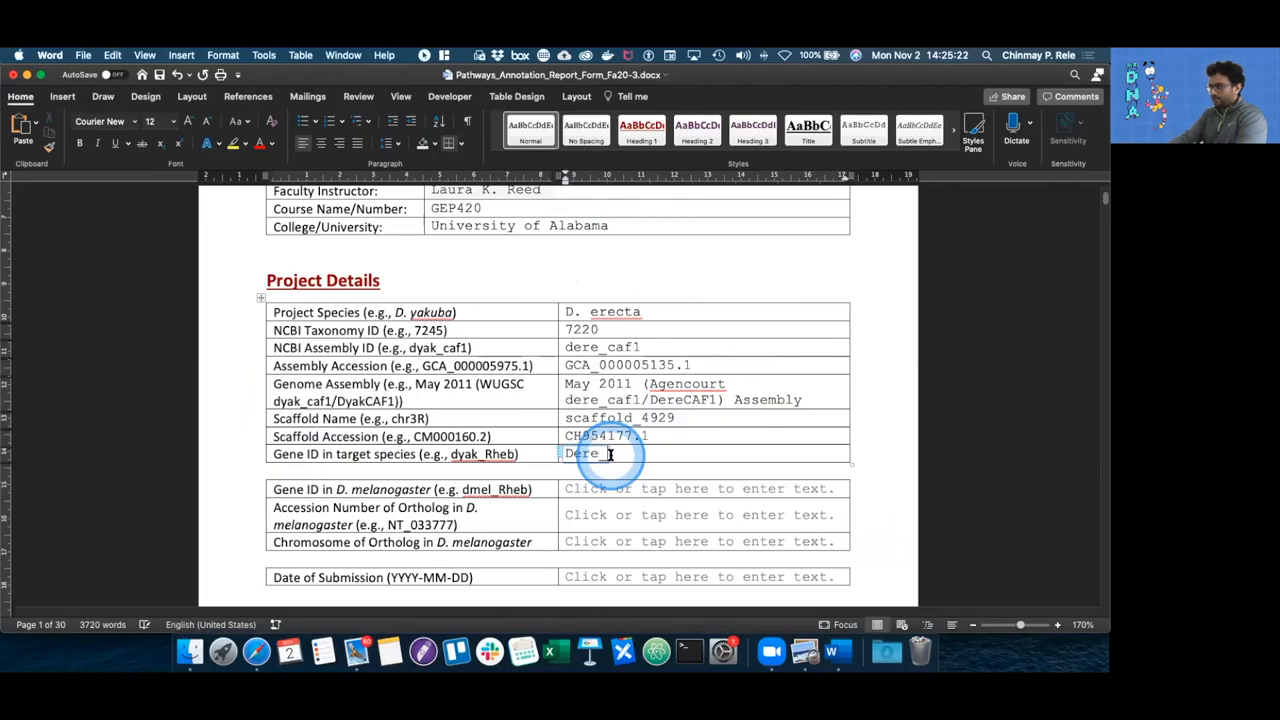
type("Ru")
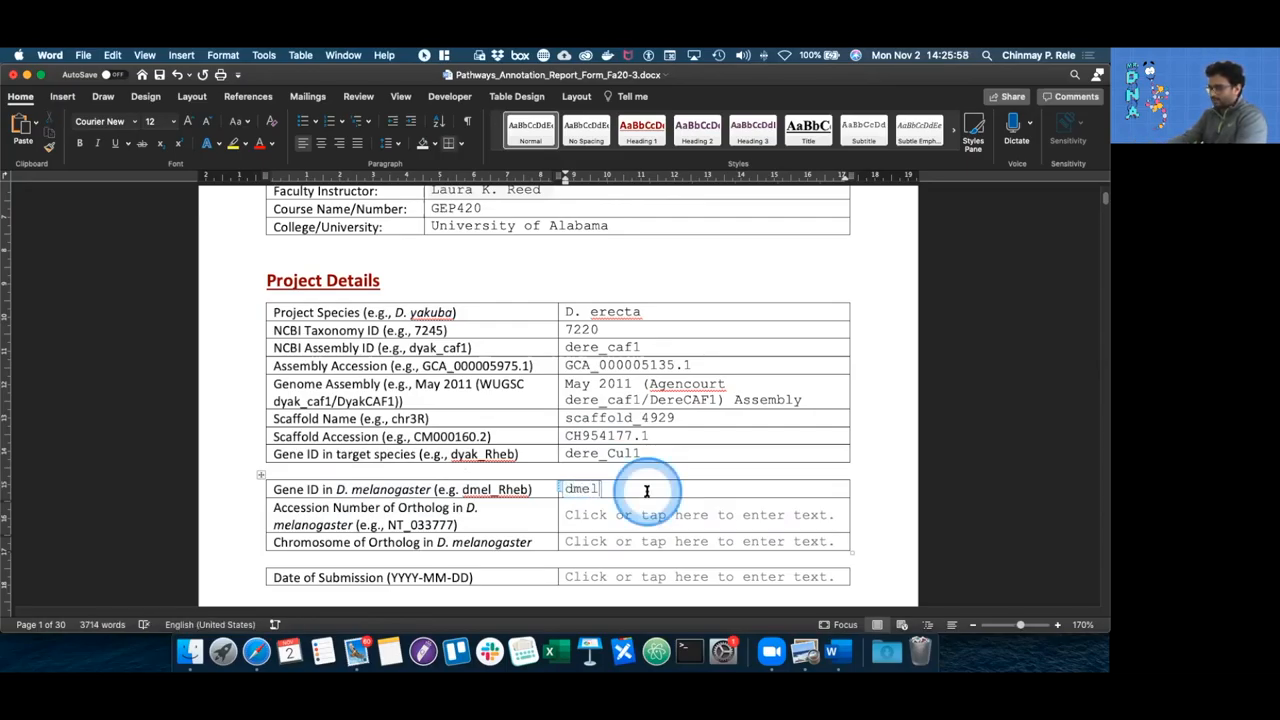
type("Dmel_Cul1")
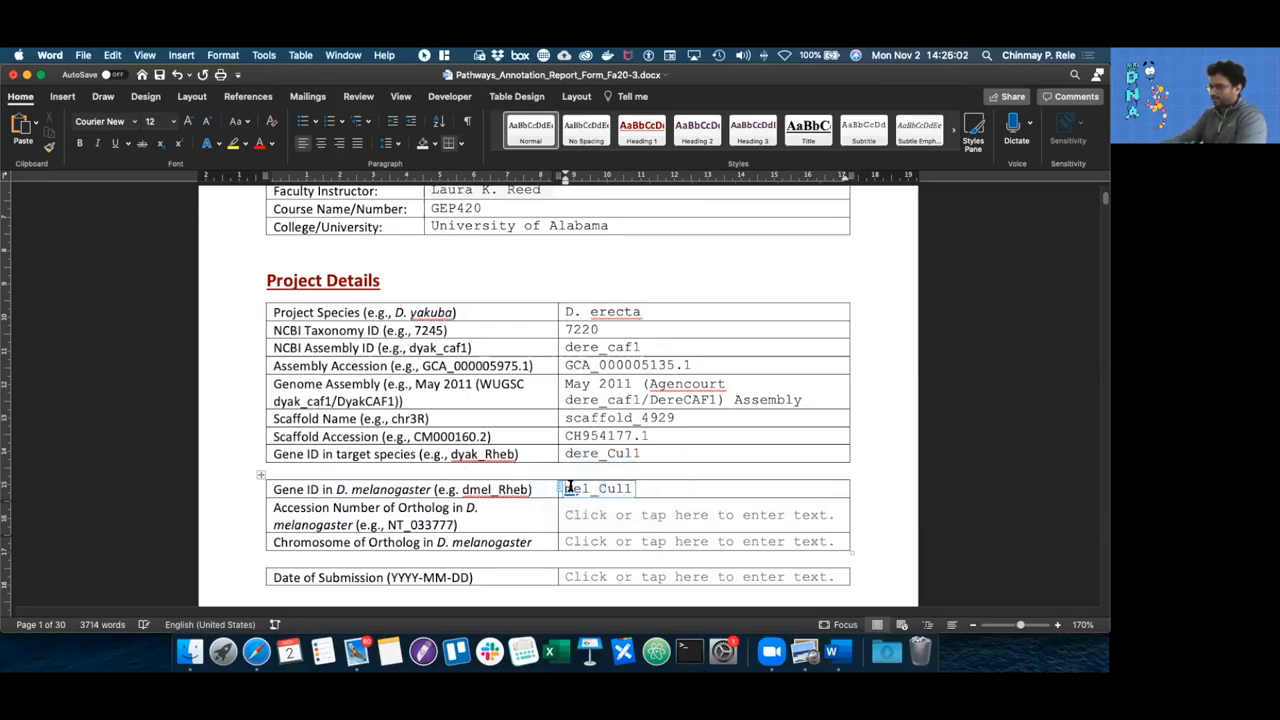
left_click(700, 514)
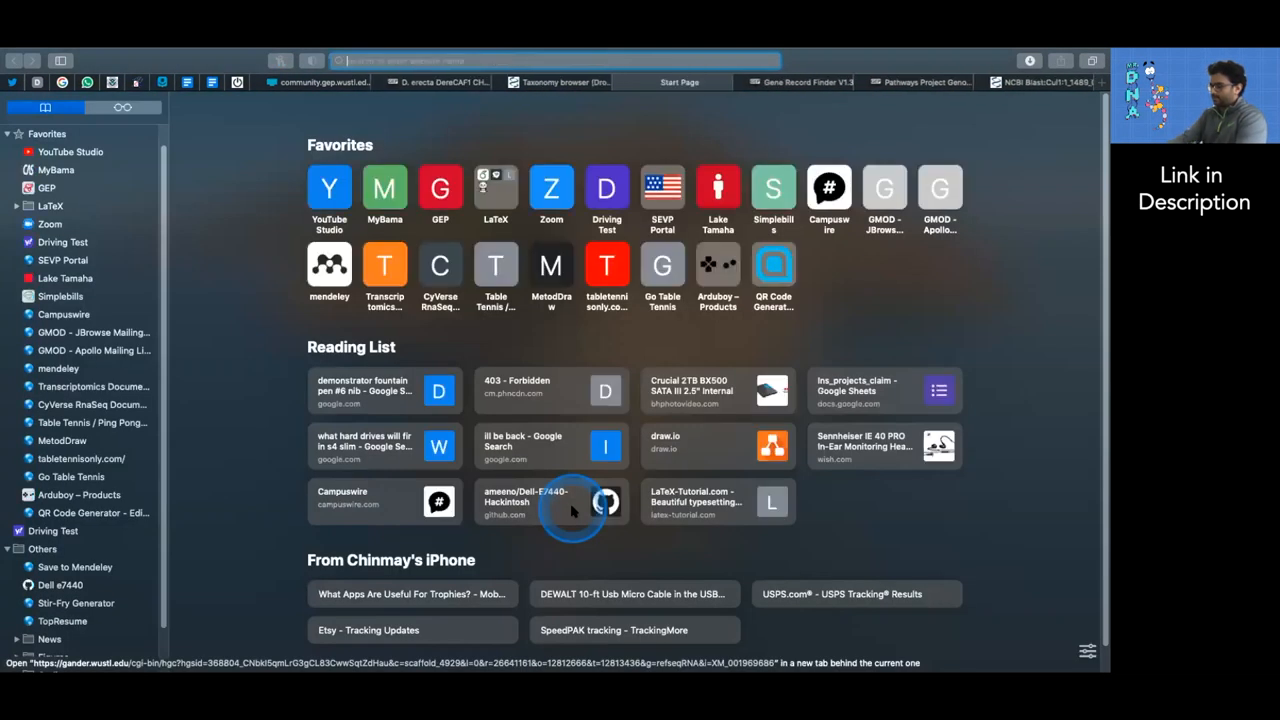
Go to flybase.org and search the FlyBase homepage for the Cul1 gene
type("flybase.org")
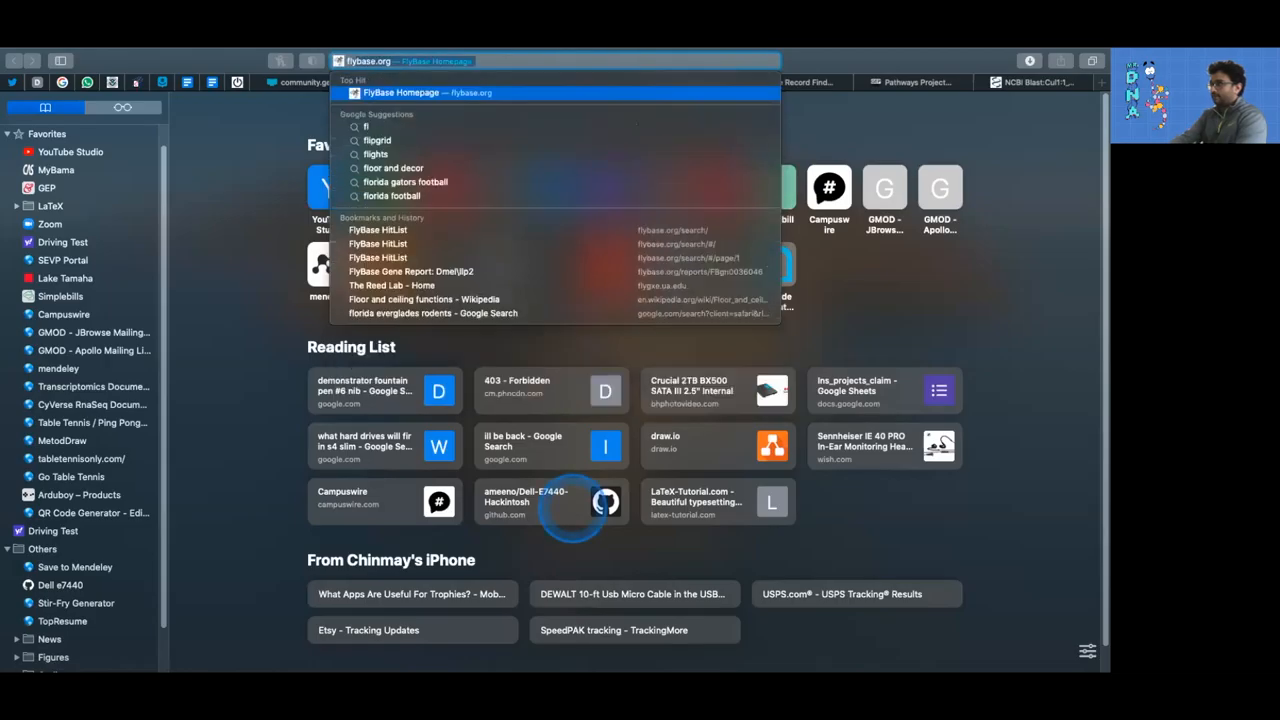
left_click(425, 92)
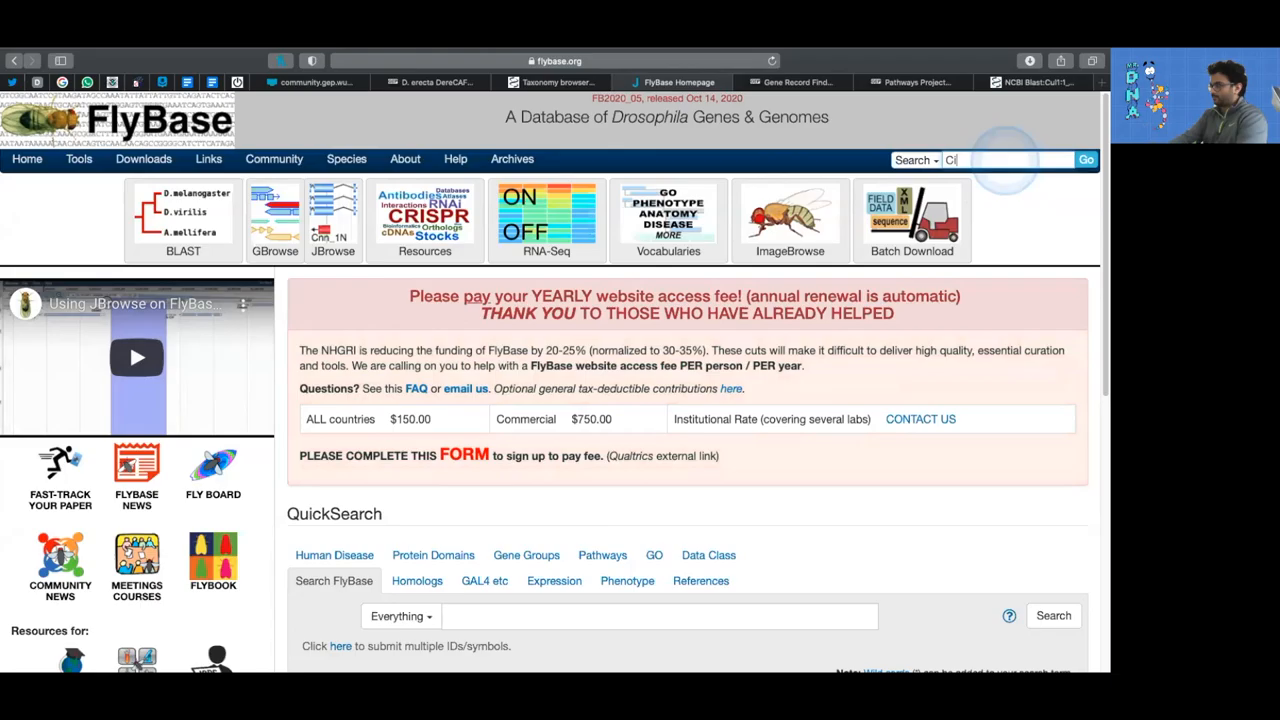
type("ul1")
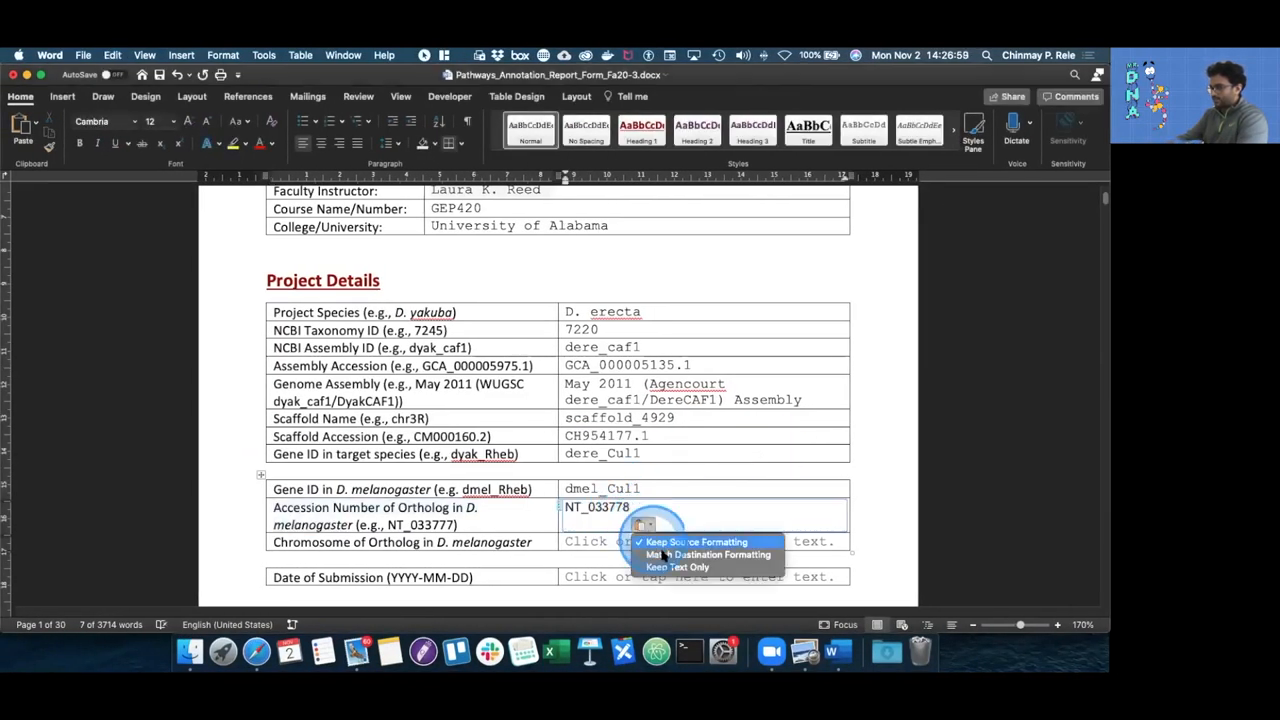
Match the pasted accession to the form's formatting, enter chromosome 2R and start the date as 2020-
left_click(701, 567)
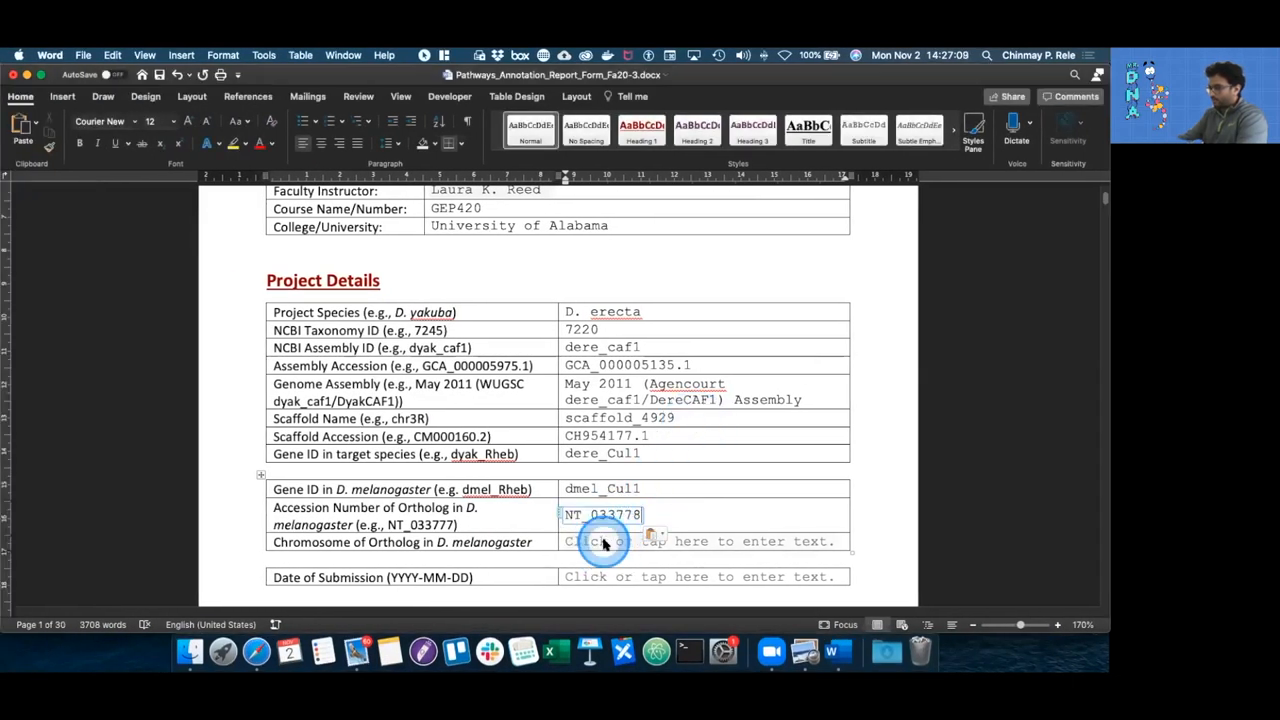
type("2R")
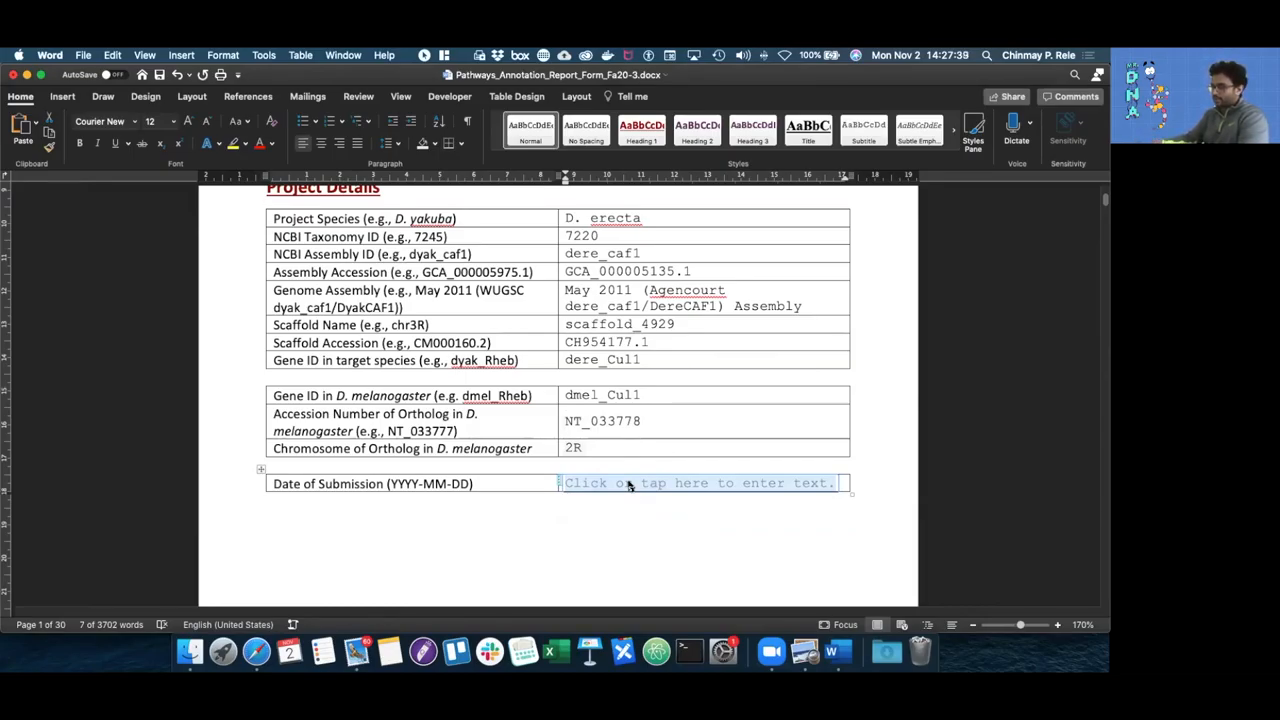
type("2020-")
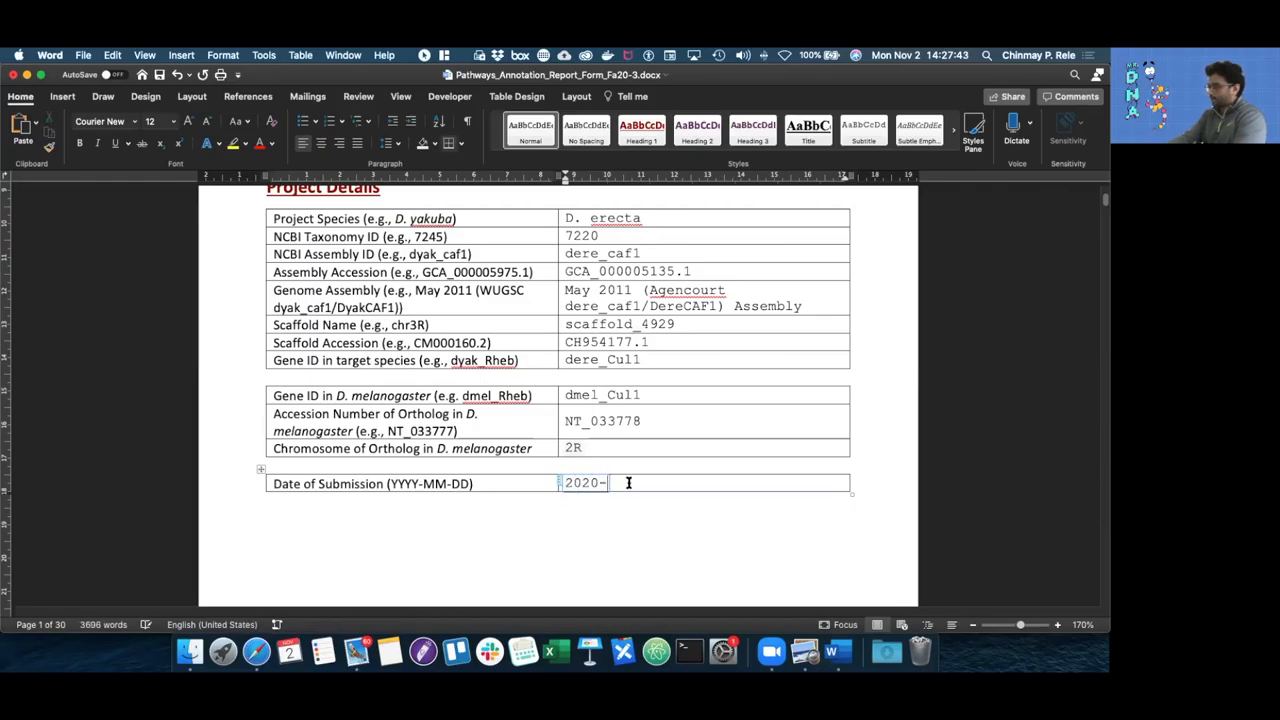
scroll("down", 3)
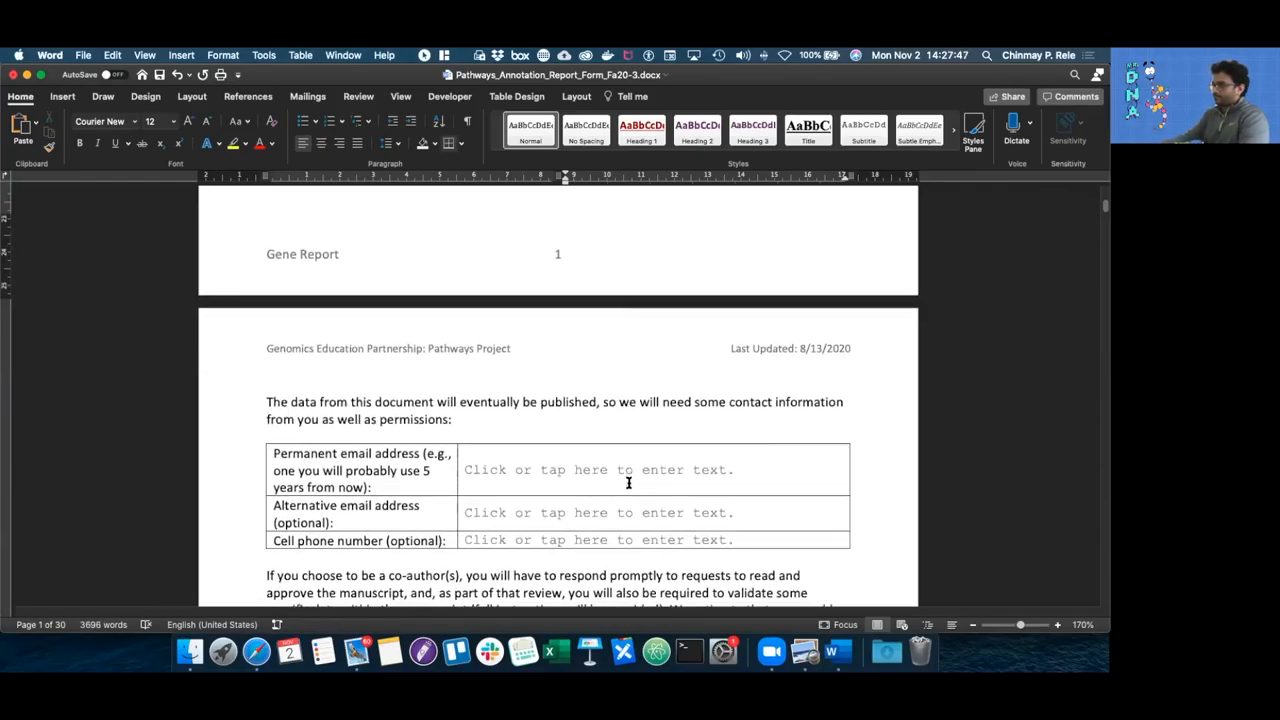
scroll("down", 3)
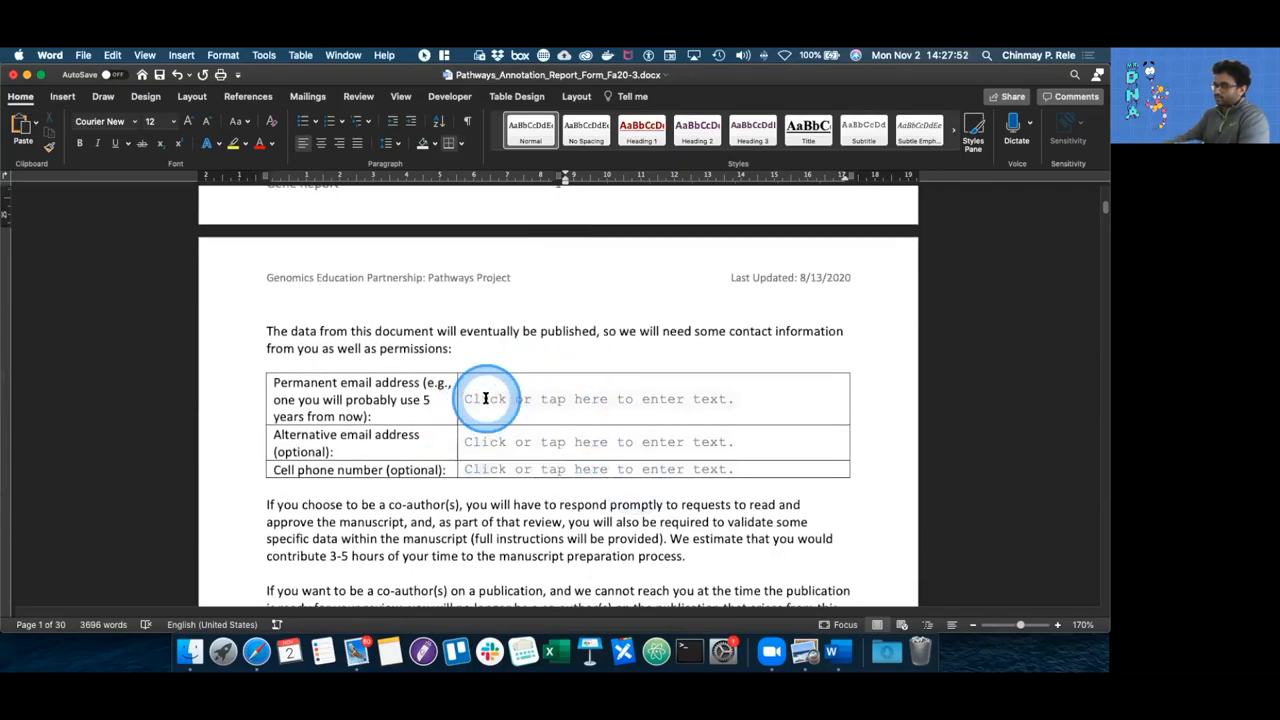
left_click(485, 399)
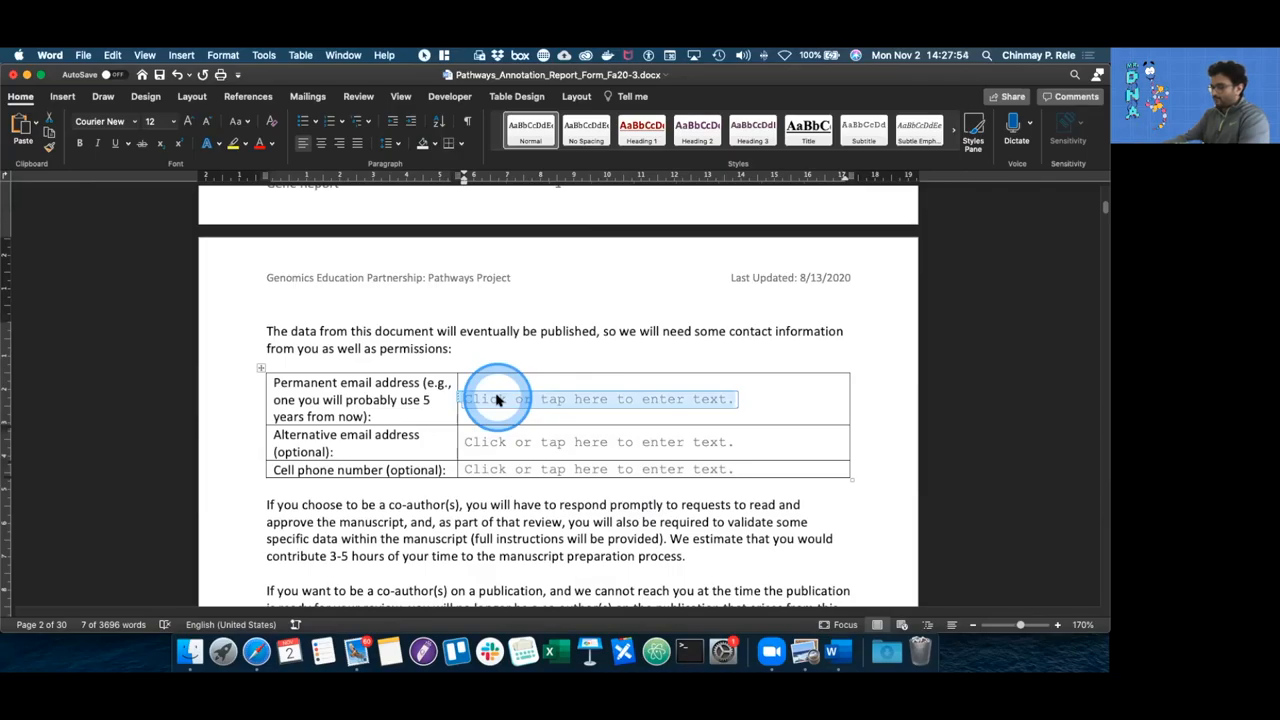
type("g")
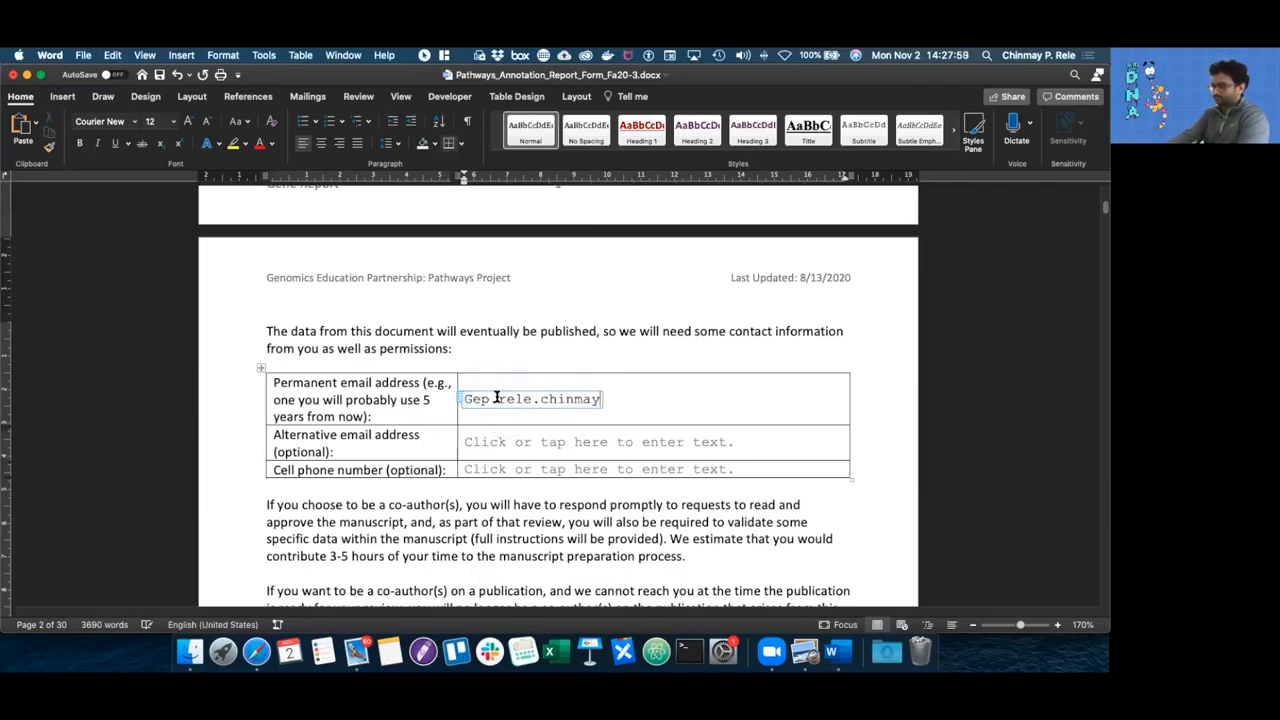
type("@gmail.com")
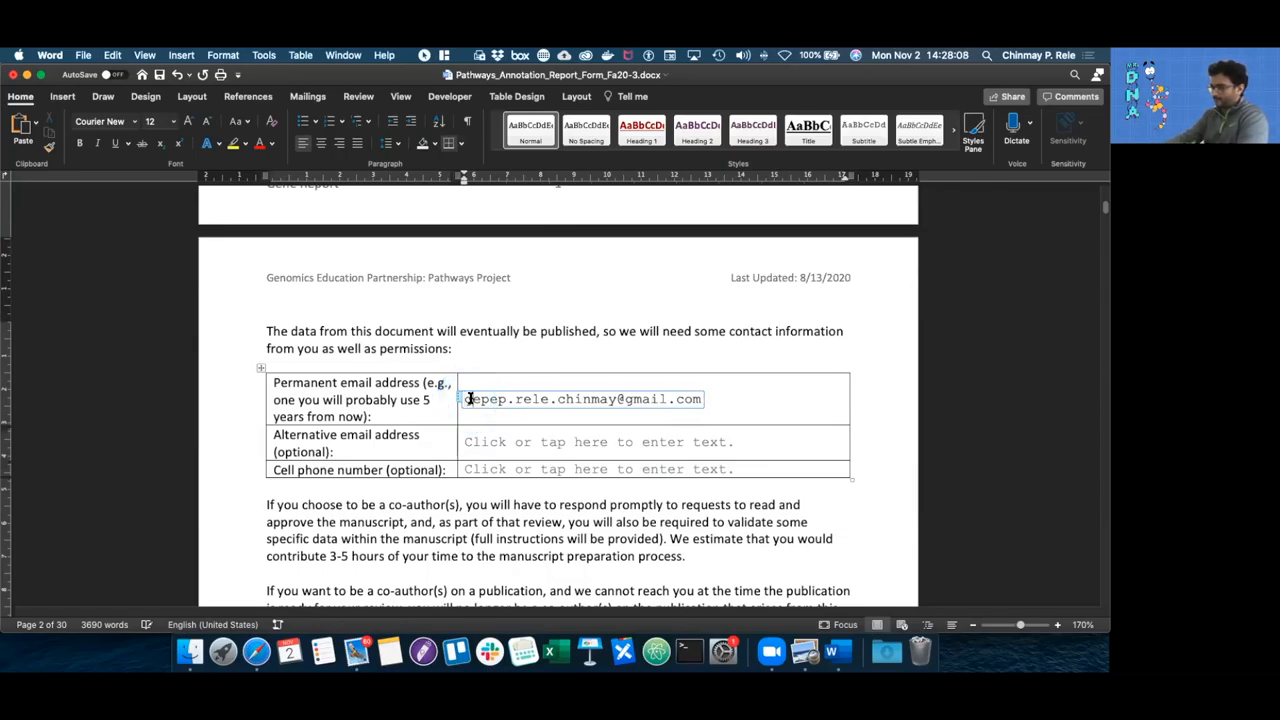
left_click(513, 441)
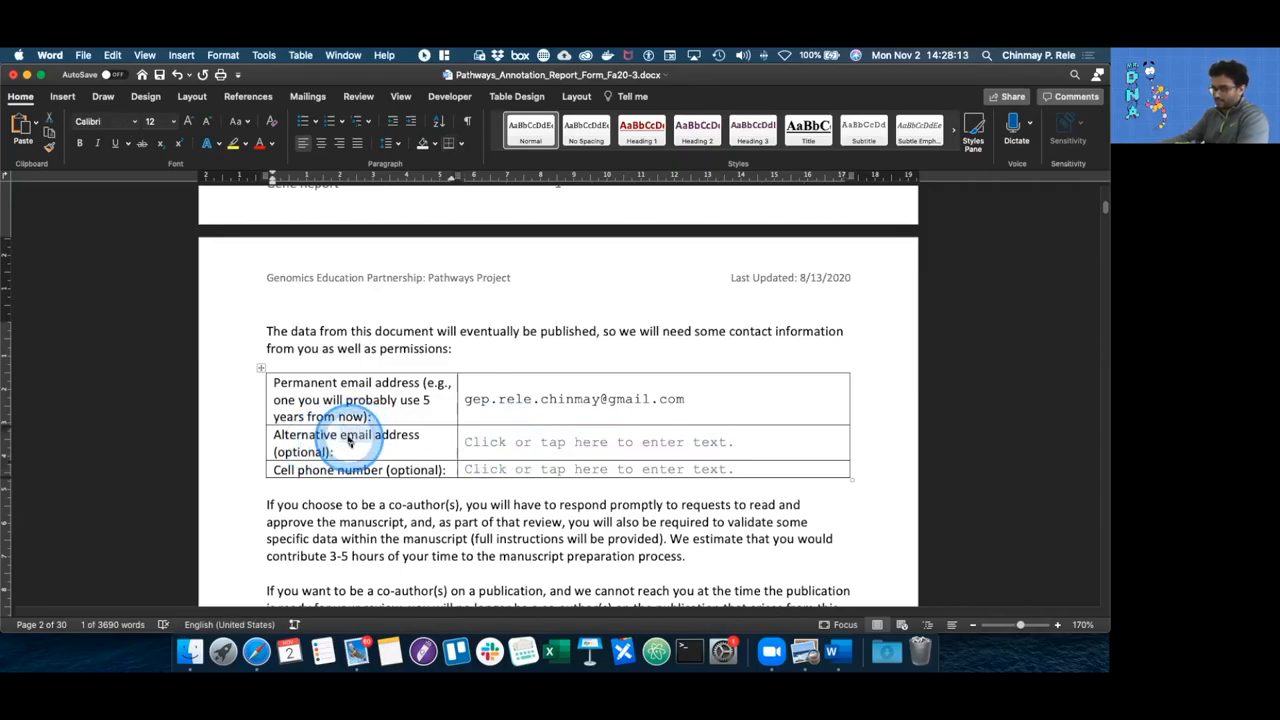
left_click(598, 442)
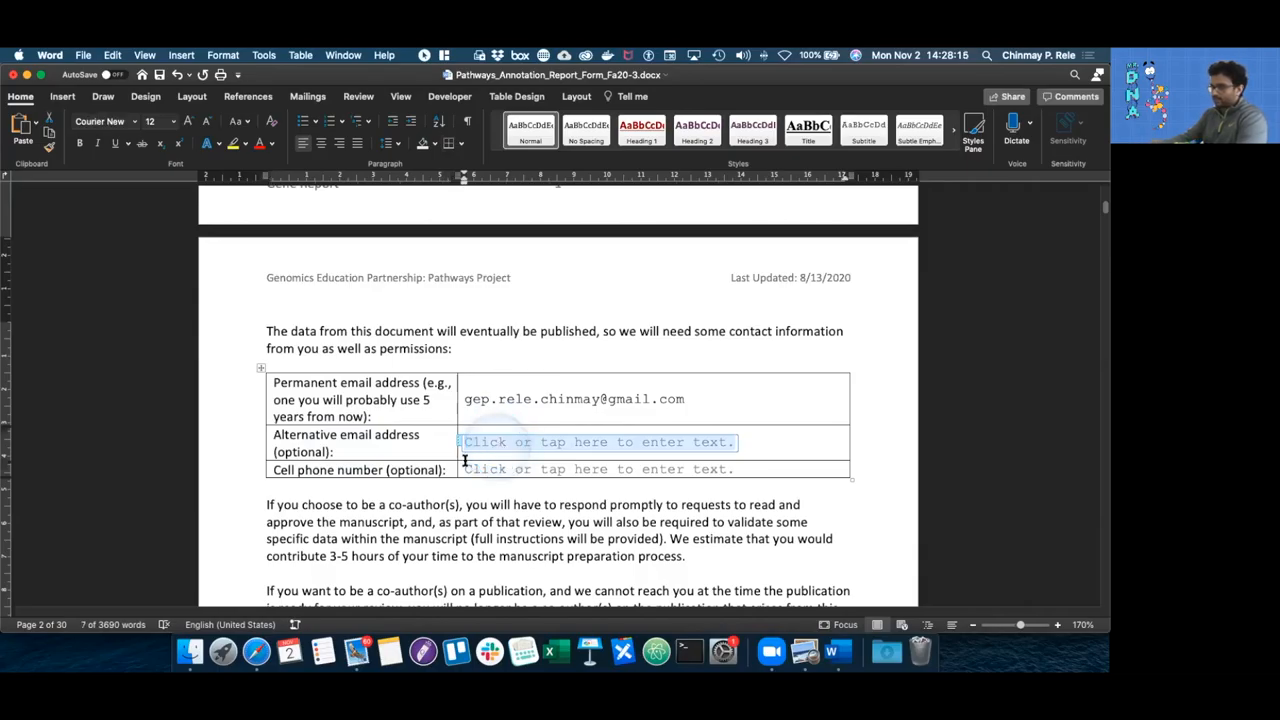
Enter the cell phone number beginning +1 234 5 in the contact table
left_click(470, 469)
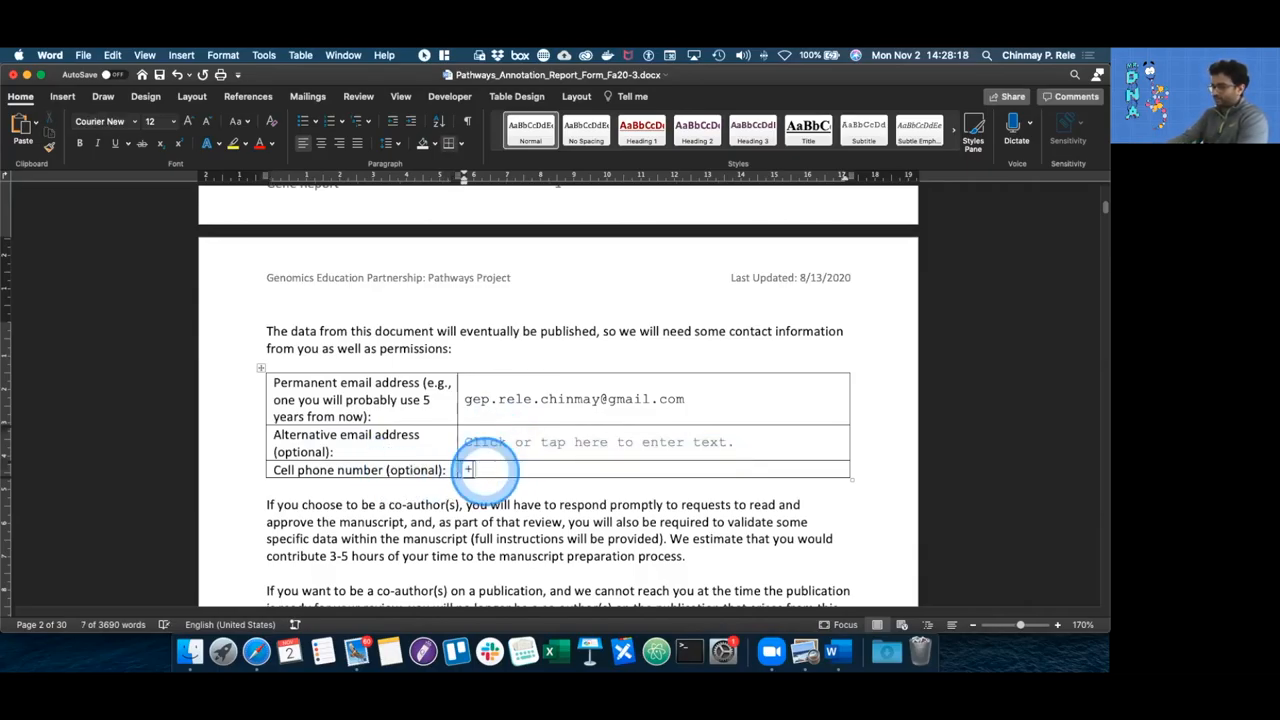
type("+1 234 567 8900")
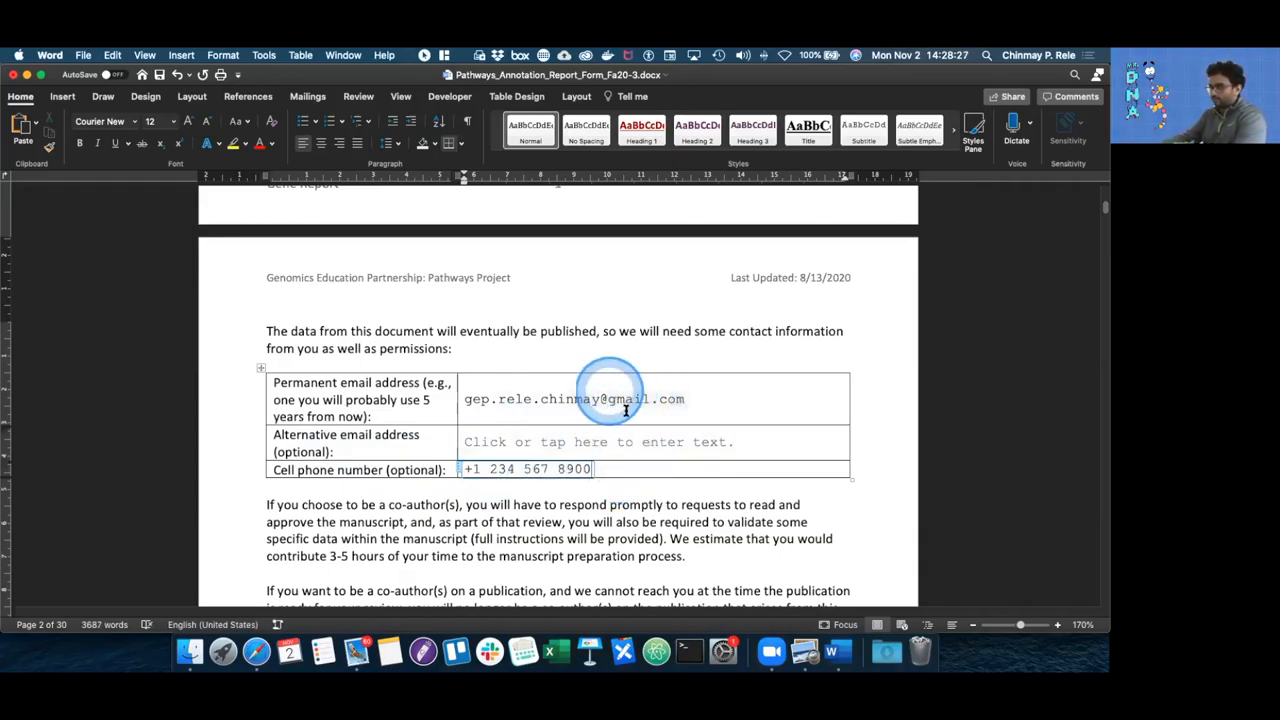
mouse_move(670, 500)
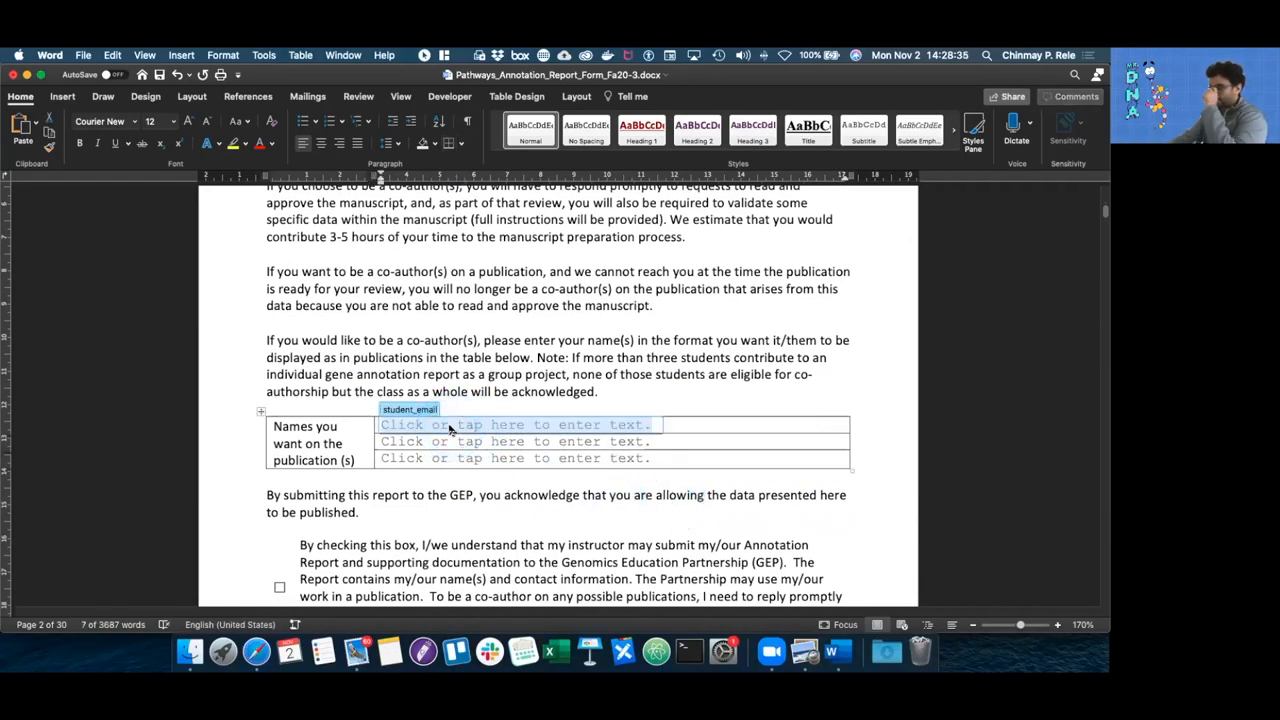
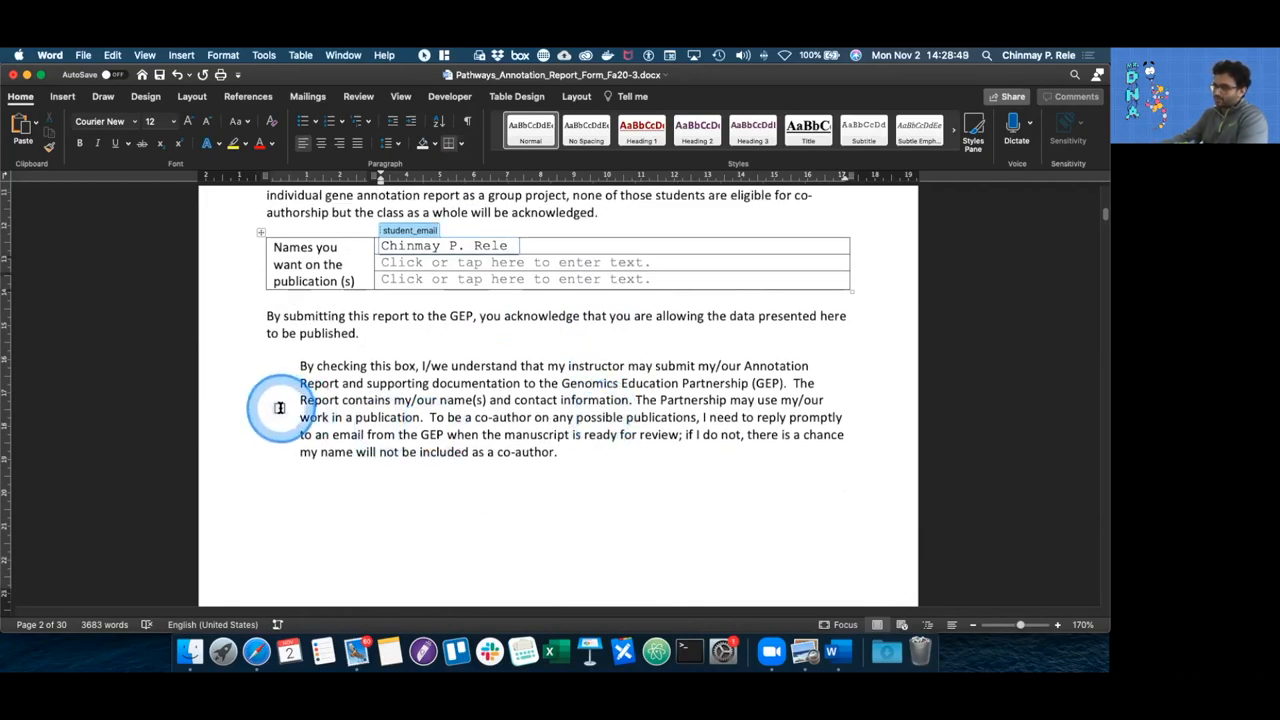
left_click(279, 407)
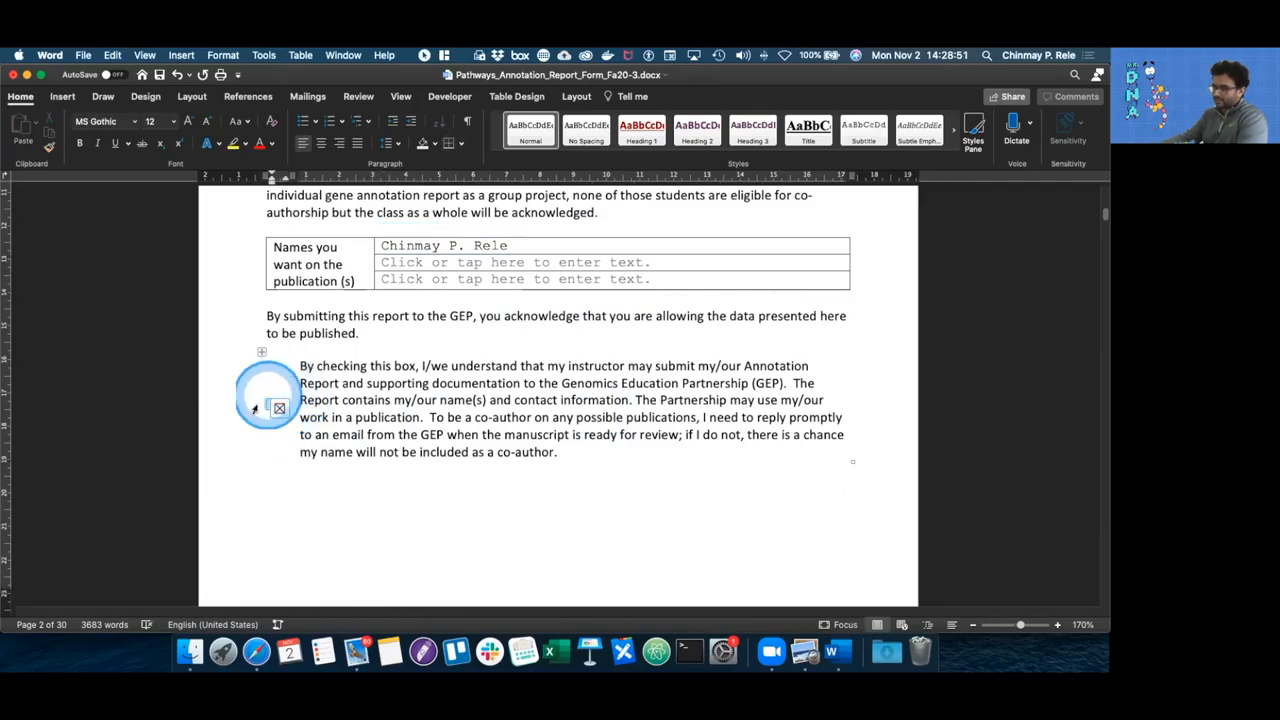
left_click_drag(300, 365, 555, 451)
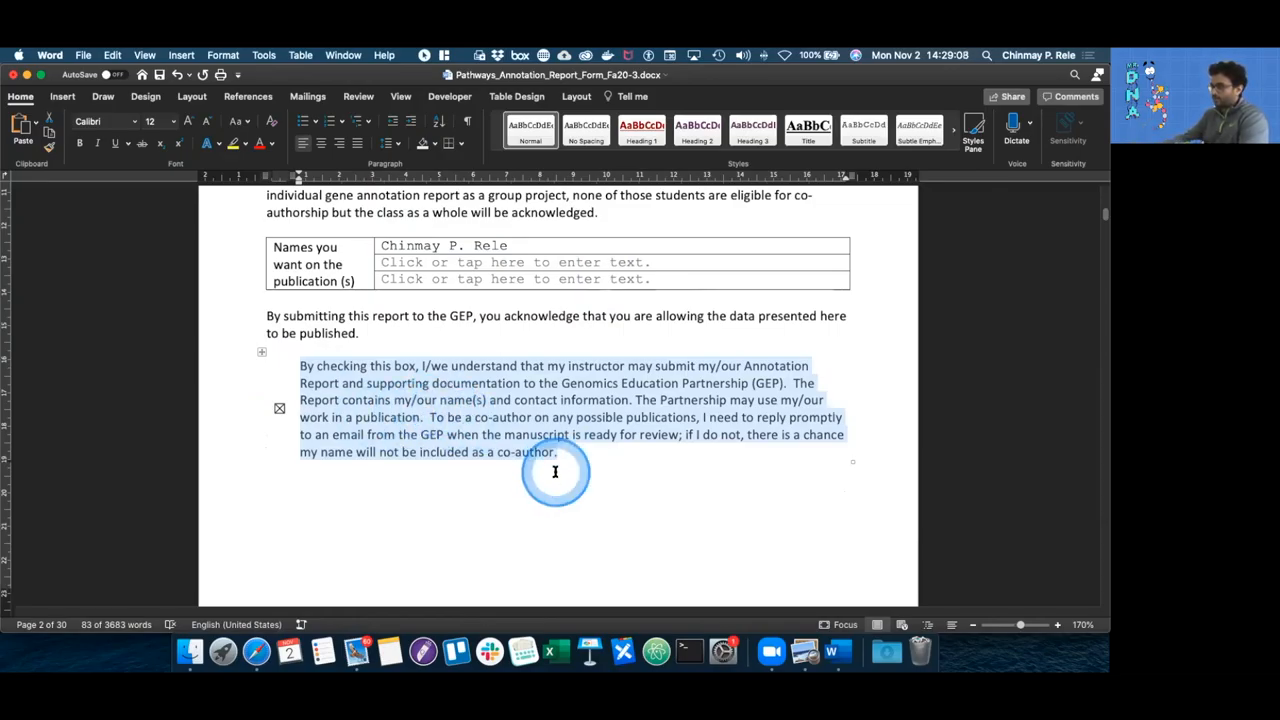
scroll("down", 3)
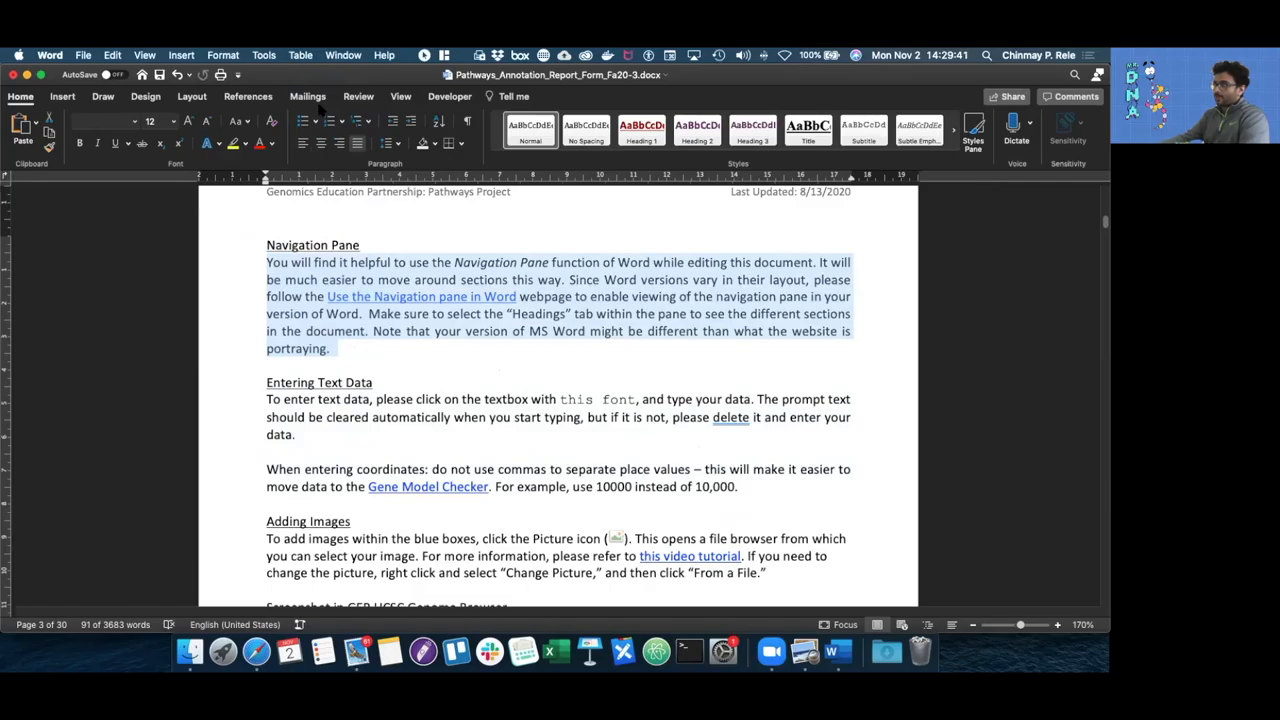
Turn on the Navigation Pane and list the document's headings in it
left_click(400, 96)
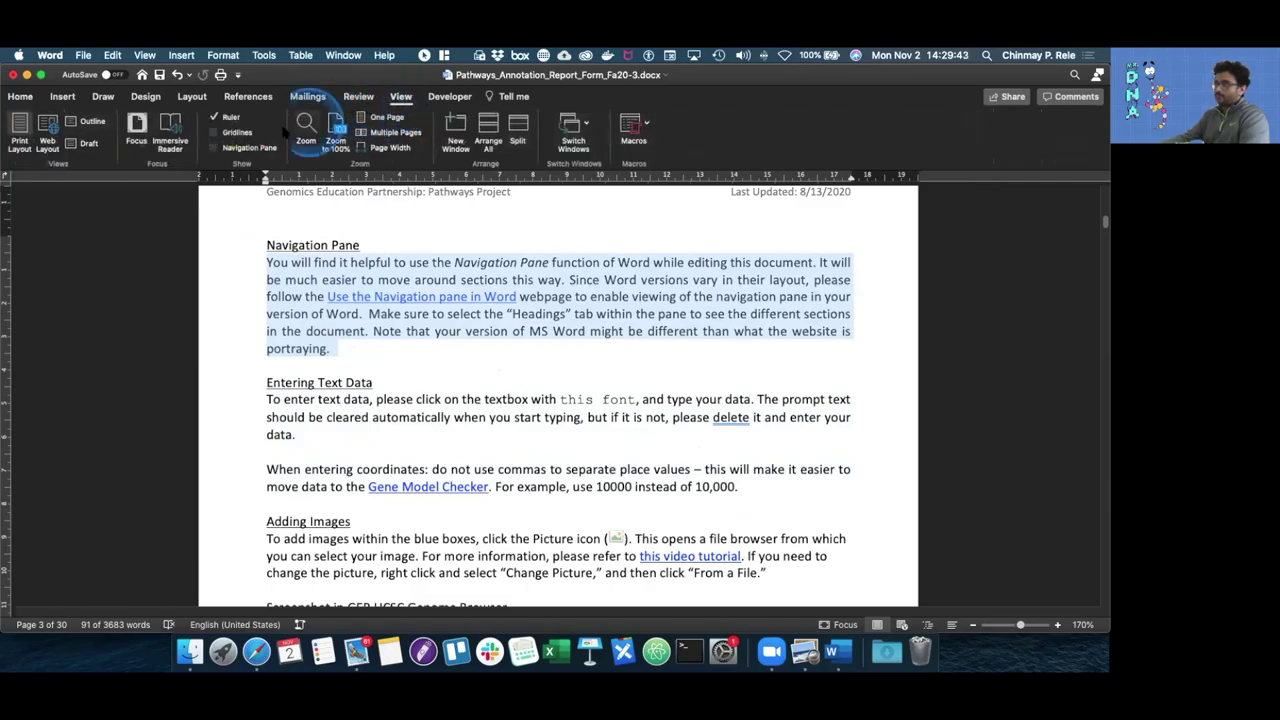
left_click(249, 147)
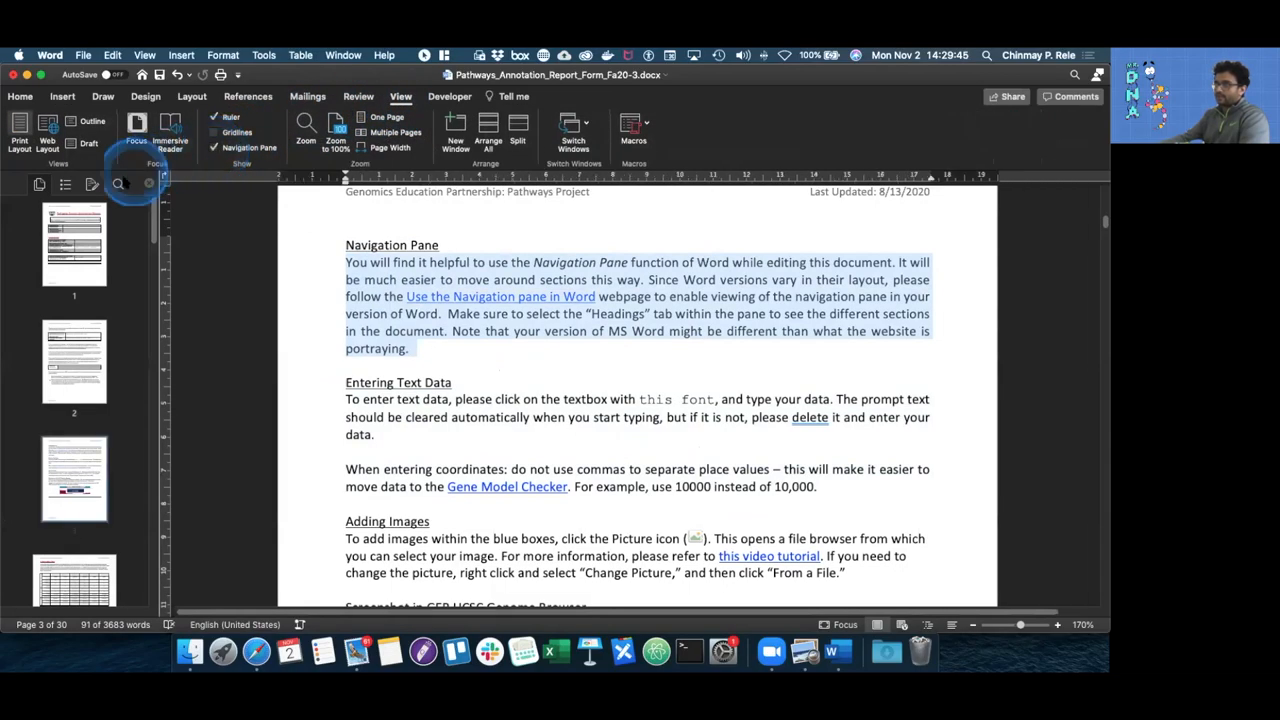
left_click(91, 184)
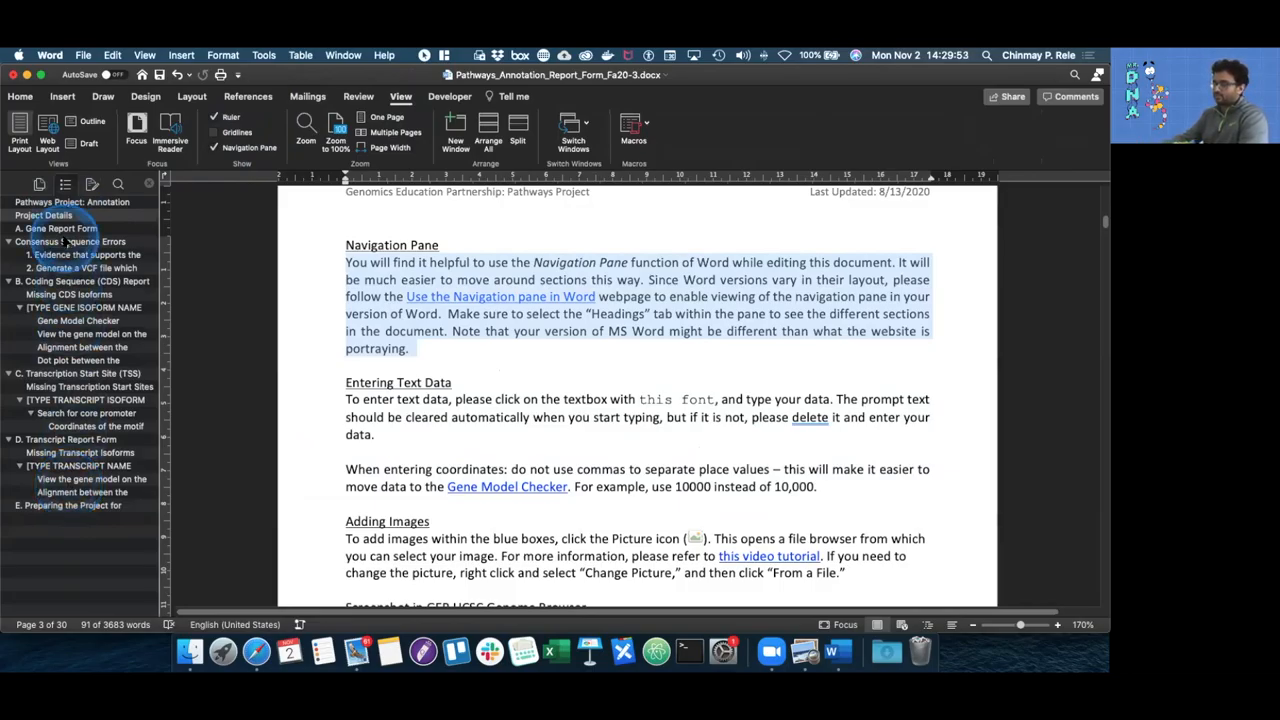
Scroll past the instructions down to the A. Gene Report Form section
scroll("down", 3)
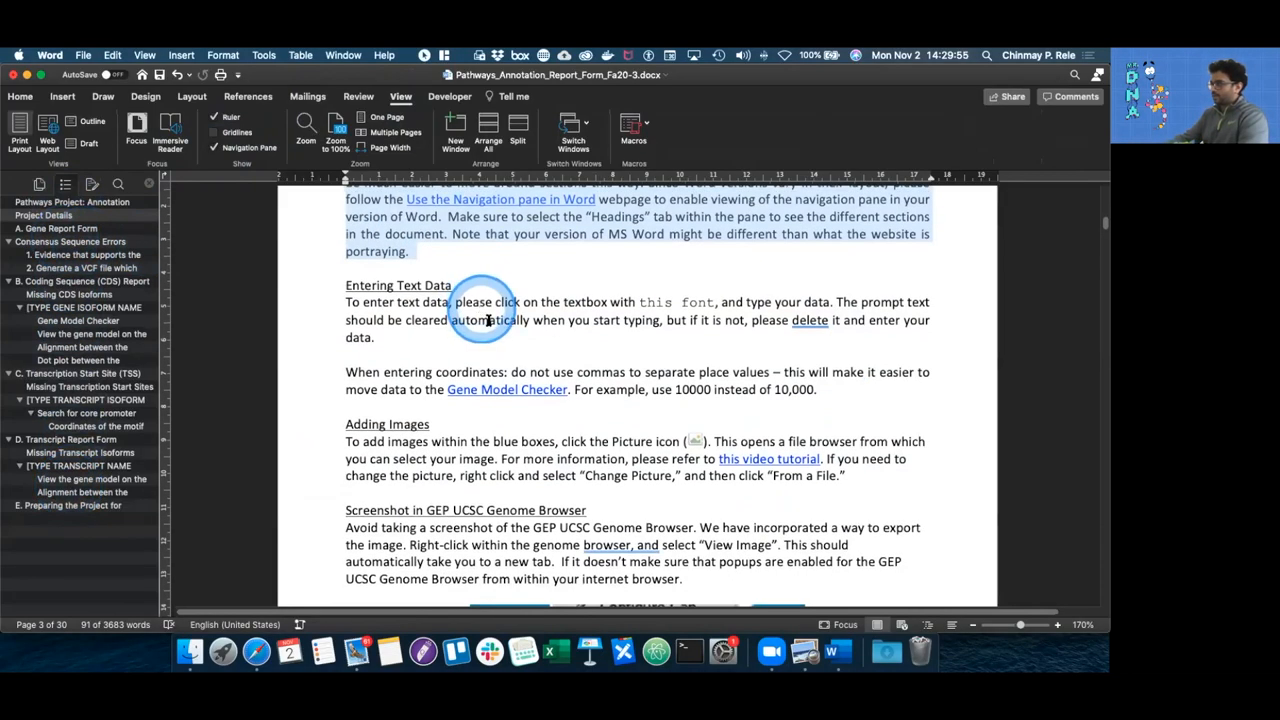
scroll("down", 3)
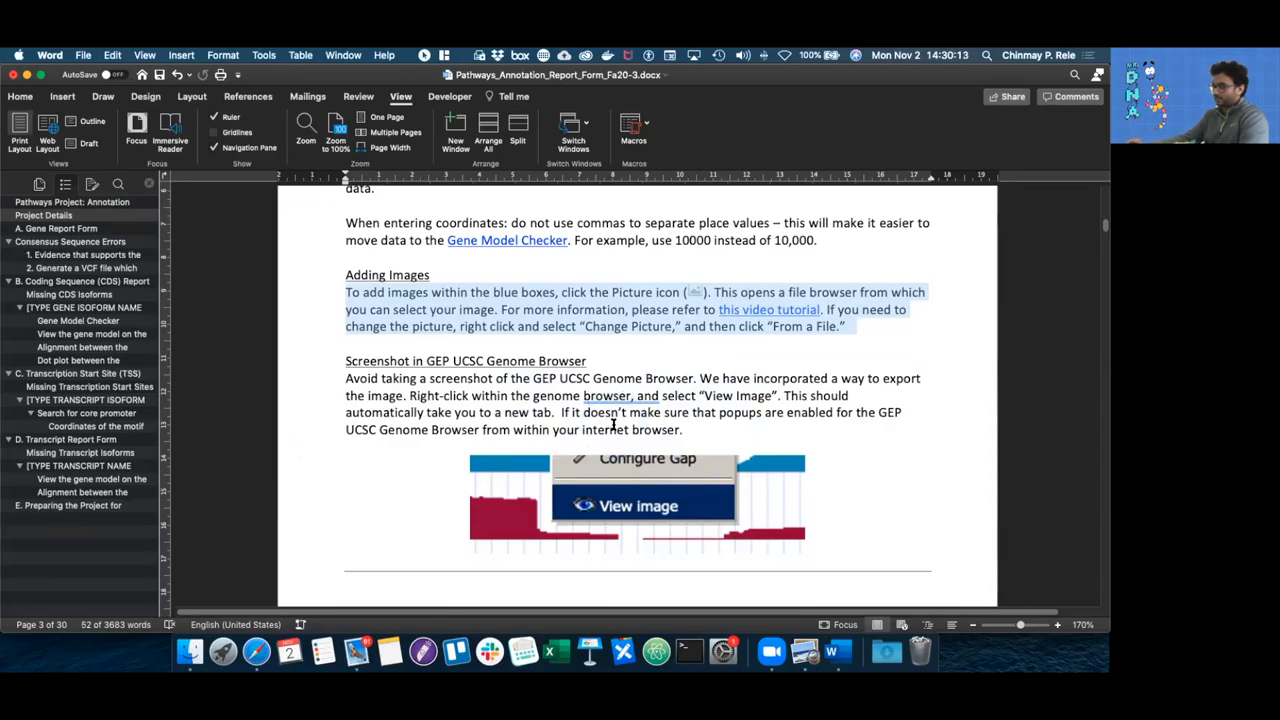
scroll("down", 3)
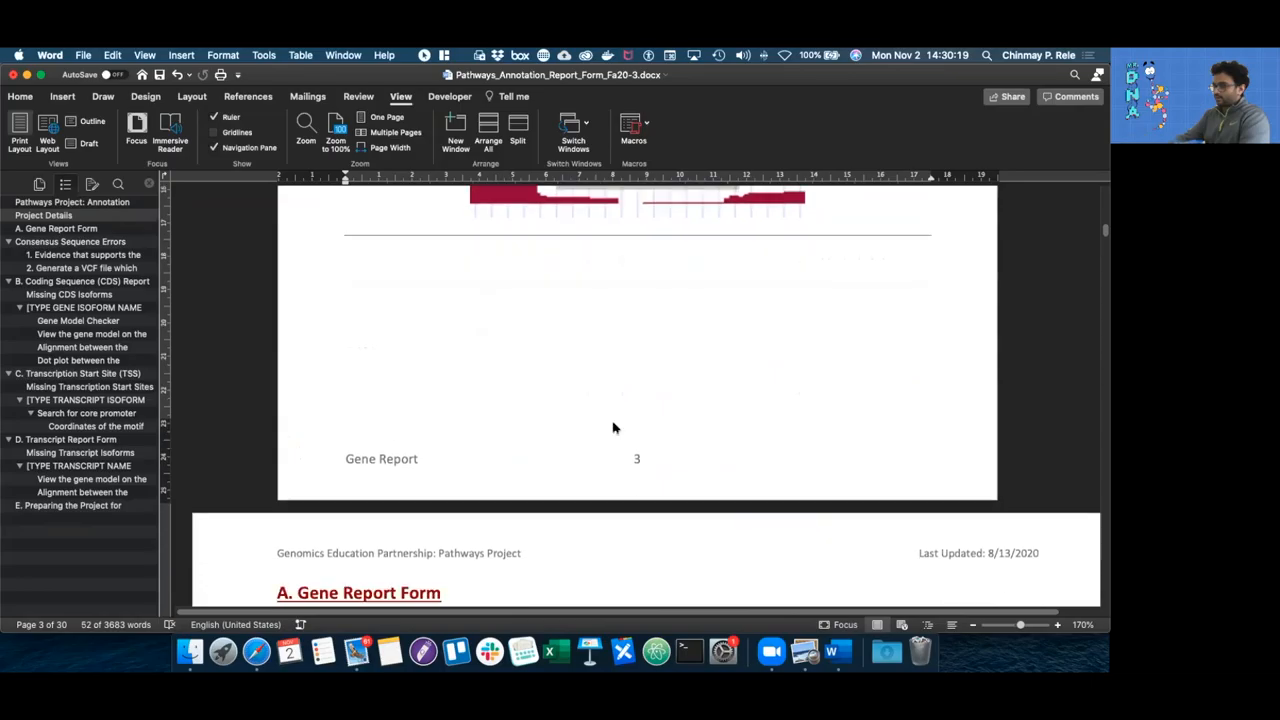
scroll("down", 3)
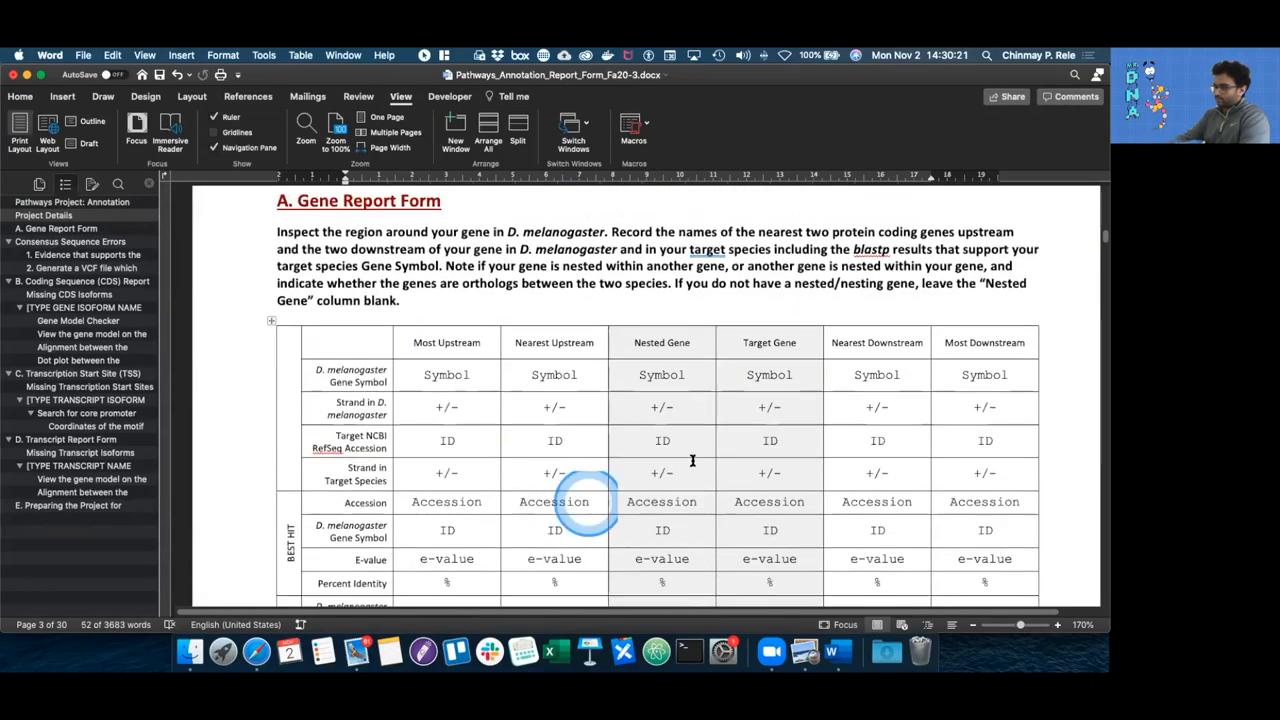